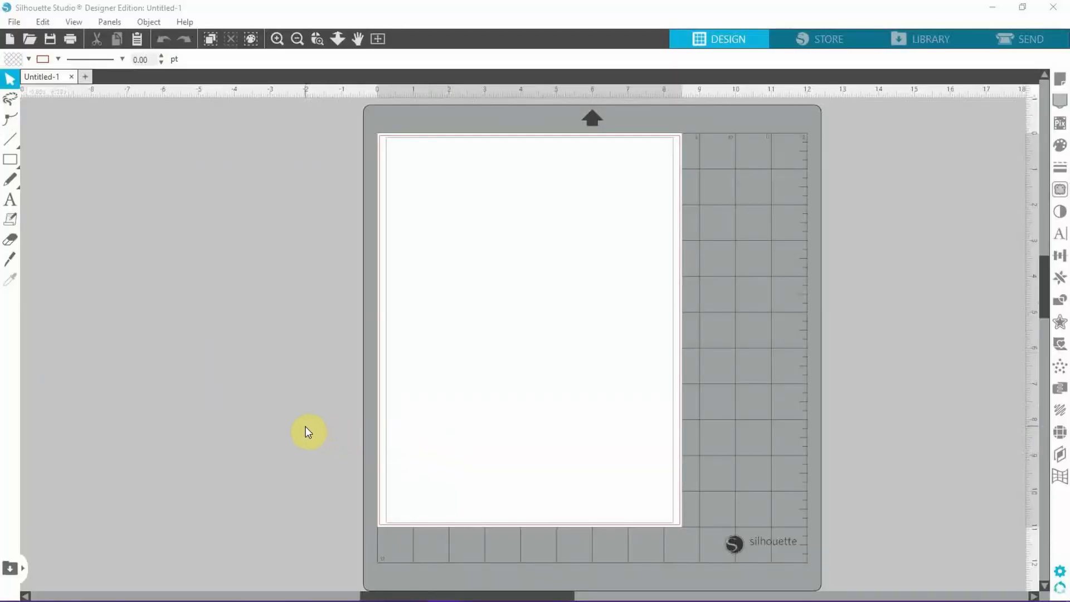
pyautogui.moveTo(144, 78)
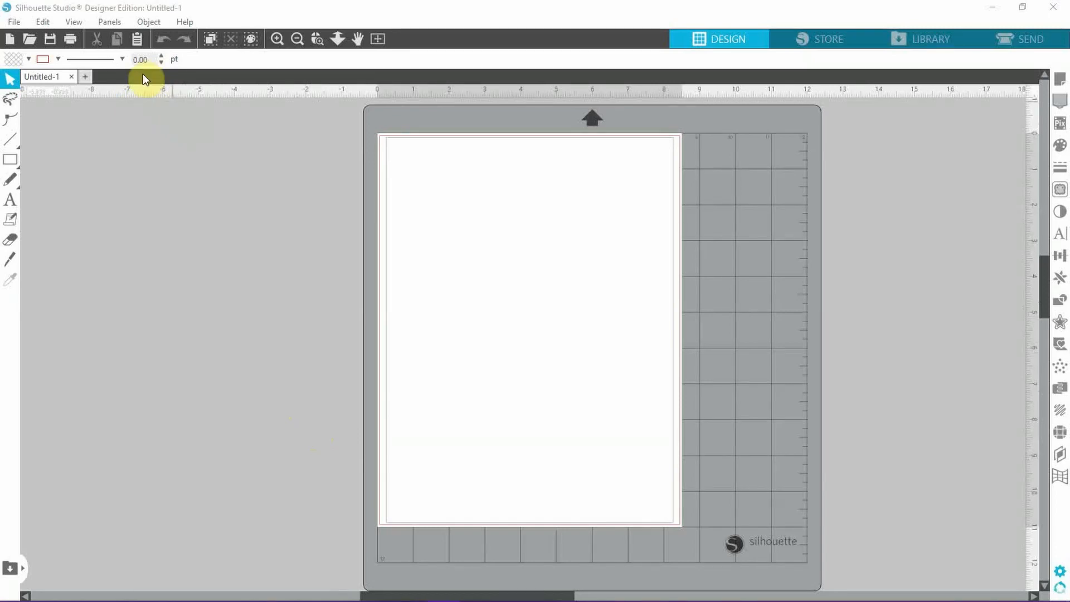
pyautogui.moveTo(102, 8)
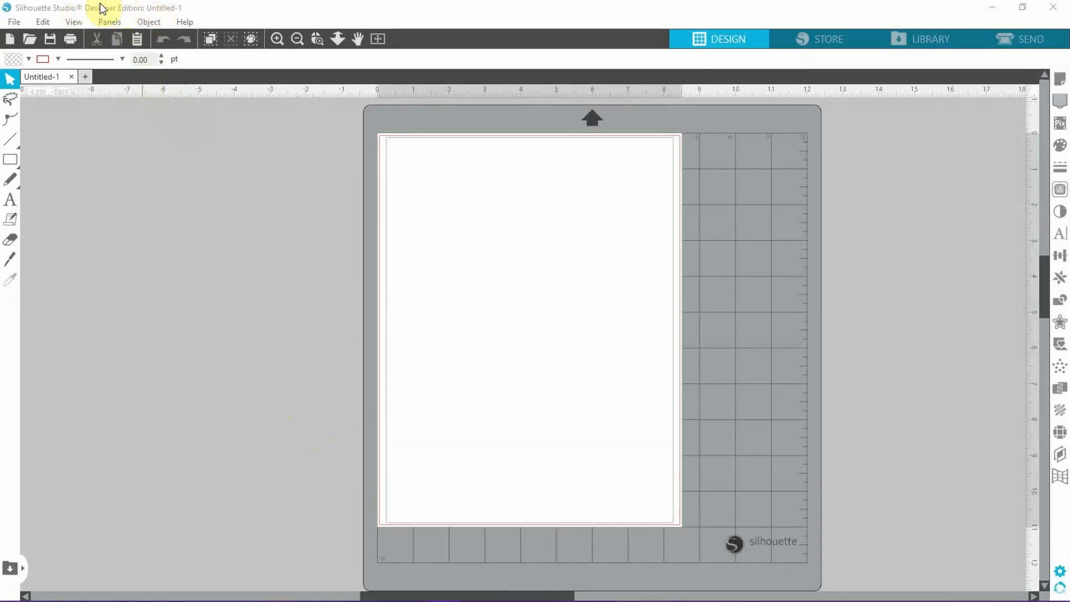
pyautogui.moveTo(92, 22)
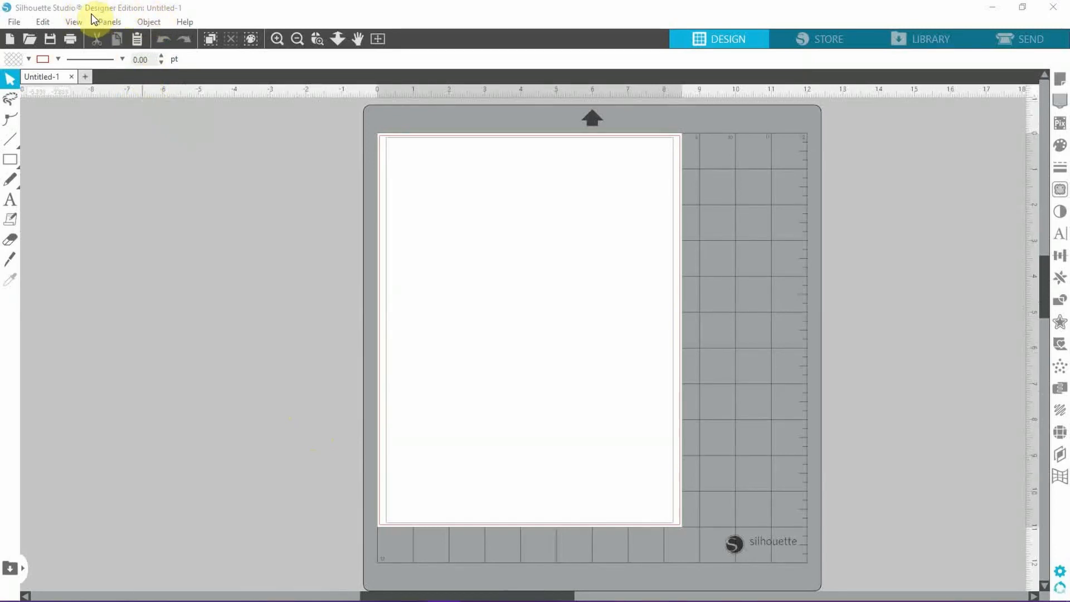
pyautogui.moveTo(127, 13)
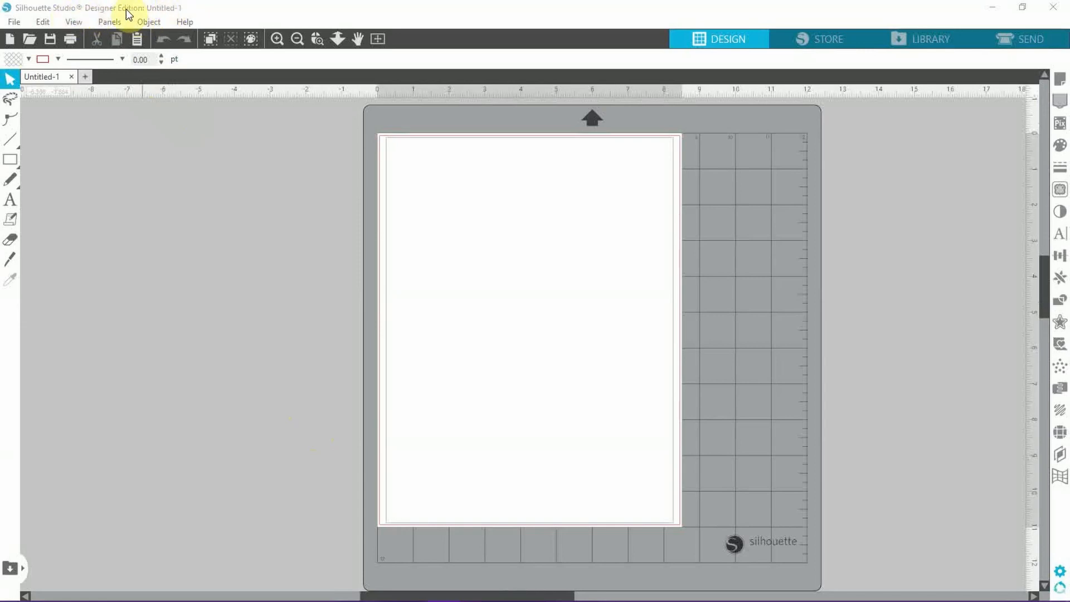
pyautogui.moveTo(149, 21)
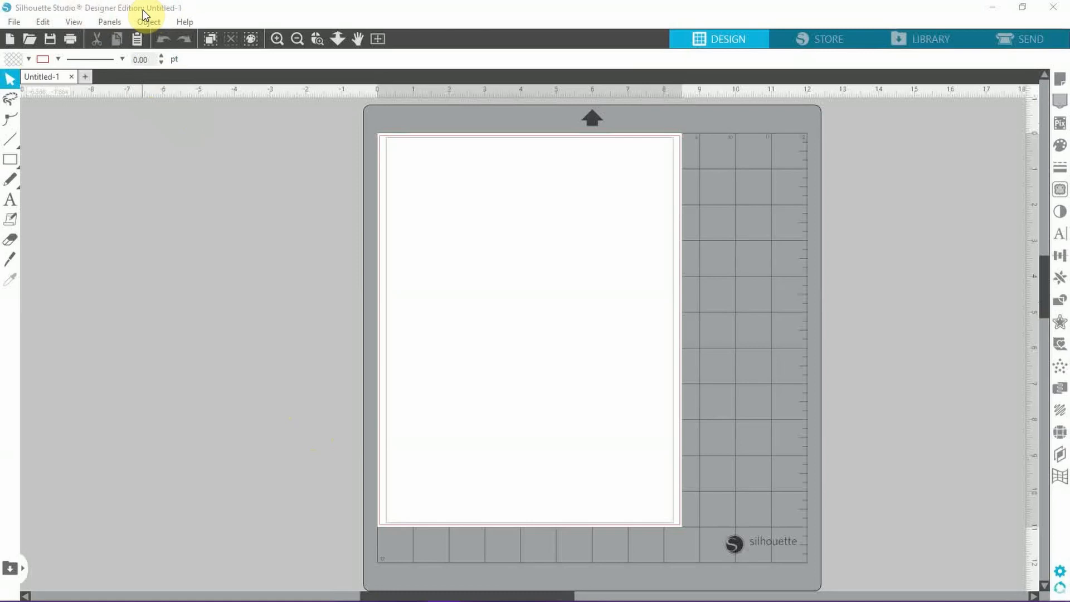
pyautogui.moveTo(116, 19)
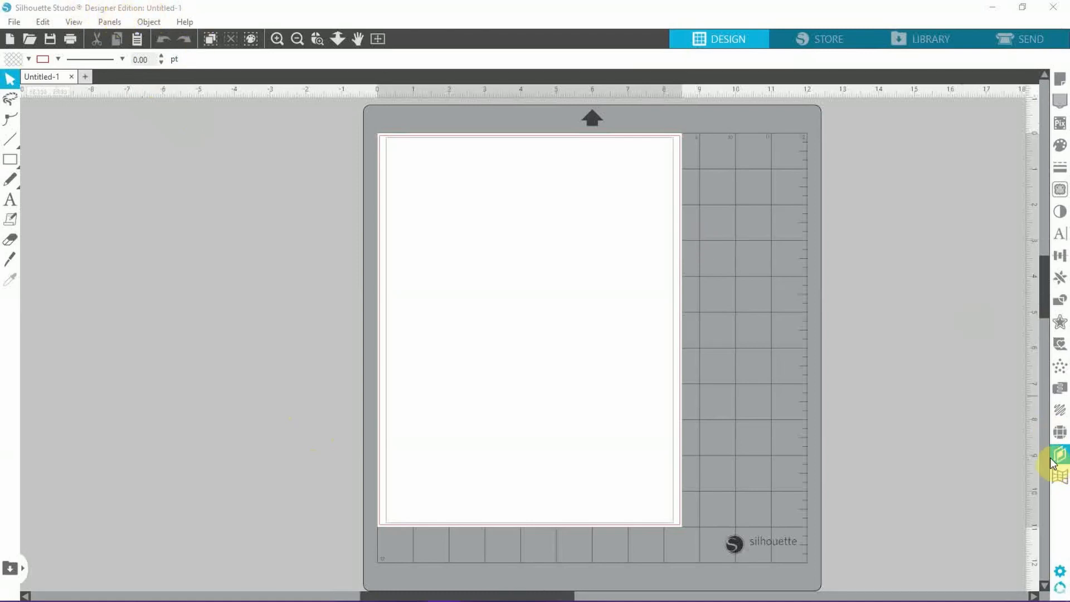
# Step: Briefly show and hide the Layers list before setting up the page
pyautogui.click(1060, 453)
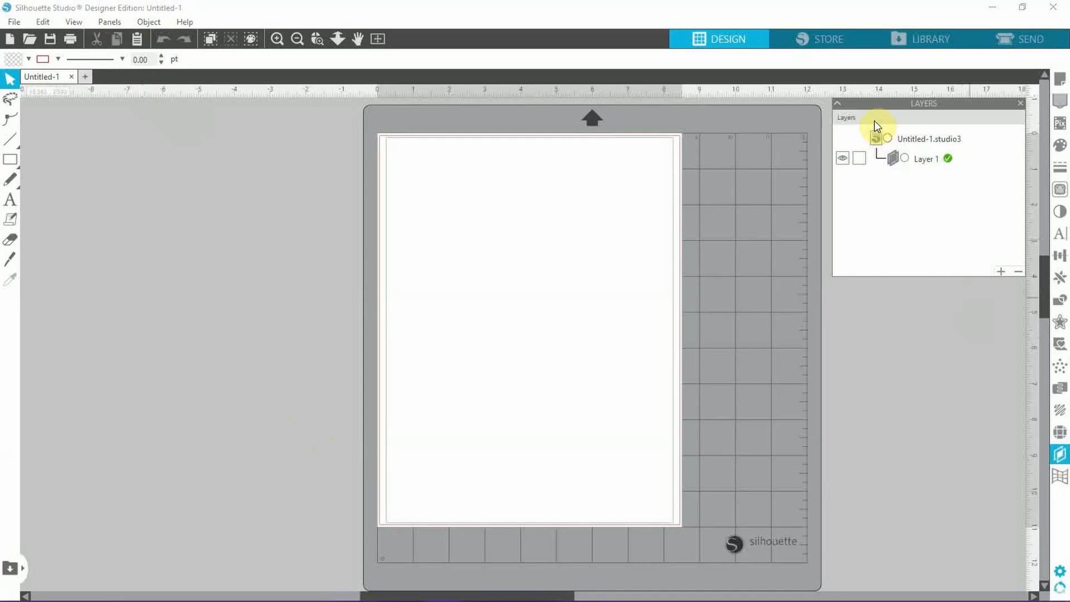
pyautogui.click(1020, 104)
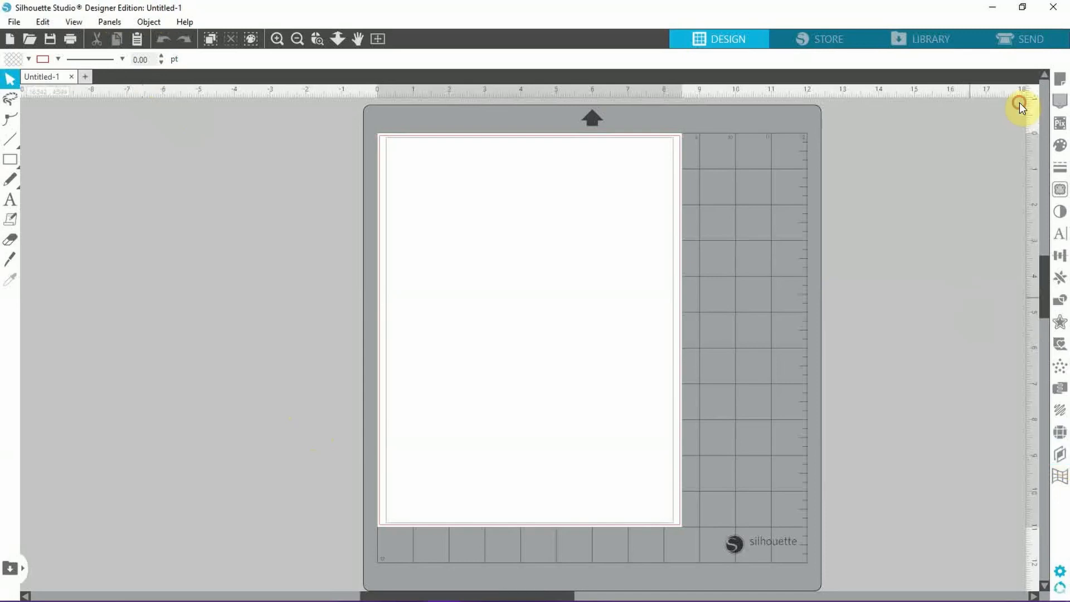
pyautogui.moveTo(968, 136)
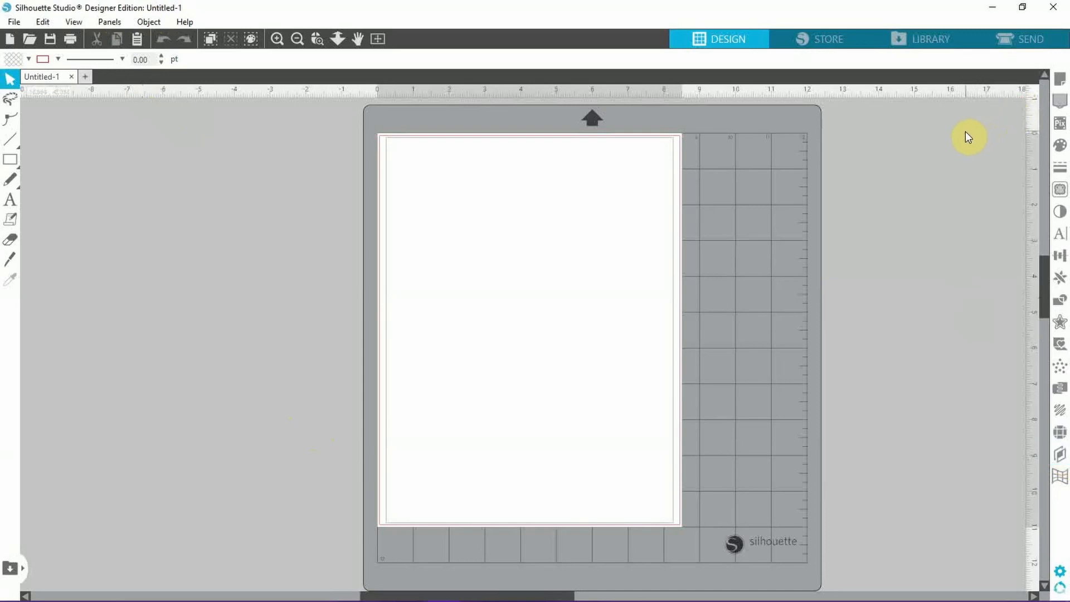
pyautogui.moveTo(917, 135)
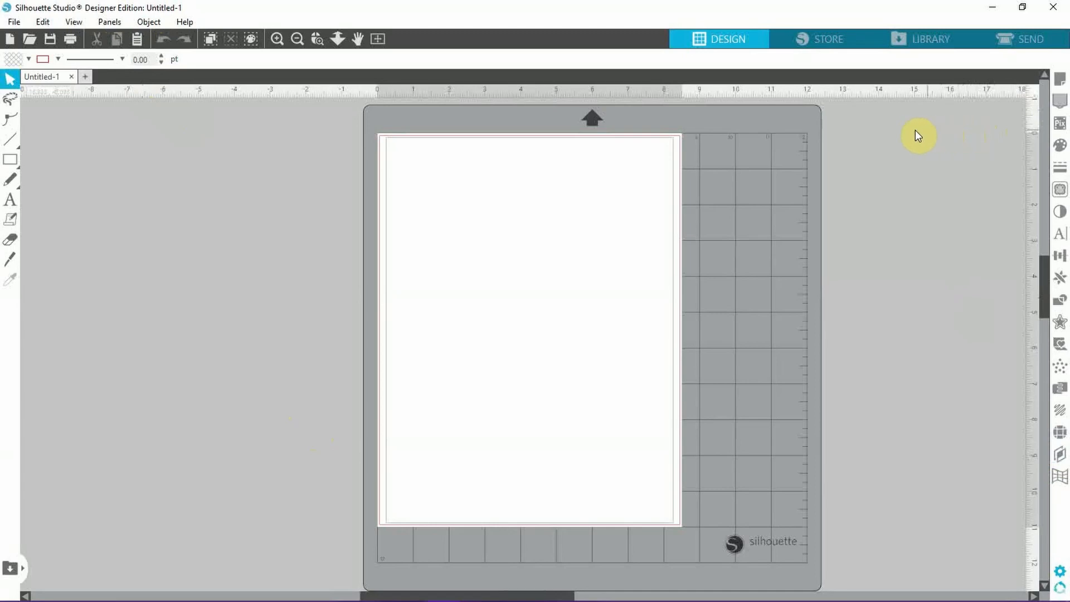
pyautogui.moveTo(781, 114)
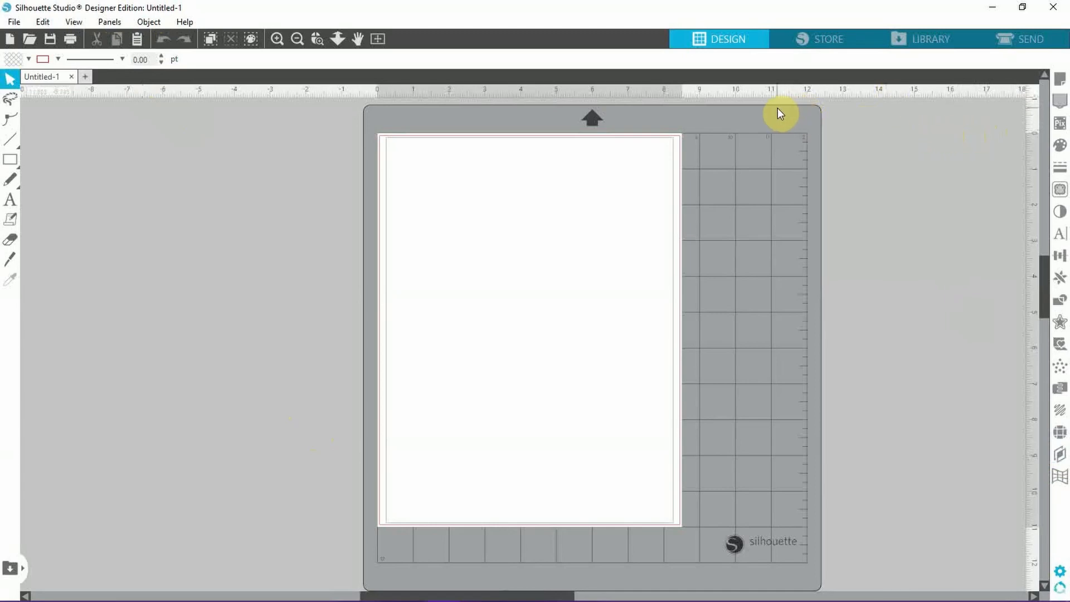
pyautogui.moveTo(1060, 102)
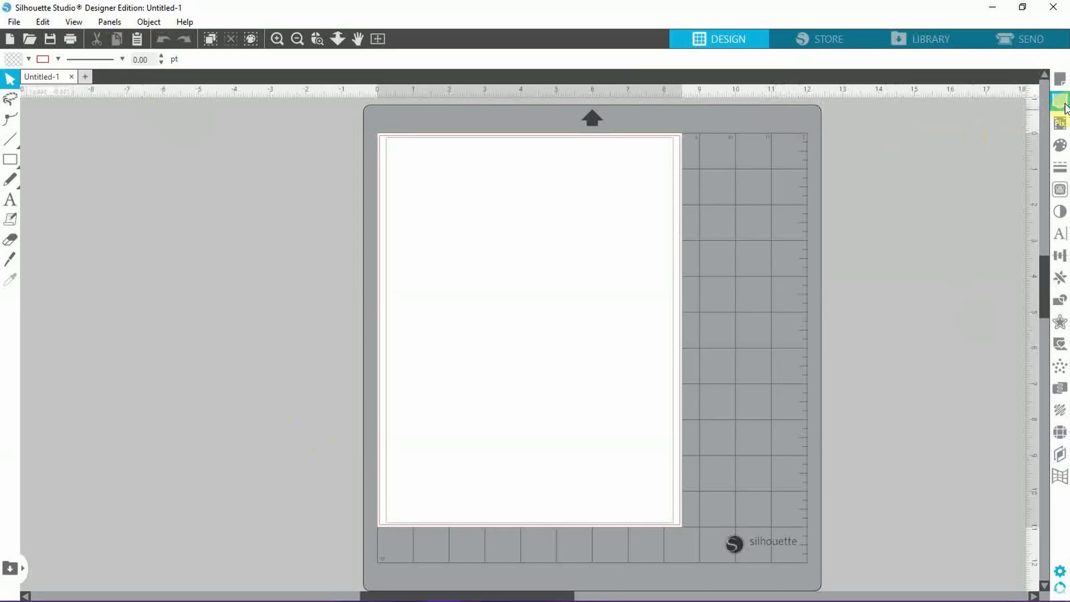
# Step: Turn registration marks on in Page Setup and confirm the media size is Letter
pyautogui.click(1060, 100)
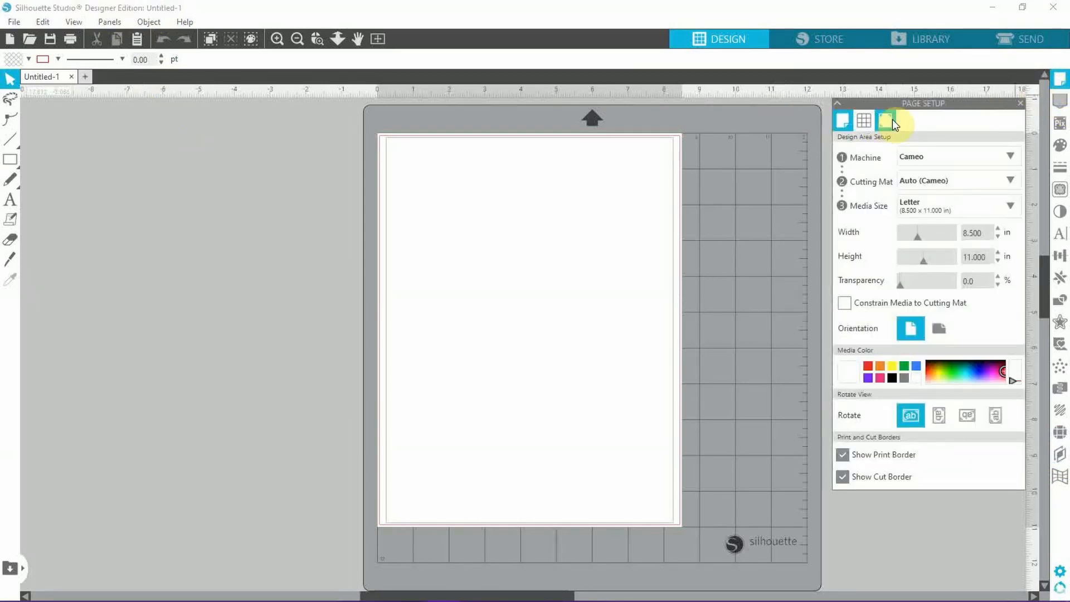
pyautogui.click(884, 121)
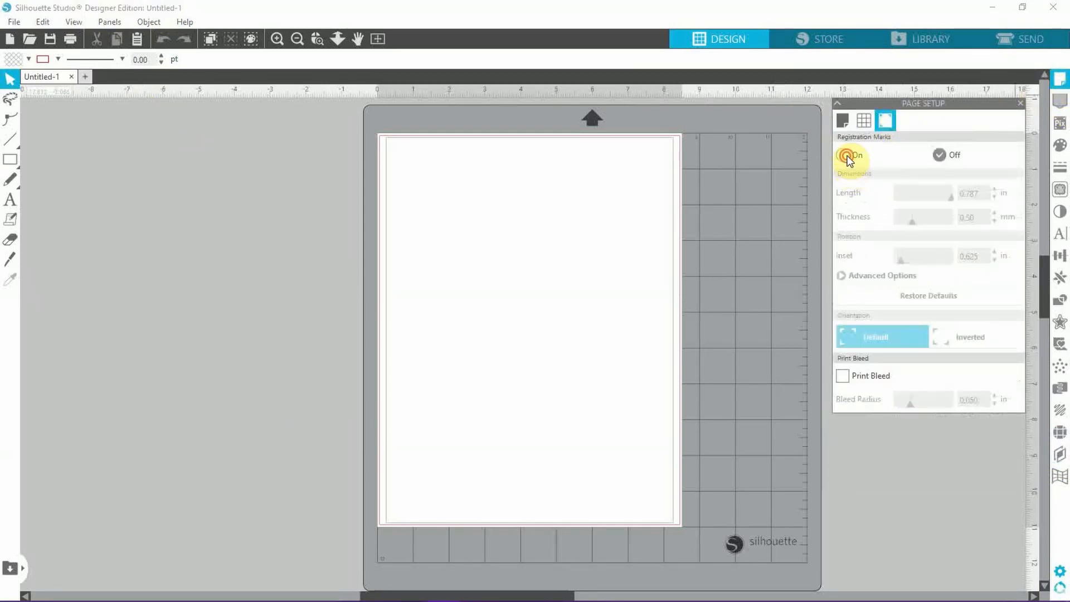
pyautogui.click(844, 155)
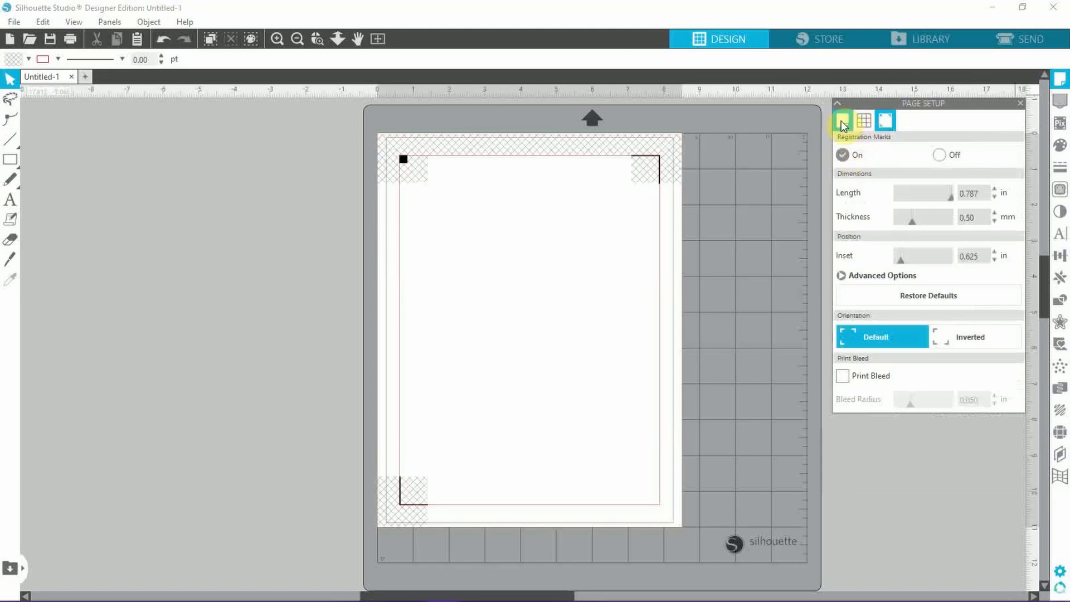
pyautogui.click(842, 120)
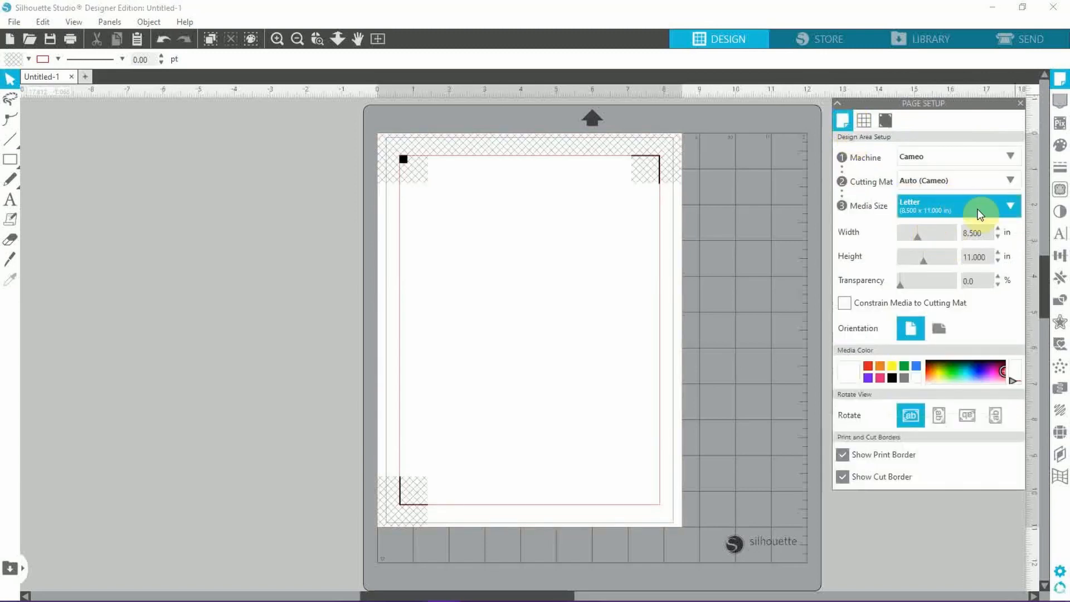
pyautogui.click(1011, 205)
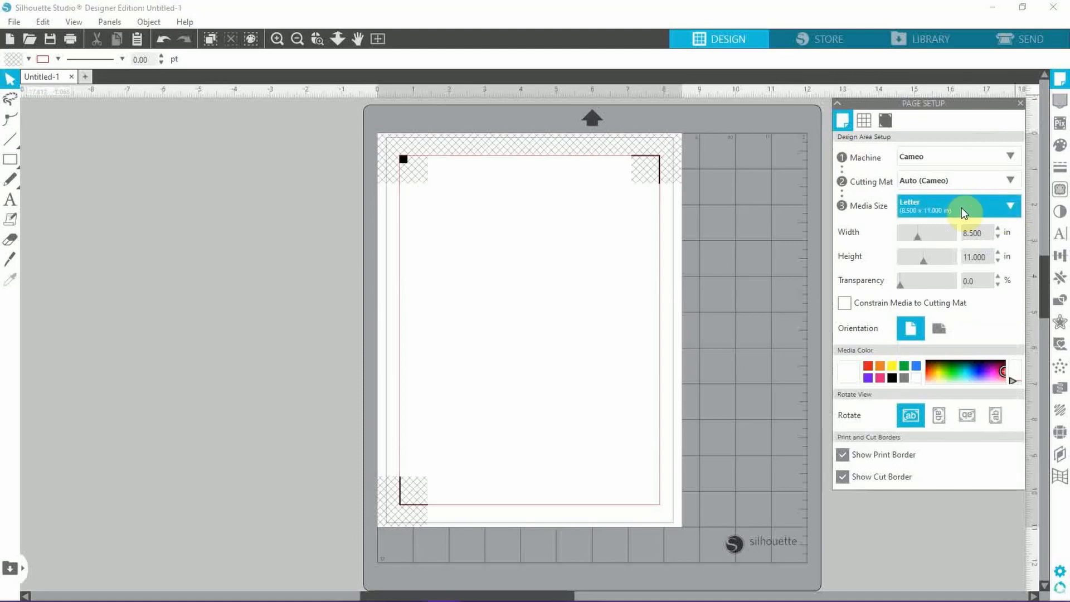
pyautogui.click(884, 121)
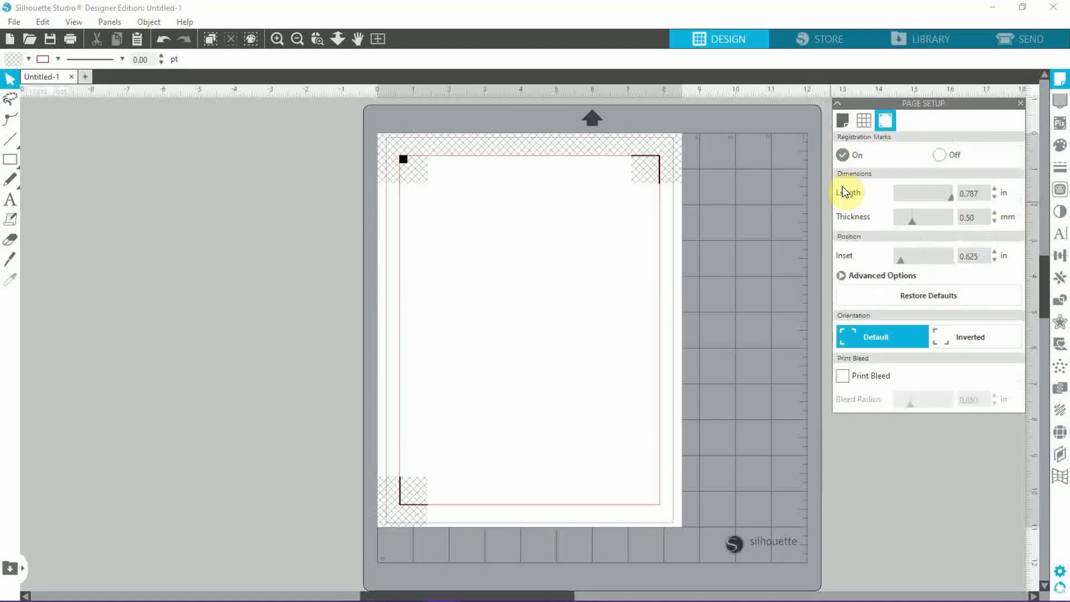
pyautogui.moveTo(496, 238)
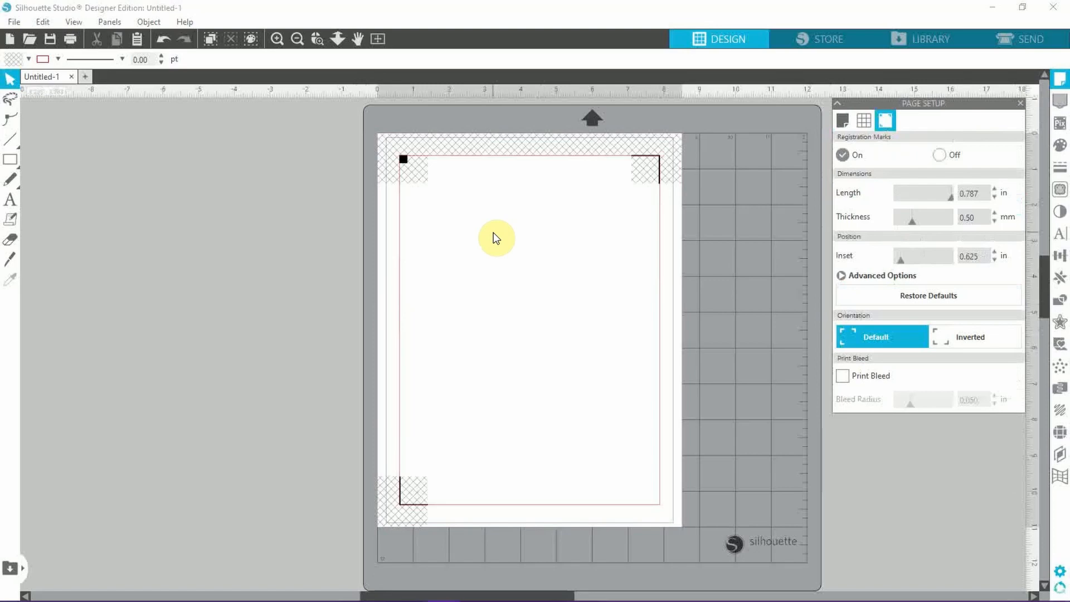
pyautogui.moveTo(731, 283)
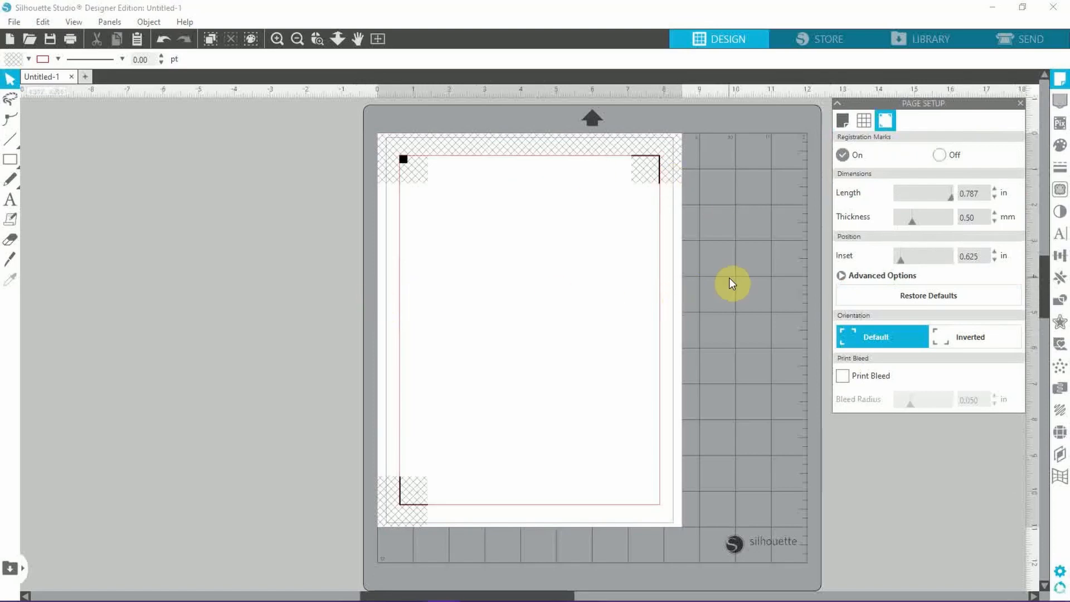
pyautogui.click(1020, 102)
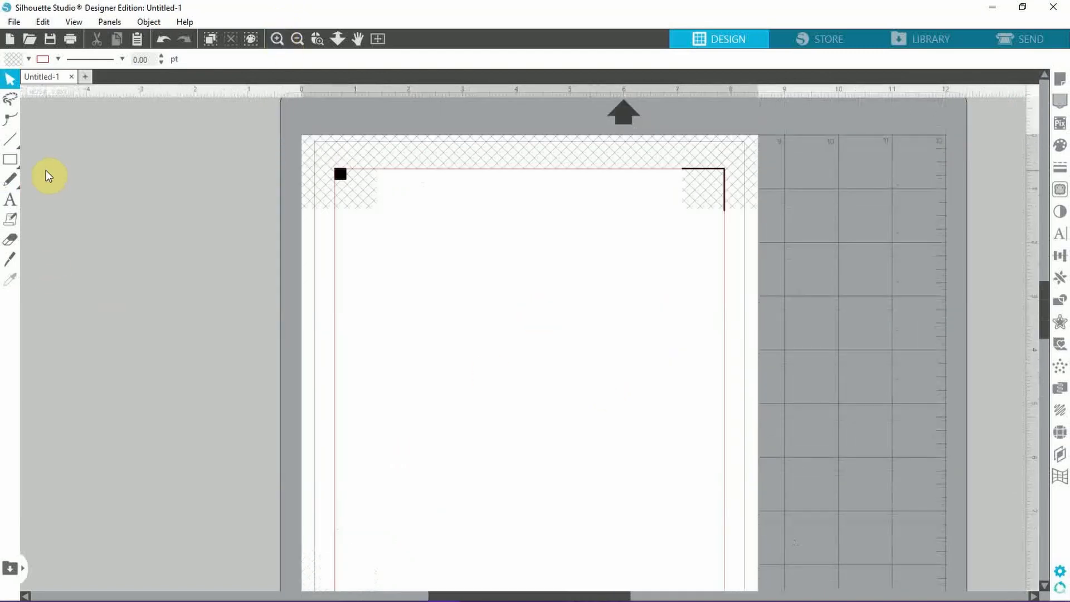
# Step: Draw a rectangle at top-left sized H 2.000 by W 1.500 inches with the Rectangle tool
pyautogui.click(10, 160)
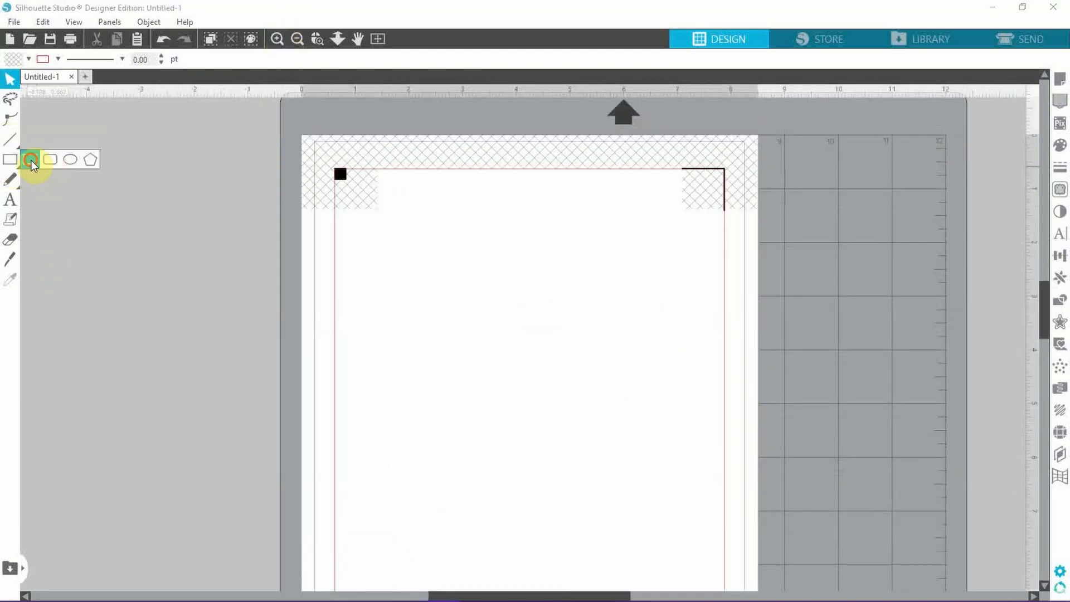
pyautogui.click(30, 159)
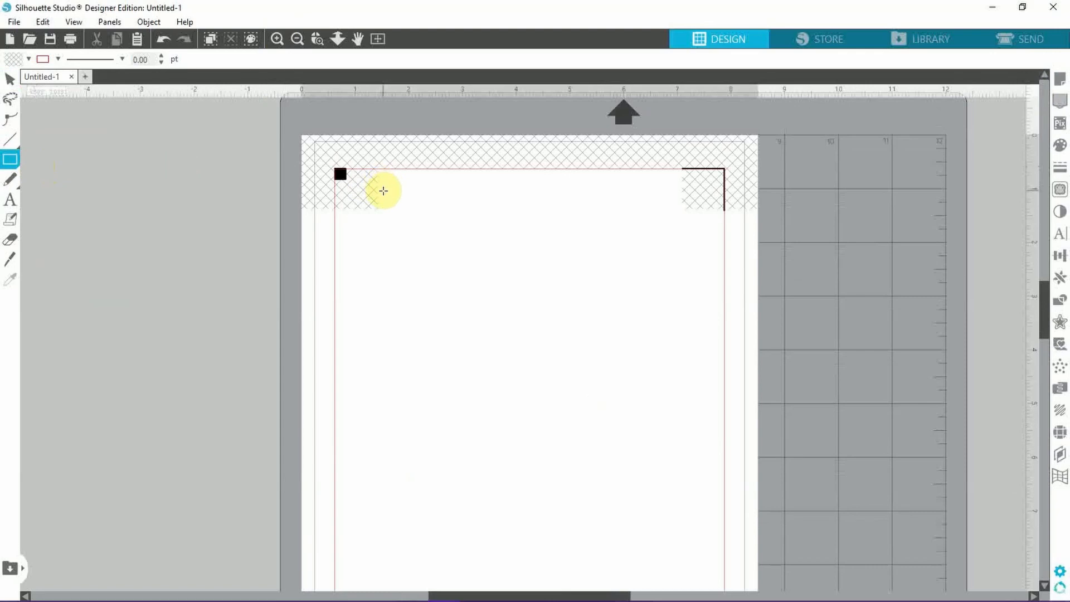
pyautogui.moveTo(362, 192)
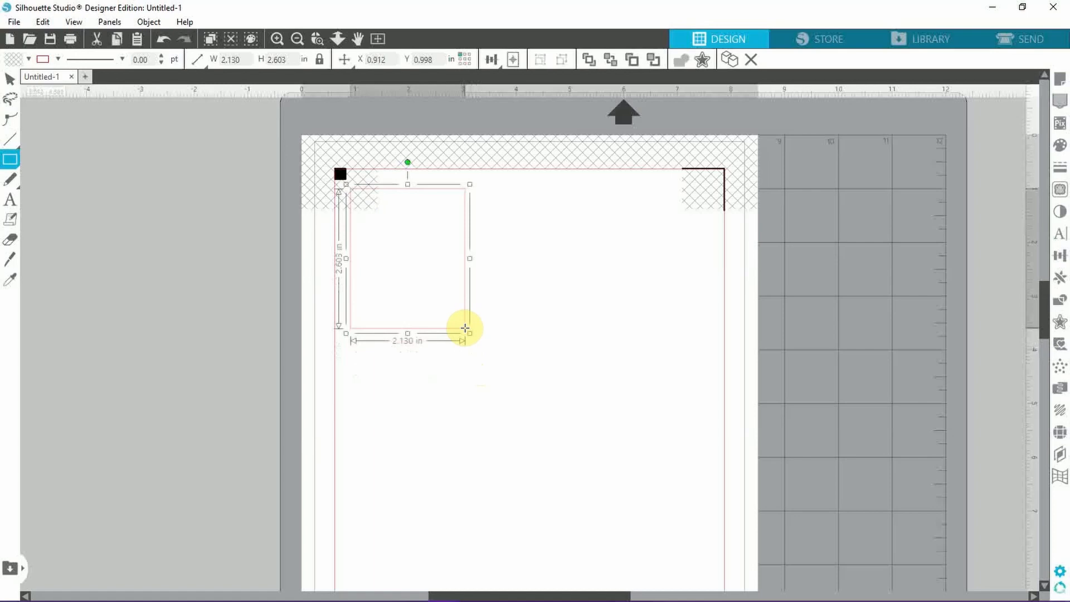
pyautogui.moveTo(315, 103)
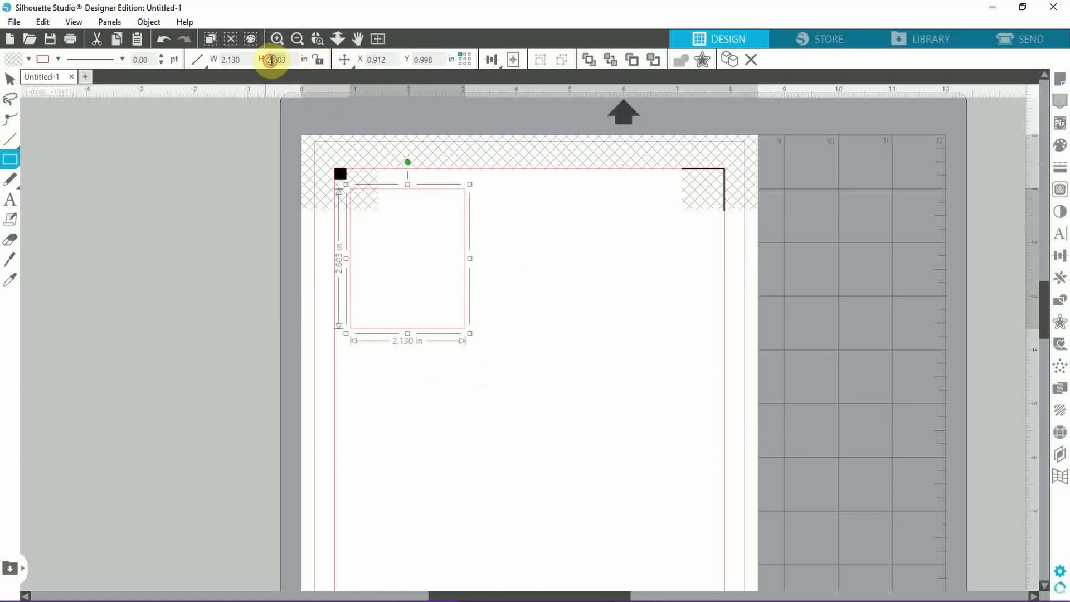
pyautogui.write('2.000')
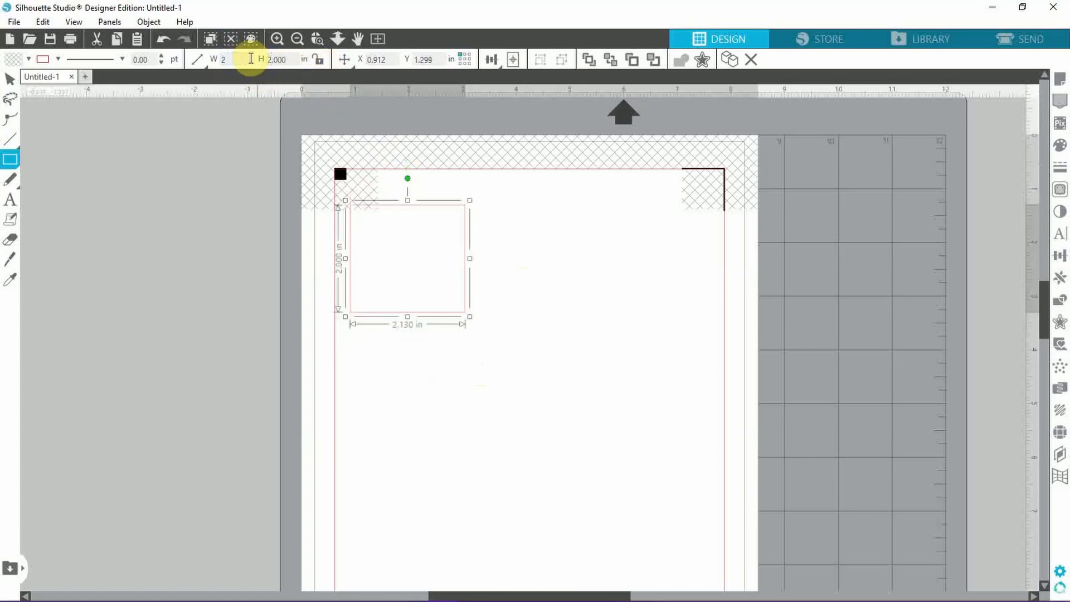
pyautogui.write('1.500')
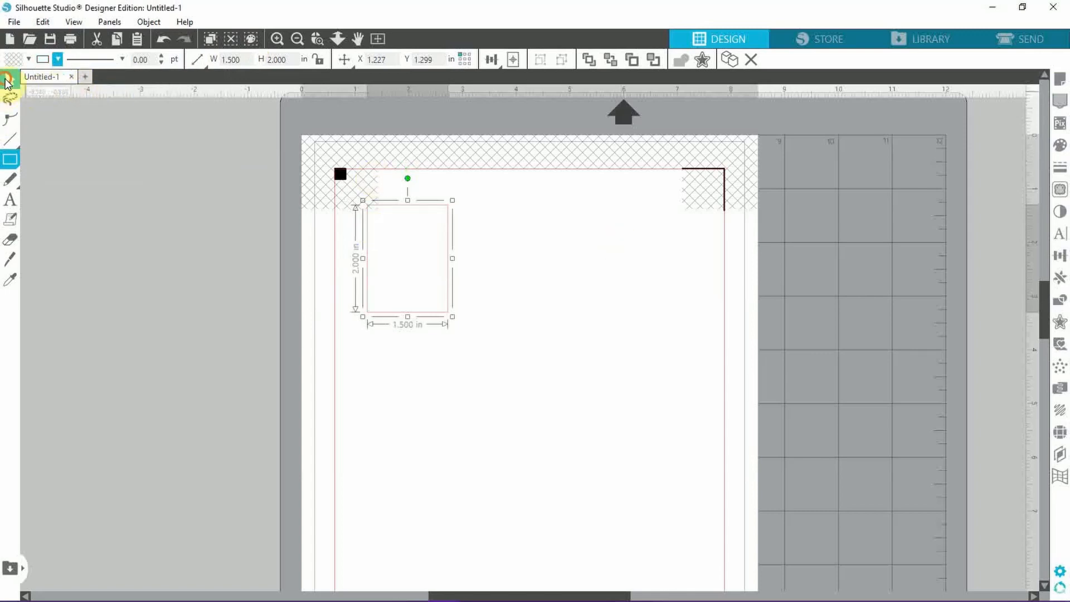
pyautogui.moveTo(437, 316)
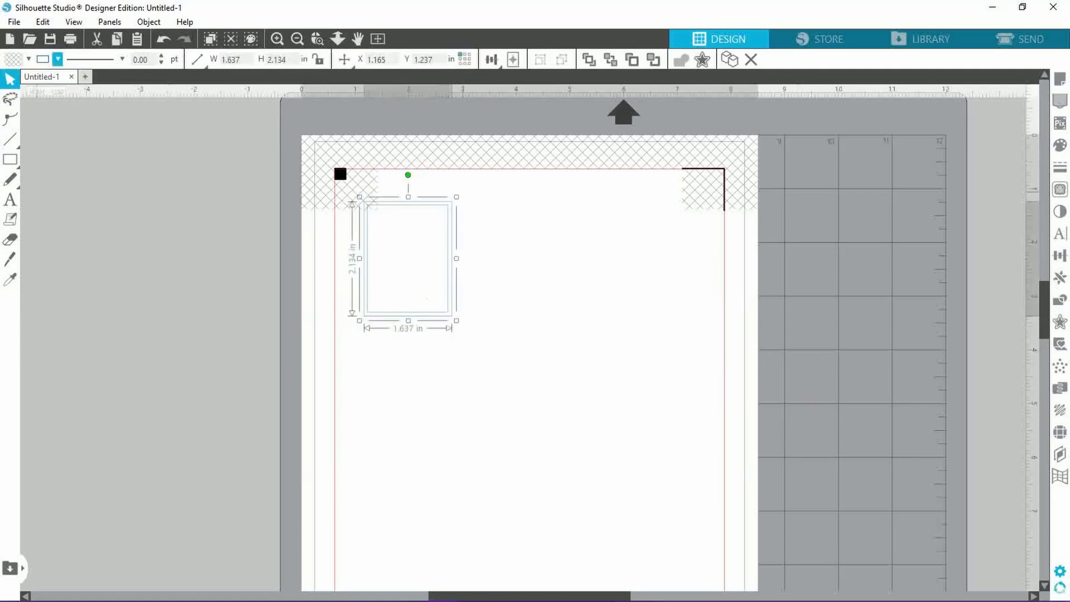
pyautogui.click(57, 60)
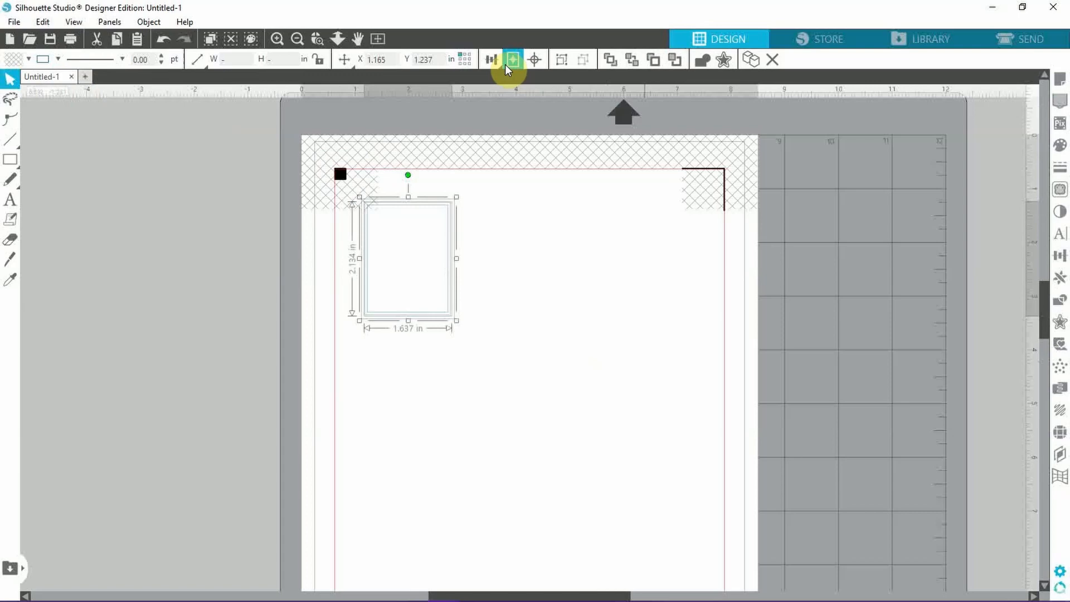
# Step: Position the sticker rectangle and duplicate it into a row of copies across the page
pyautogui.click(490, 59)
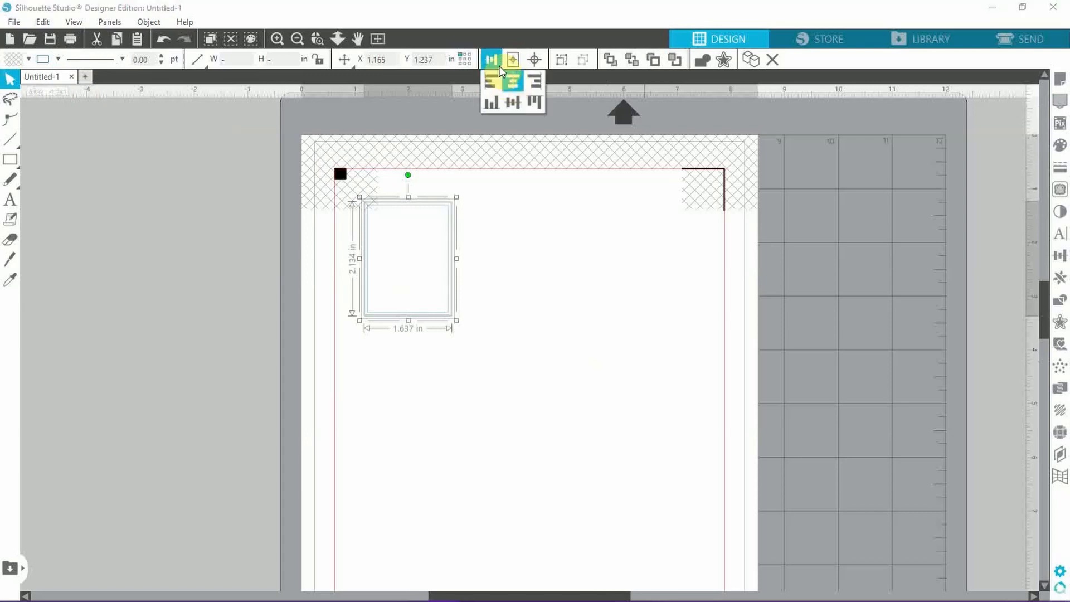
pyautogui.click(518, 378)
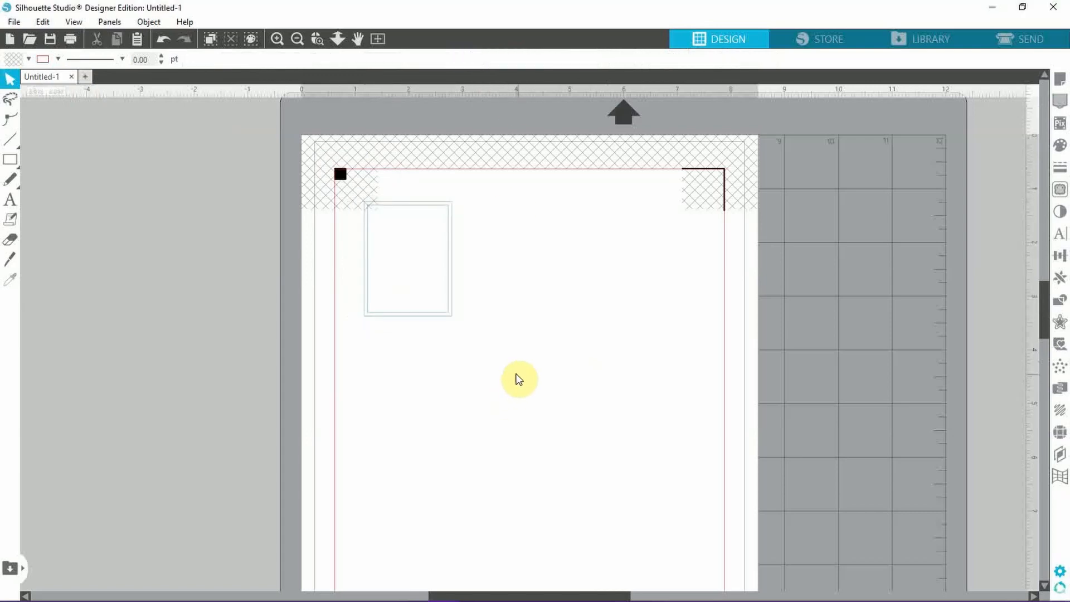
pyautogui.click(407, 260)
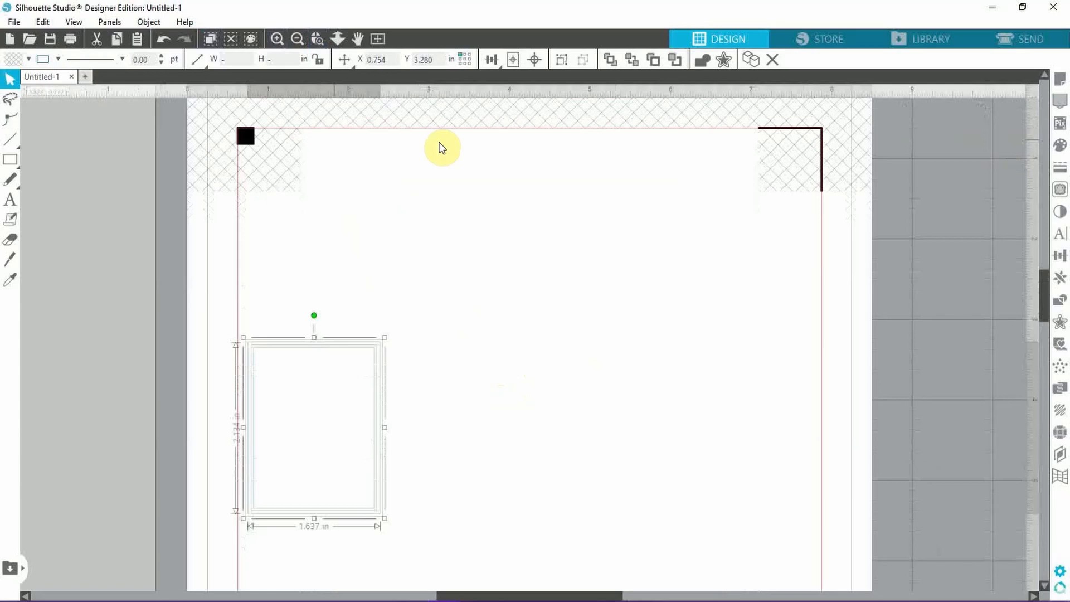
pyautogui.click(399, 511)
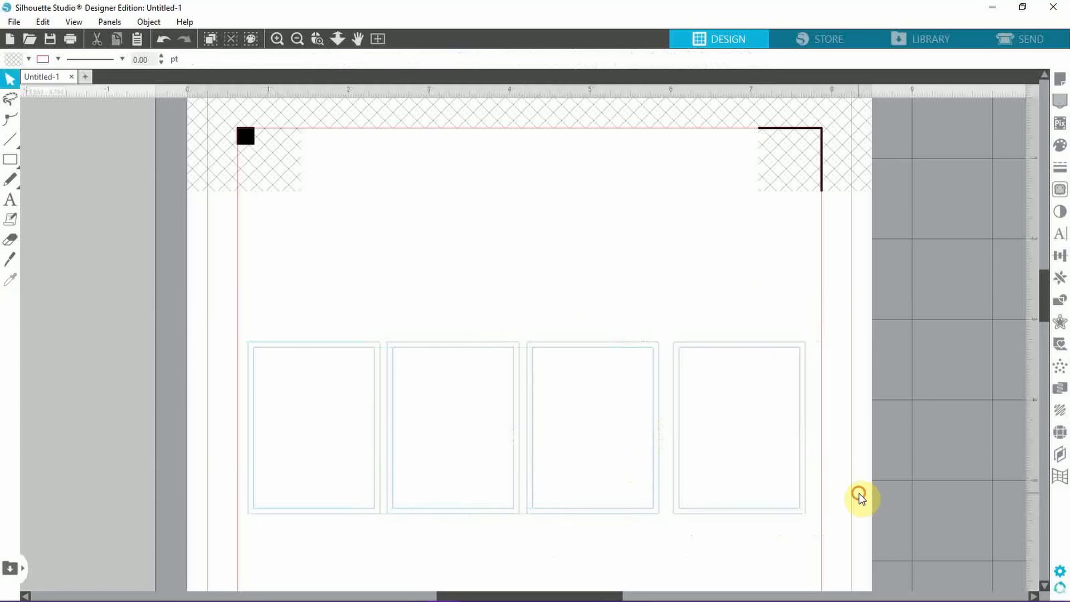
pyautogui.moveTo(836, 548)
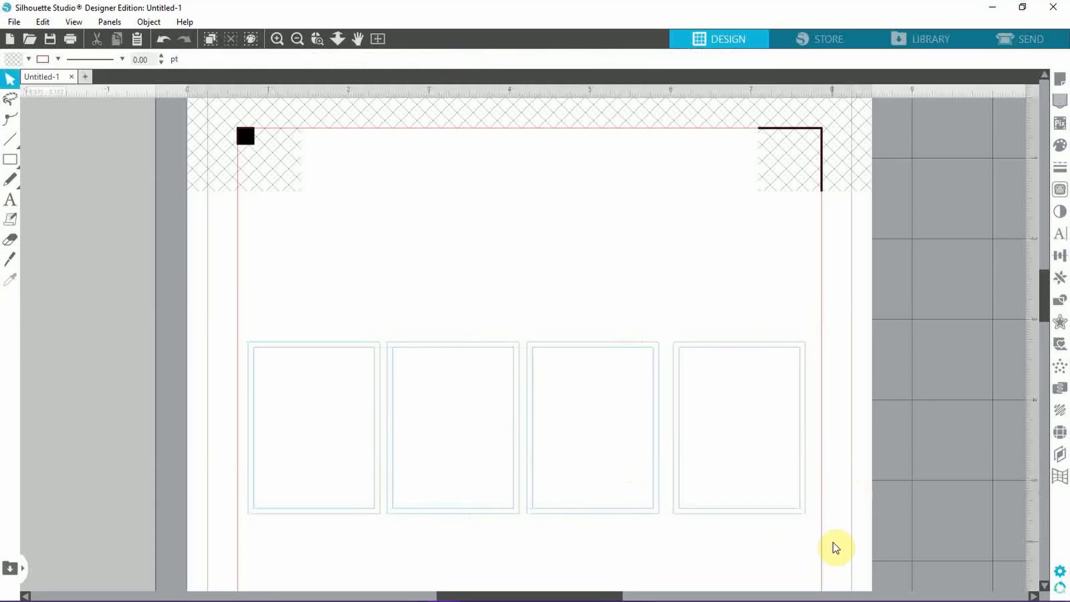
# Step: Select all four rectangles in the row and group them together
pyautogui.click(738, 426)
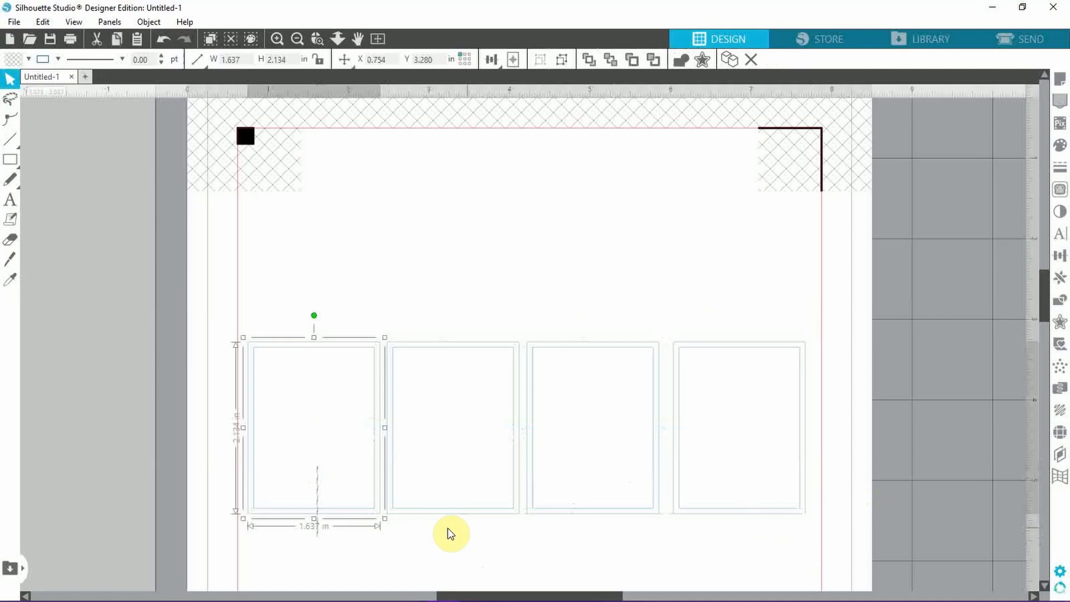
pyautogui.click(805, 470)
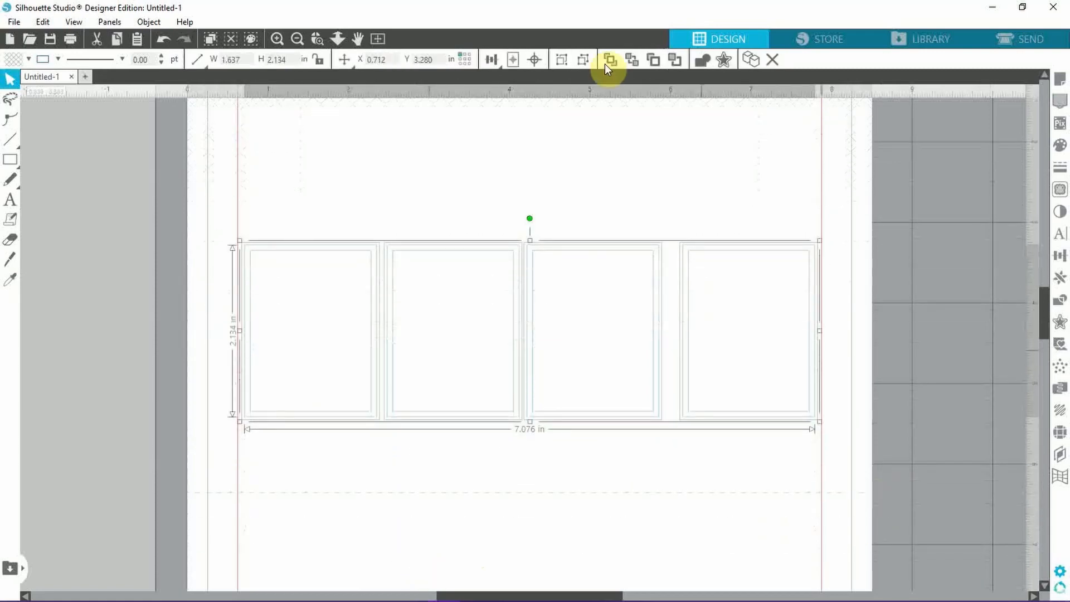
pyautogui.click(491, 59)
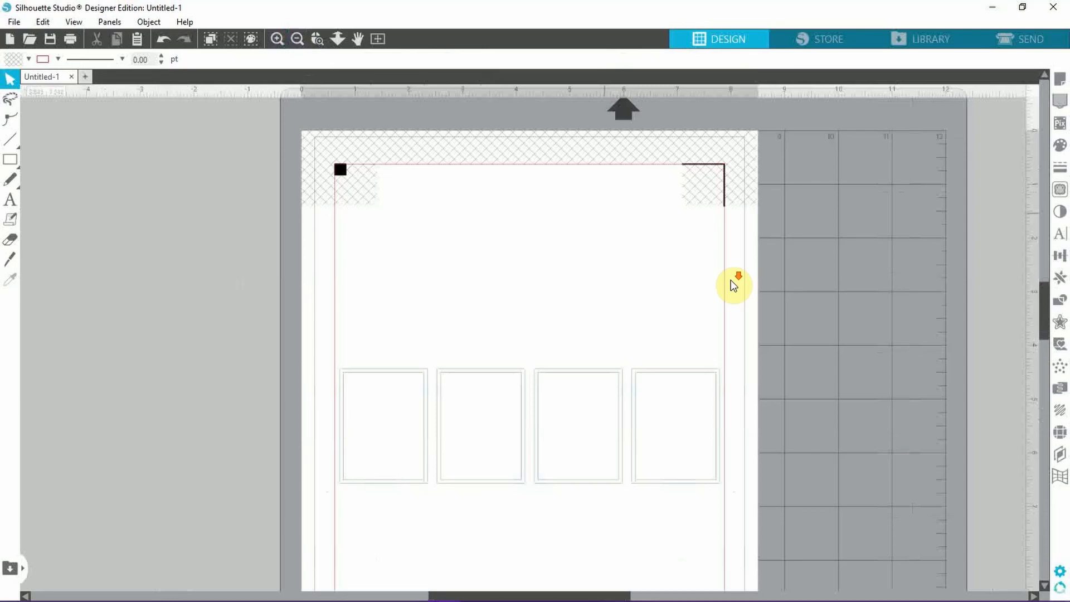
# Step: Ungroup the row, duplicate it down into a full-page grid without the bottom-left rectangle, saved as photoprinting
pyautogui.scroll(-3)
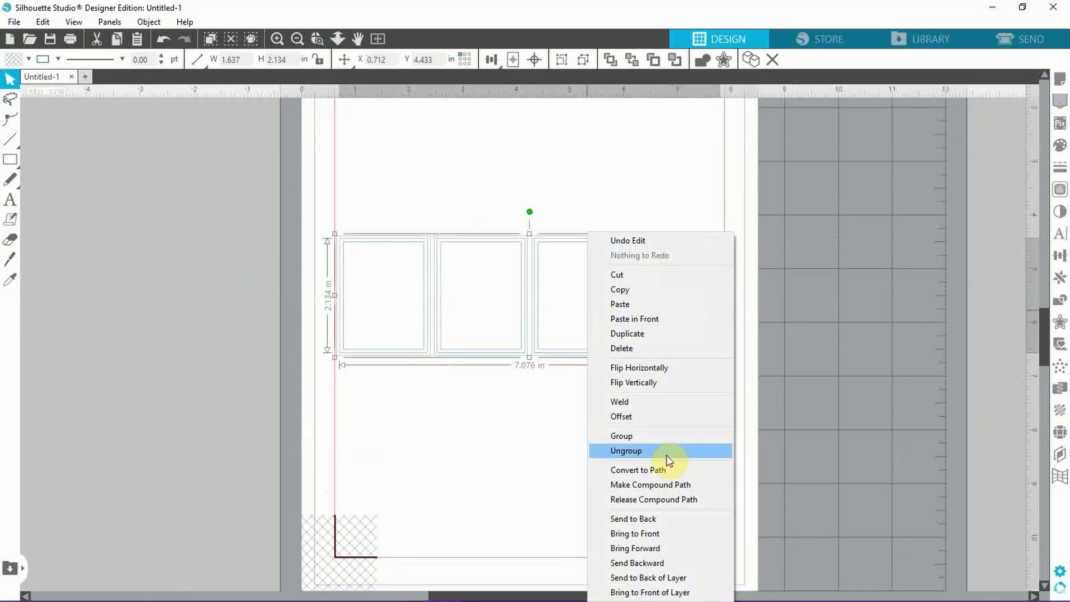
pyautogui.click(626, 450)
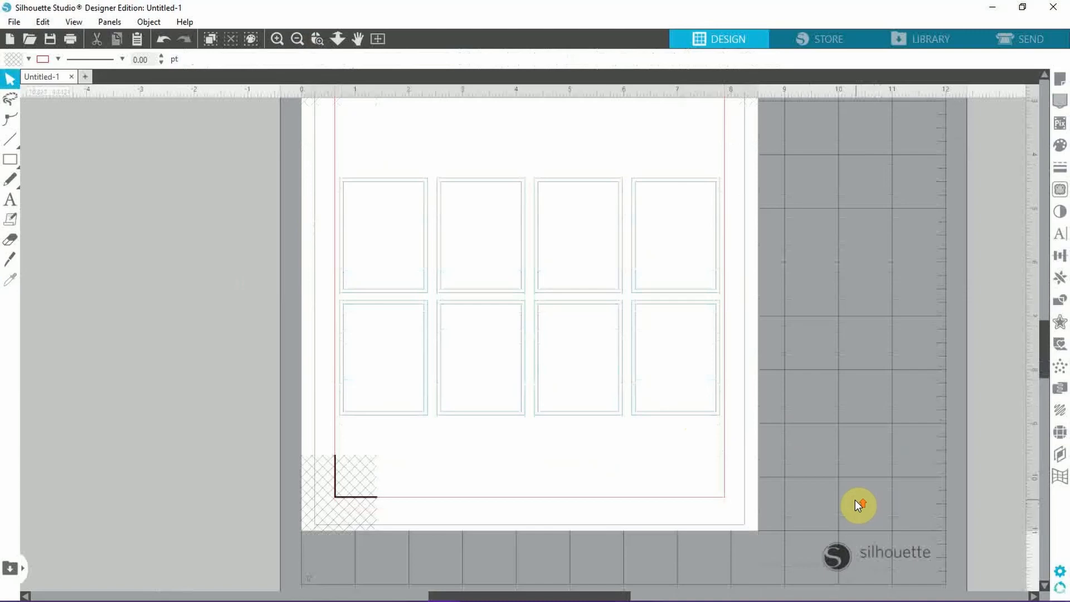
pyautogui.scroll(-3)
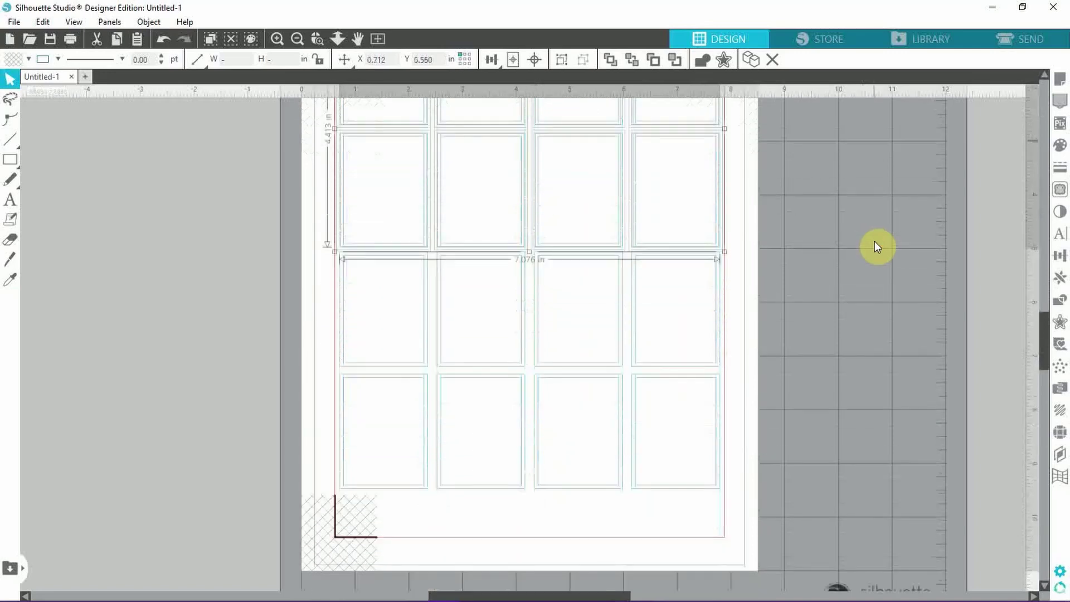
pyautogui.scroll(-3)
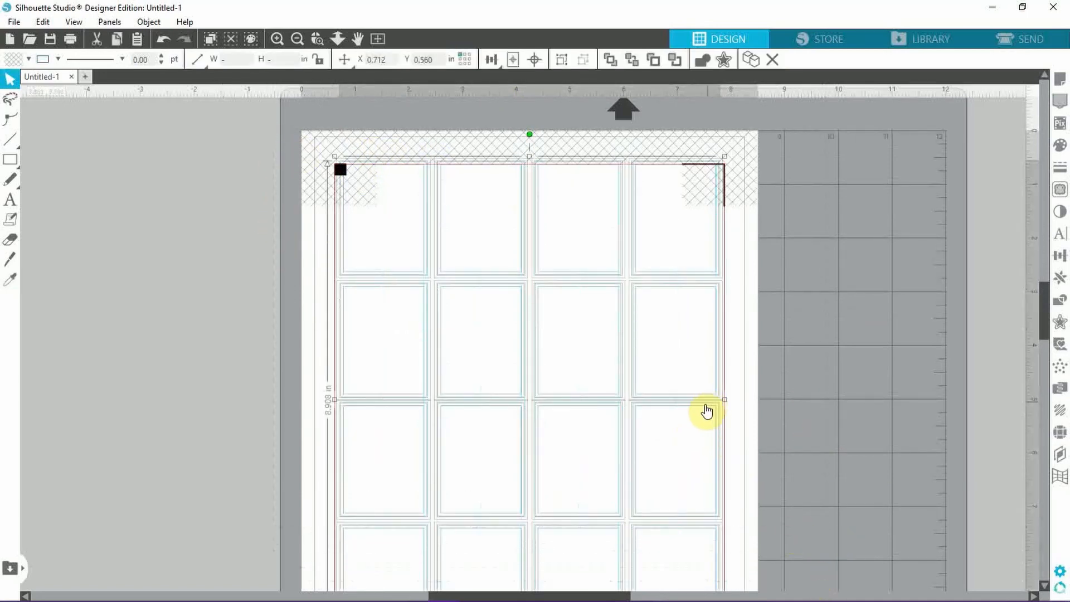
pyautogui.scroll(-3)
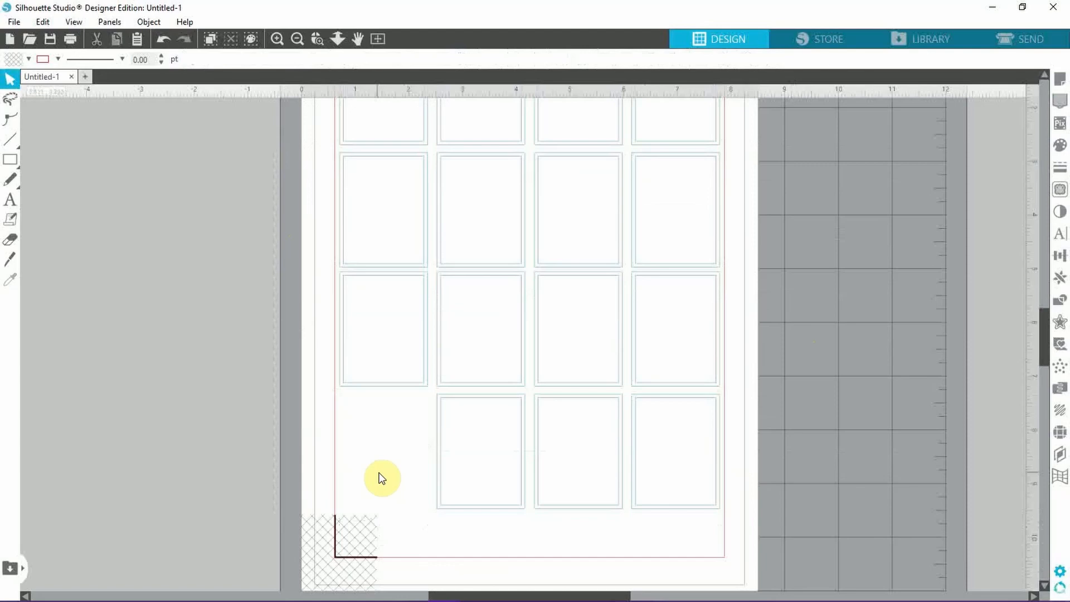
pyautogui.moveTo(826, 530)
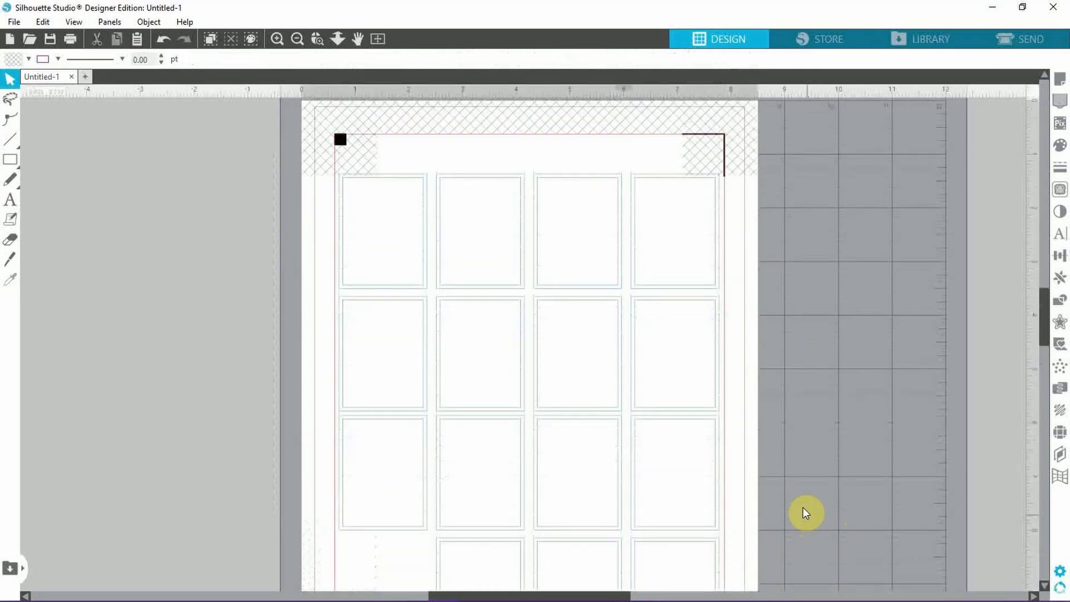
pyautogui.moveTo(382, 181)
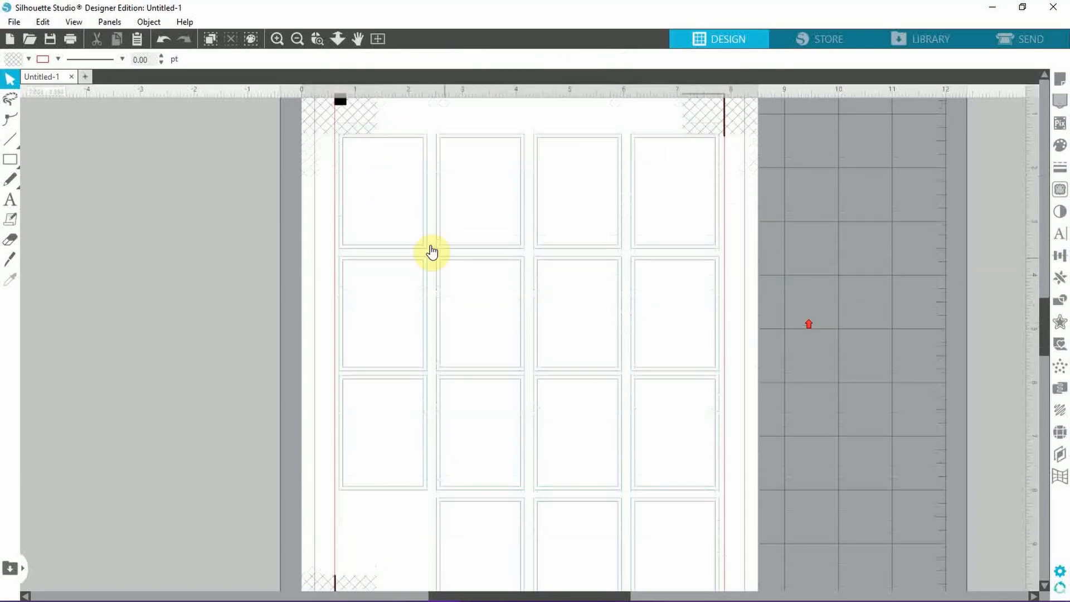
pyautogui.scroll(-3)
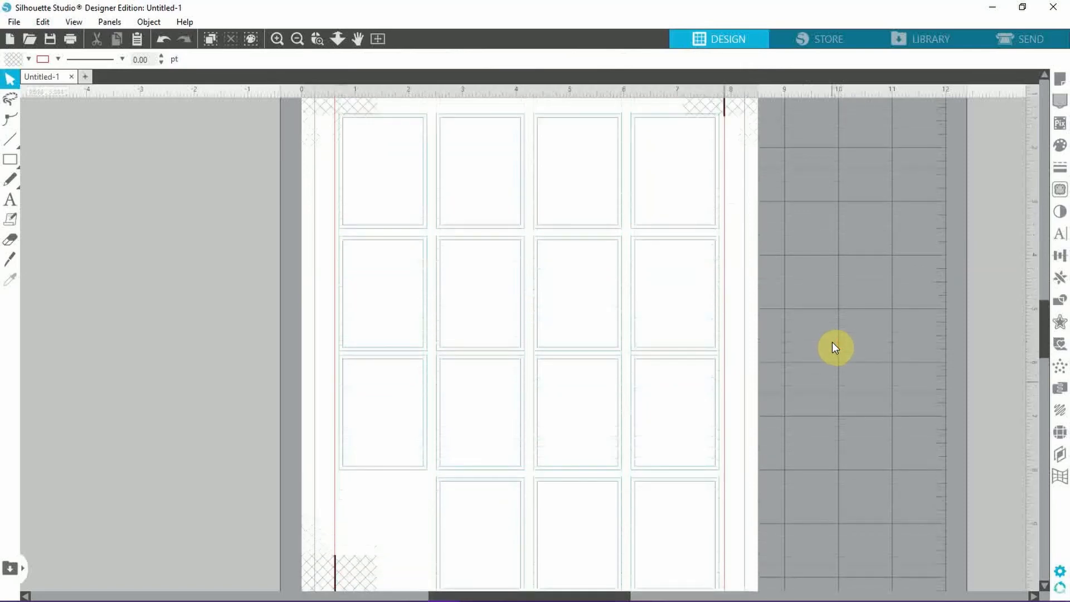
pyautogui.scroll(3)
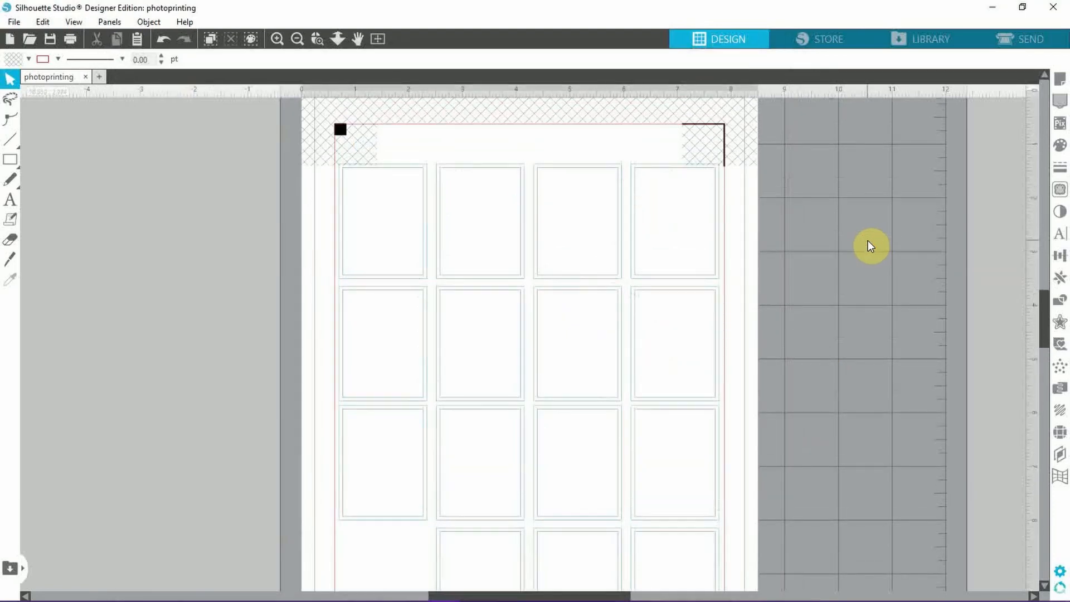
# Step: Select every green-outlined rectangle by line colour, move them to Layer 2 and show the Layers list
pyautogui.click(251, 38)
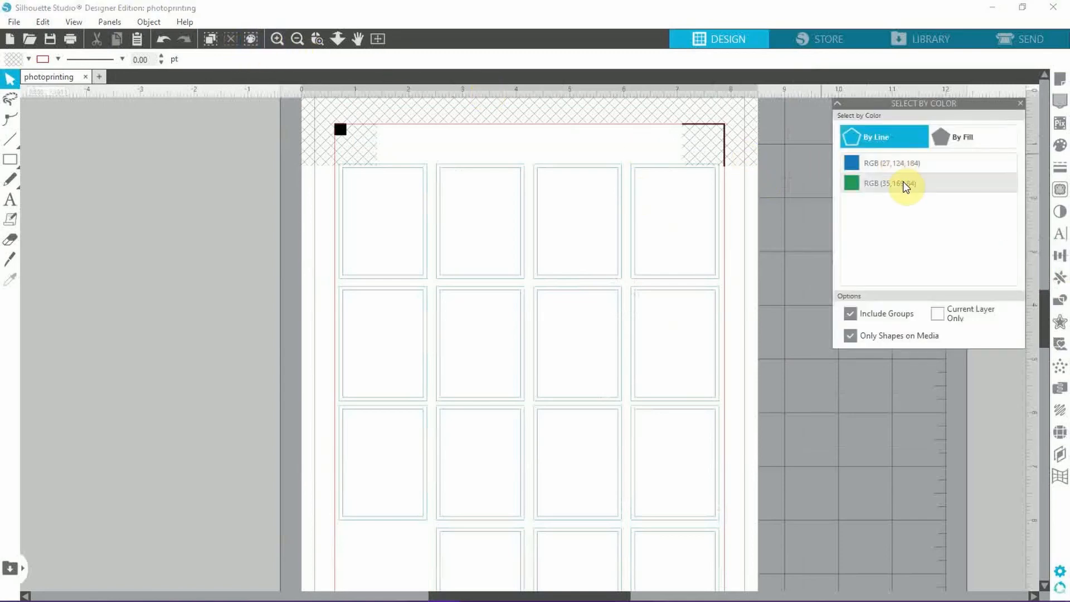
pyautogui.click(888, 183)
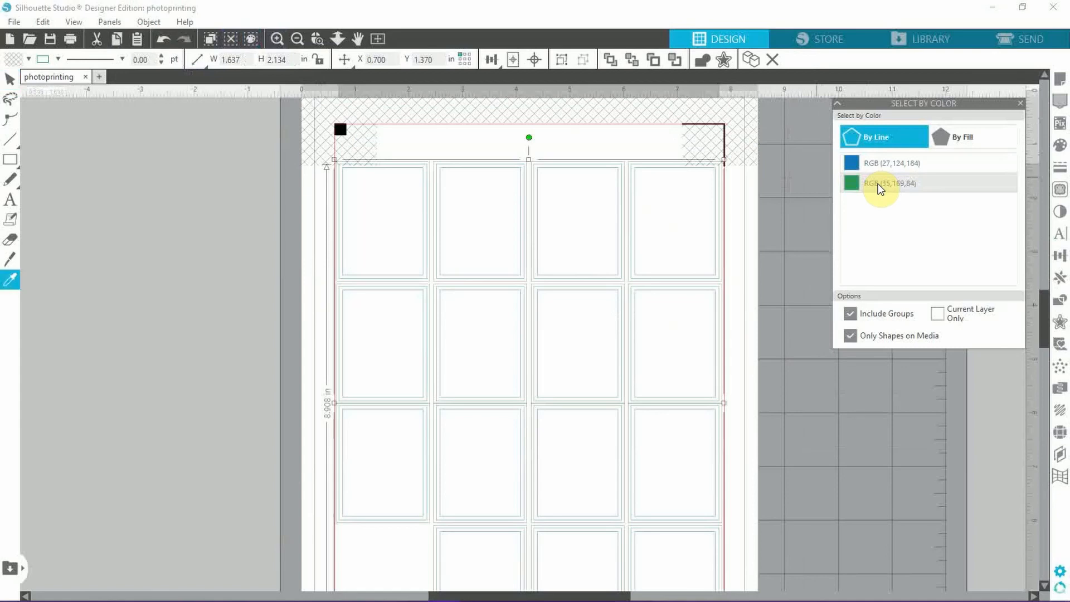
pyautogui.click(890, 182)
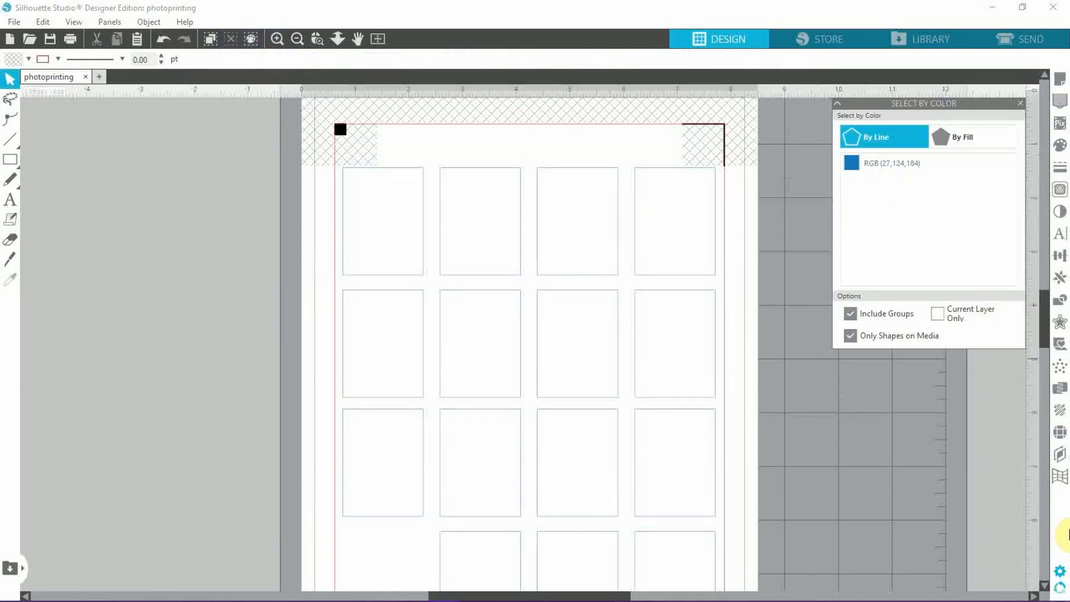
pyautogui.click(1060, 455)
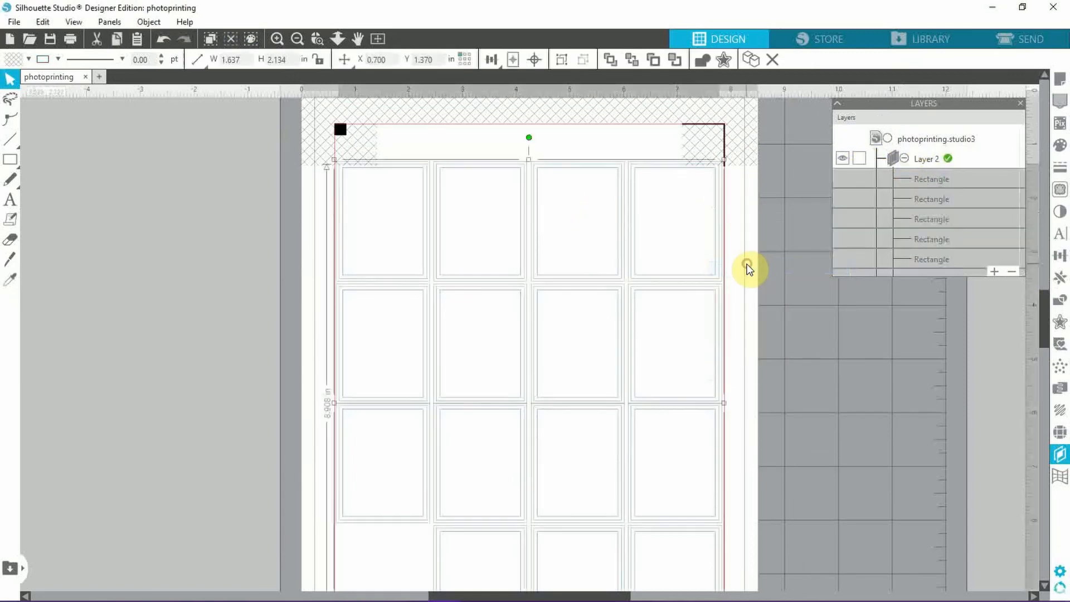
pyautogui.moveTo(803, 258)
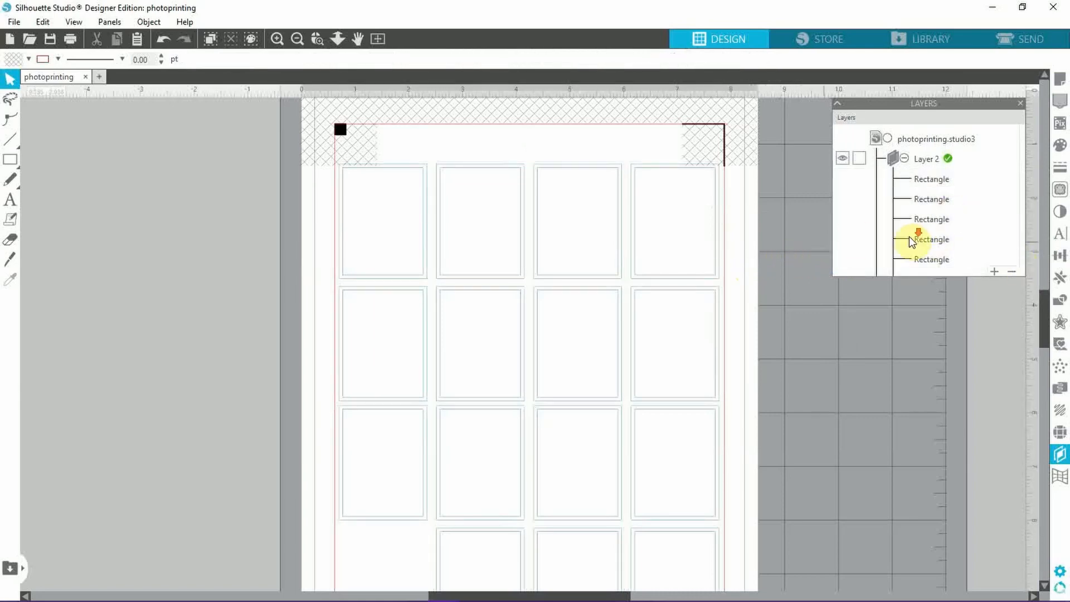
# Step: Rename the layers to cutlines (locked) and crop in the Layers list
pyautogui.scroll(-3)
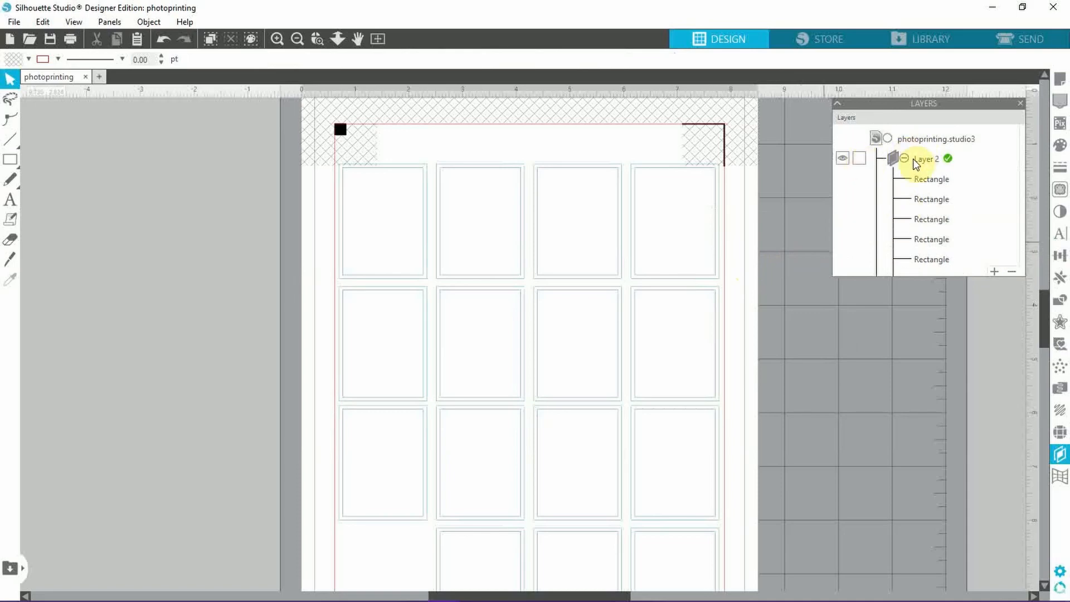
pyautogui.click(903, 158)
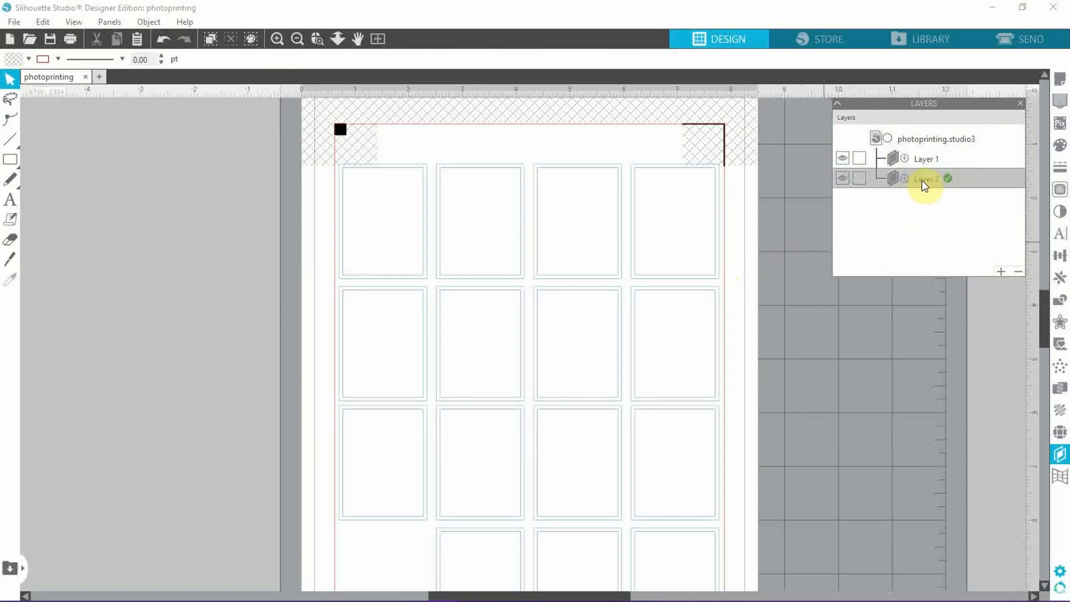
pyautogui.doubleClick(923, 179)
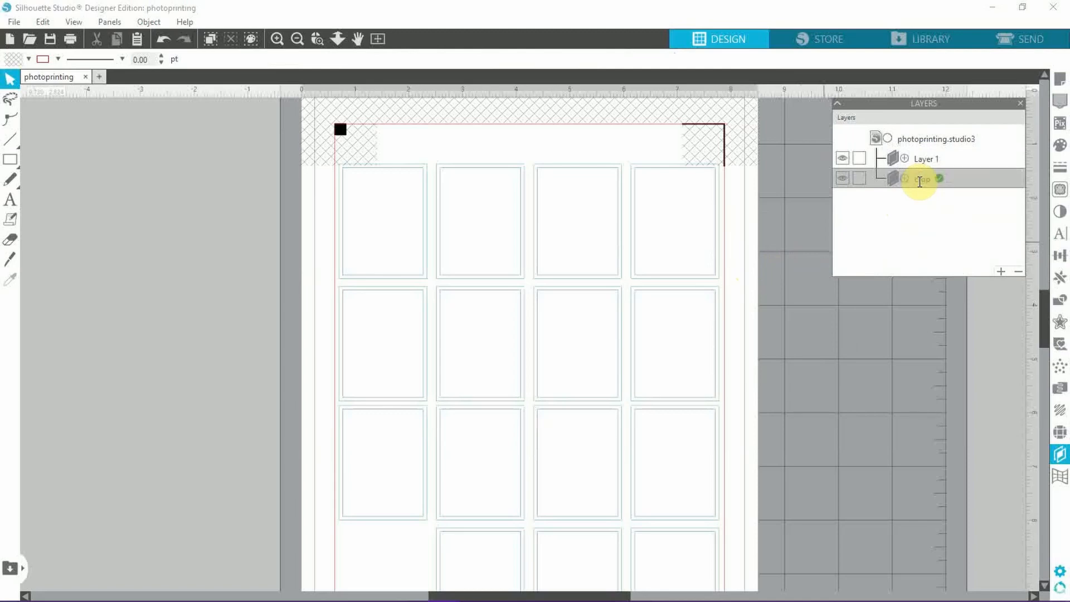
pyautogui.click(925, 158)
pyautogui.write('cutlines')
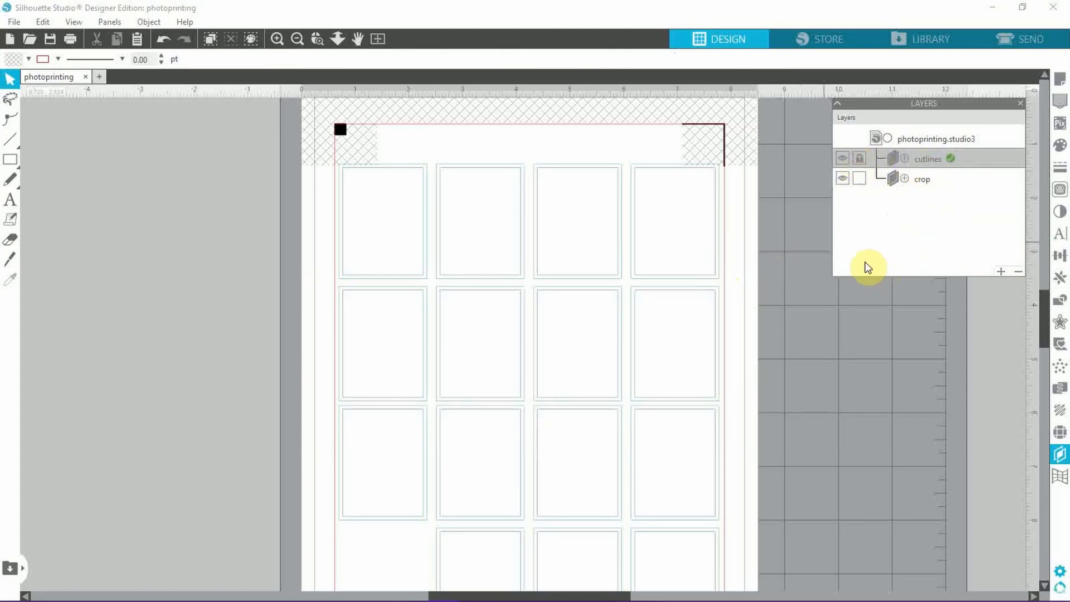
pyautogui.moveTo(789, 230)
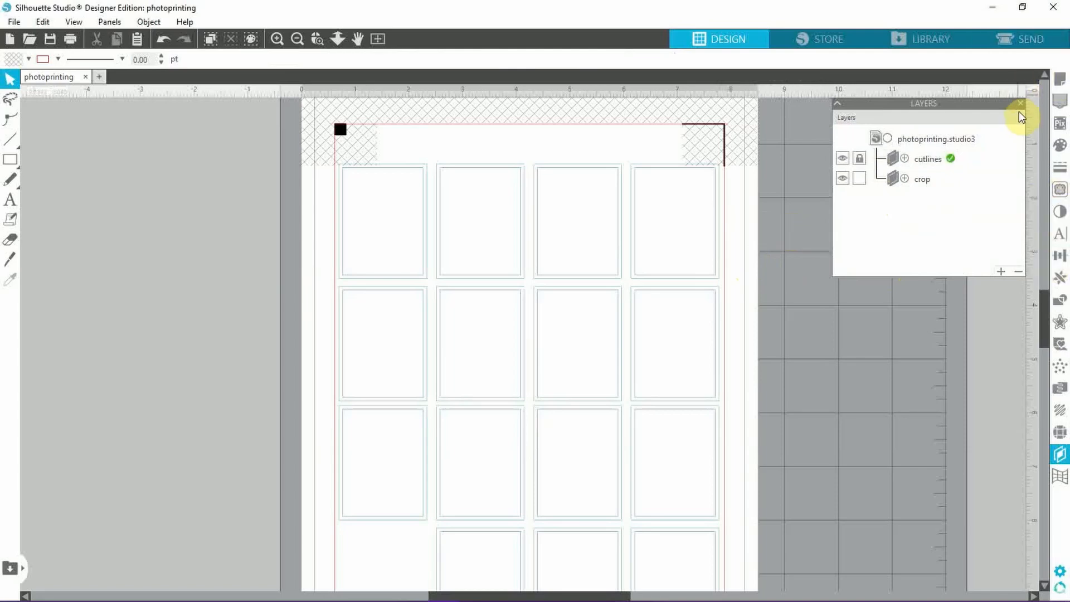
pyautogui.click(1020, 102)
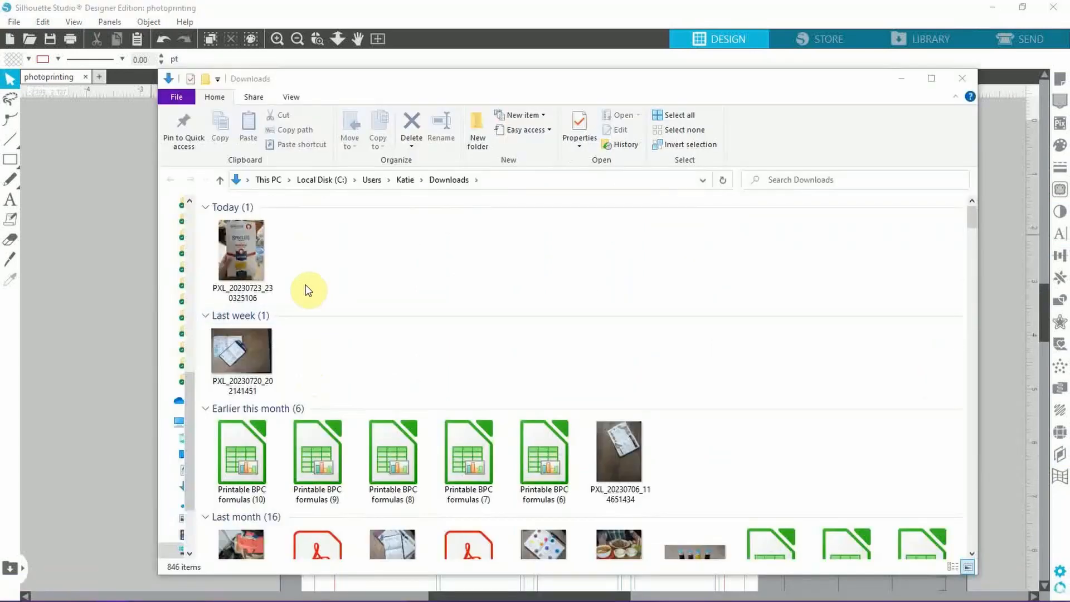
# Step: Dismiss the Downloads window and make the crop layer active
pyautogui.click(242, 249)
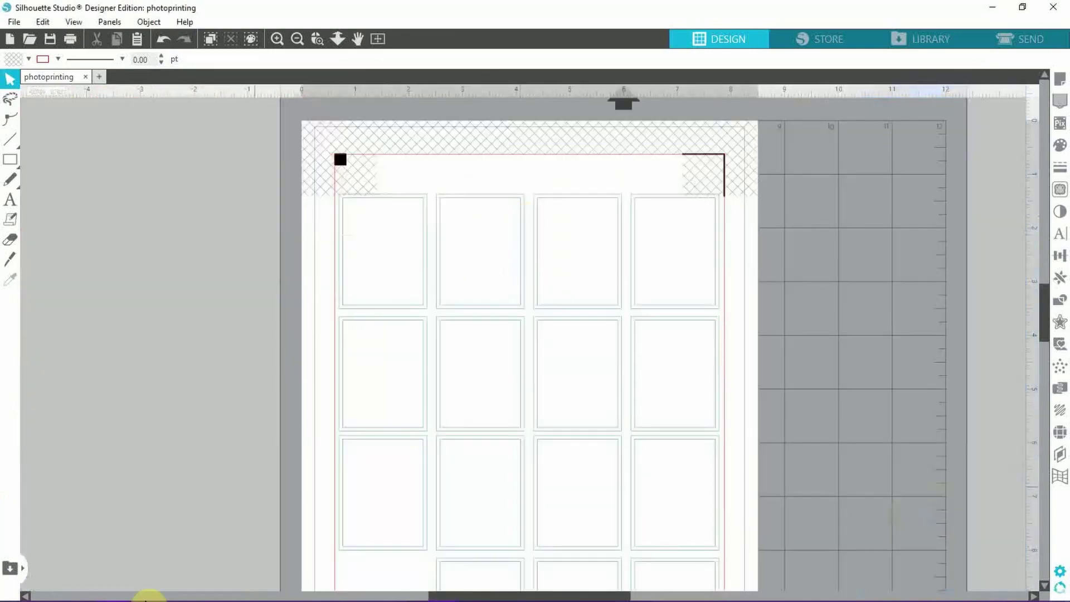
pyautogui.click(1060, 452)
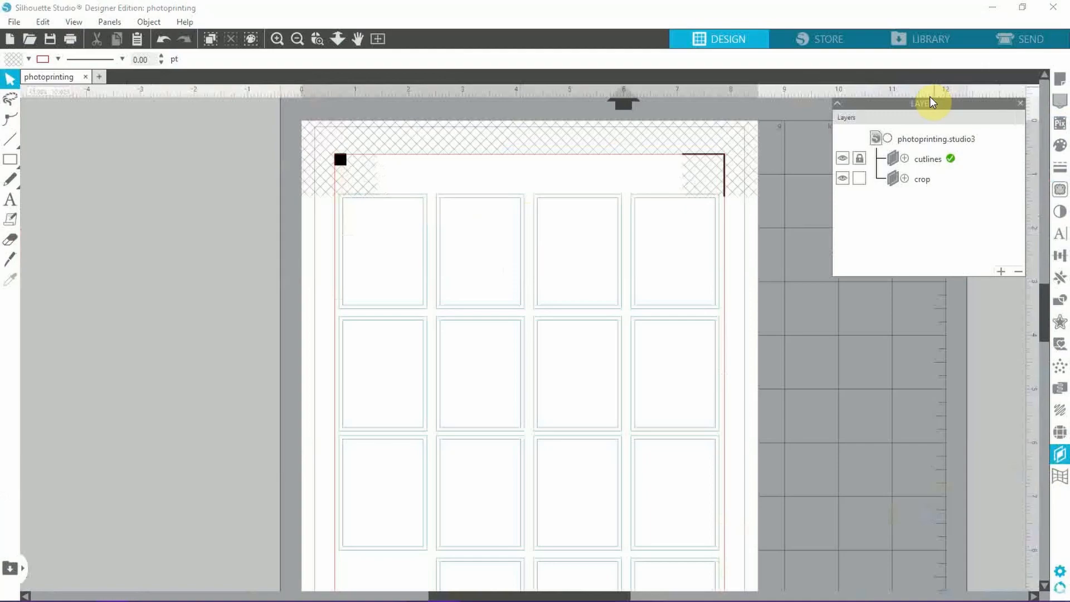
pyautogui.click(922, 179)
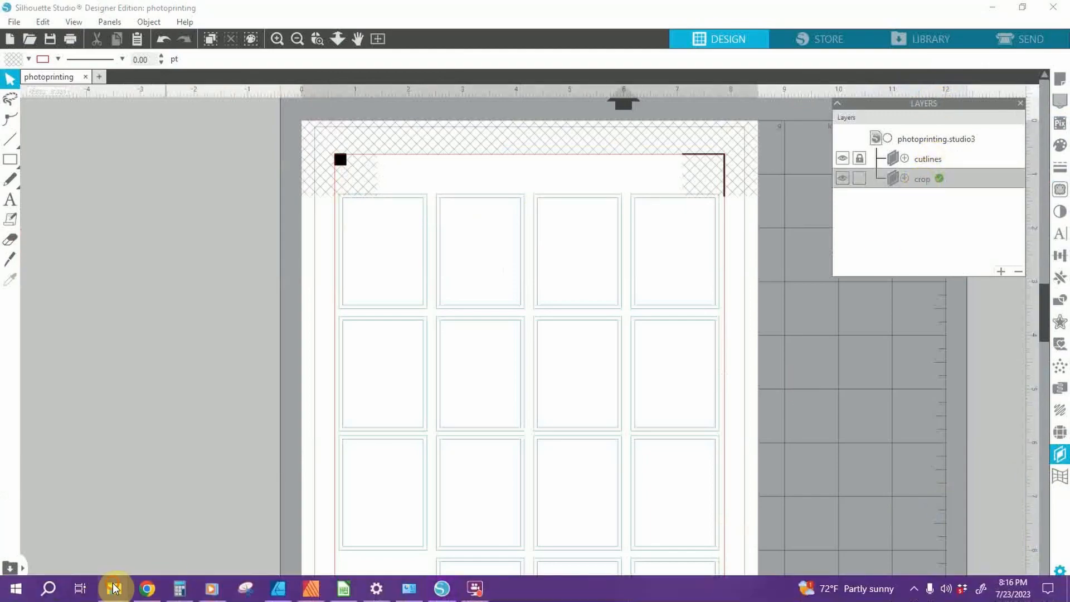
# Step: Import the pasta box photo from File Explorer onto the canvas and zoom to the sticker page
pyautogui.click(113, 587)
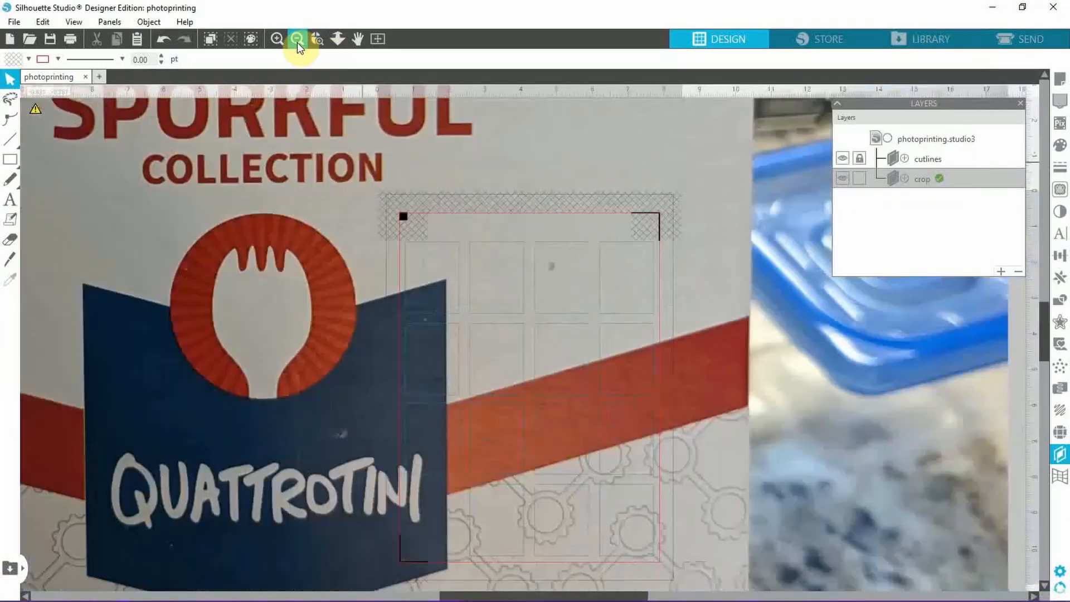
pyautogui.click(296, 39)
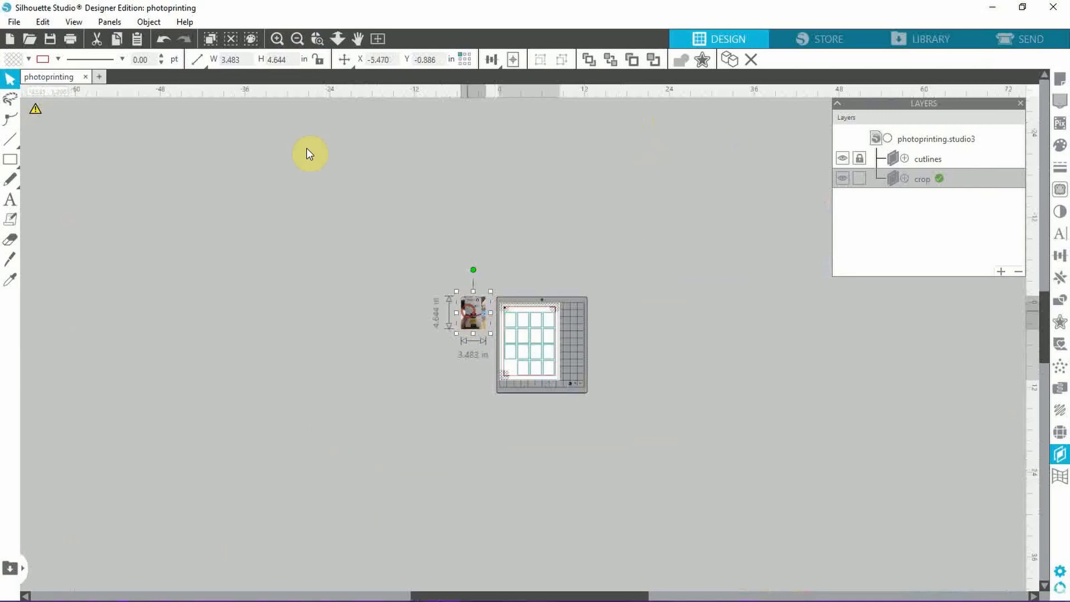
pyautogui.click(277, 38)
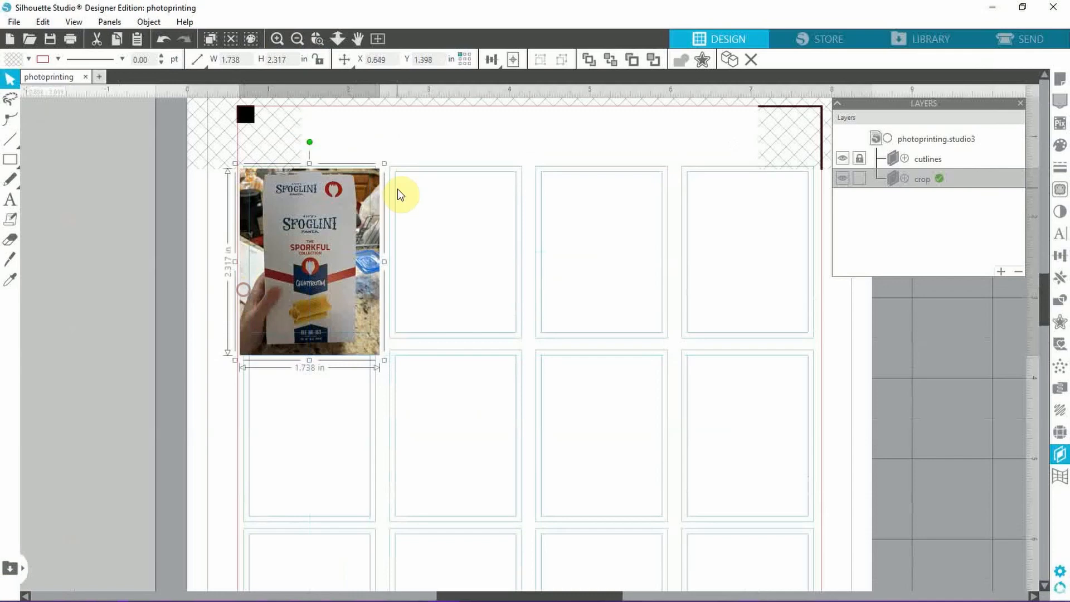
# Step: Resize the pasta box photo by its corner handle to fill the top-left grid cell
pyautogui.moveTo(385, 166); pyautogui.dragTo(389, 162)
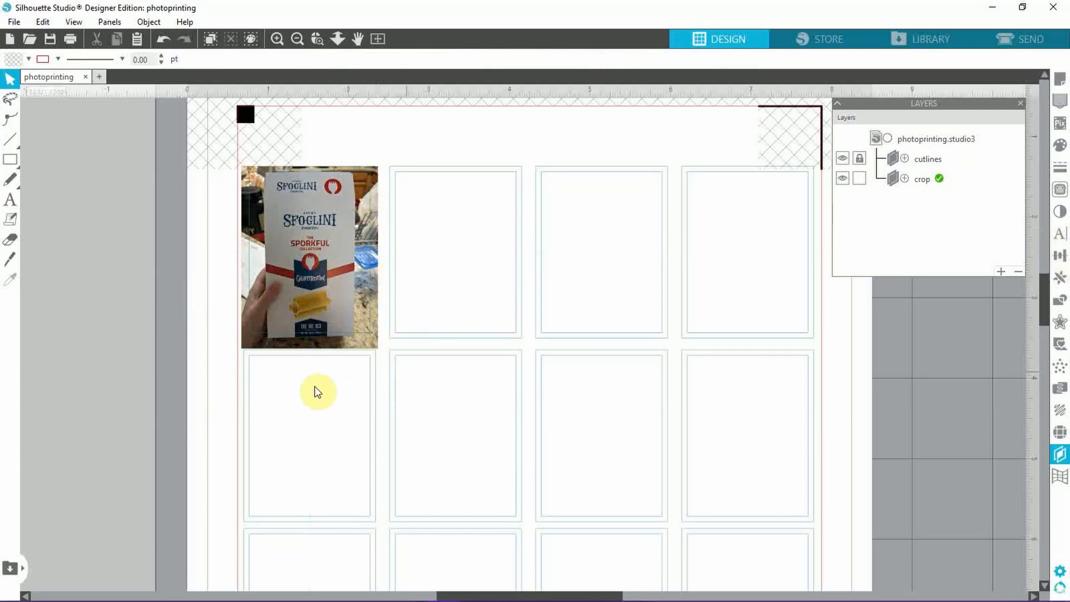
pyautogui.moveTo(174, 231)
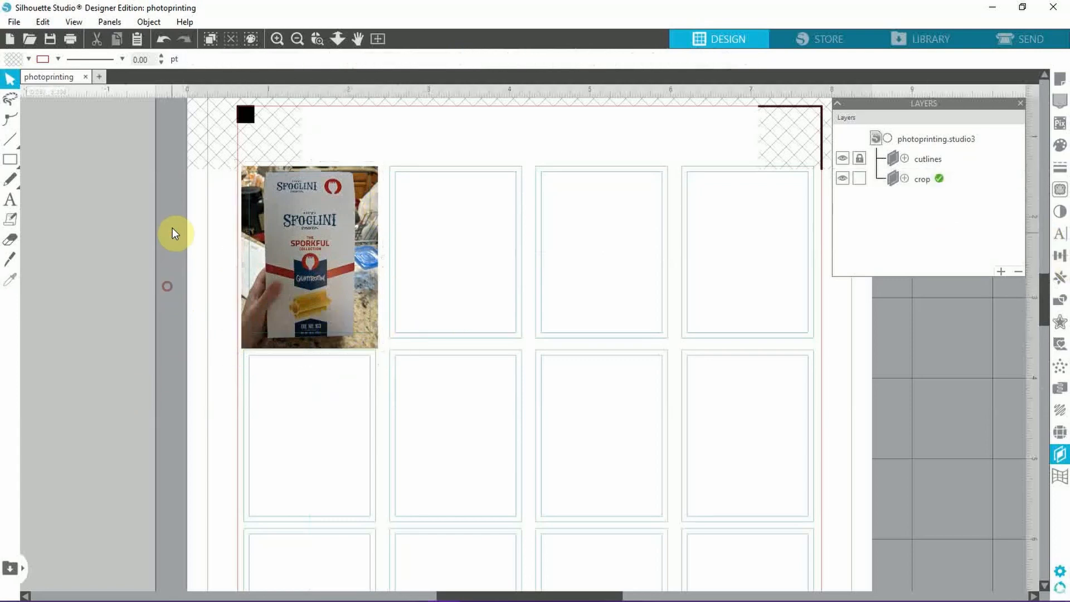
# Step: Crop the photo to the top-left cell rectangle with the Modify panel's Crop, about 1.6×2.1 inches
pyautogui.click(309, 256)
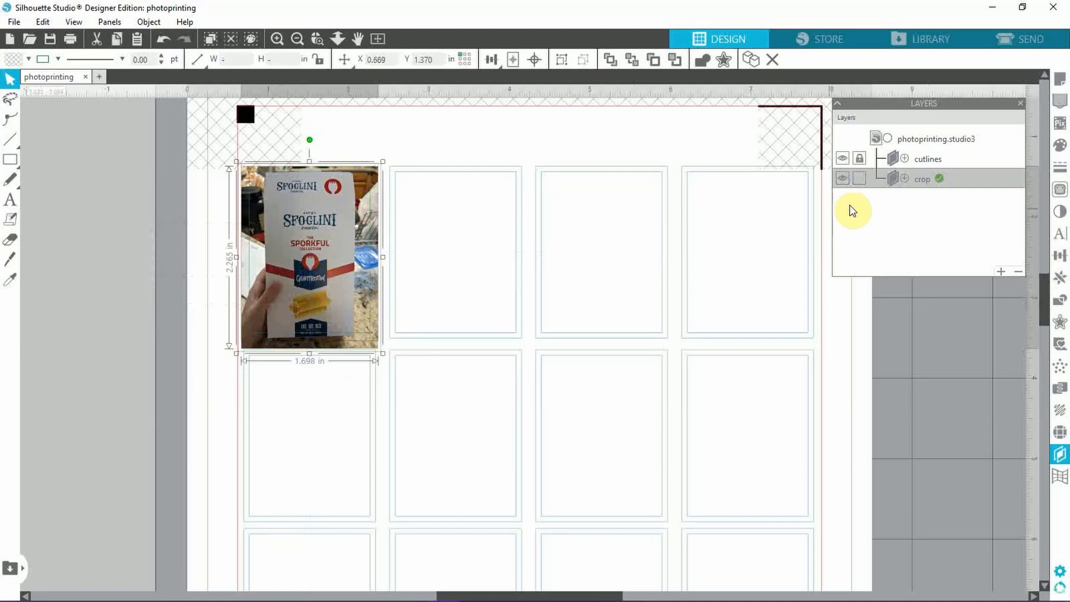
pyautogui.moveTo(948, 265)
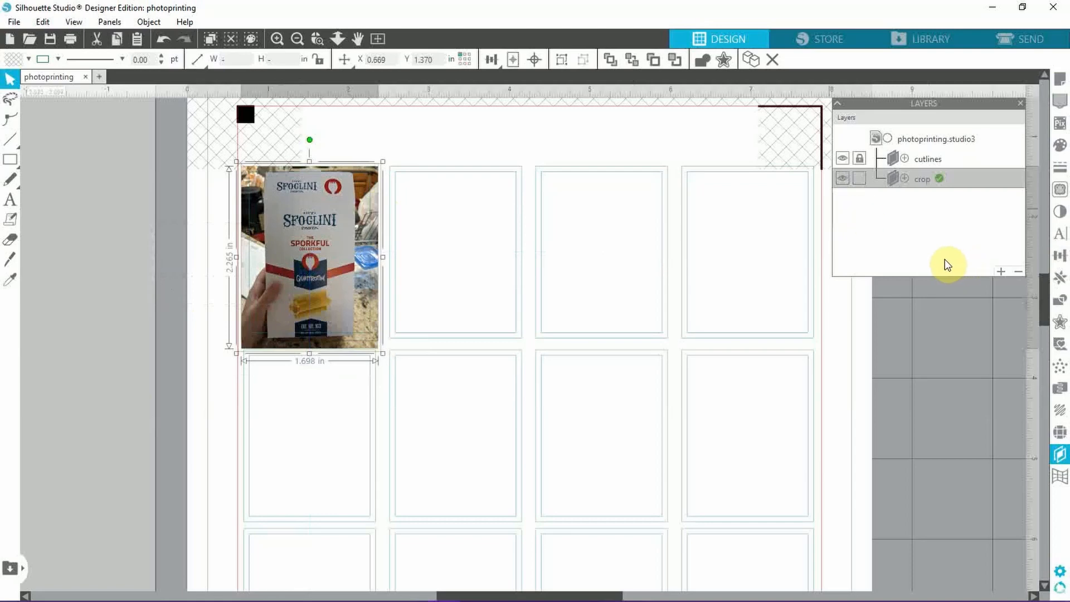
pyautogui.moveTo(1060, 303)
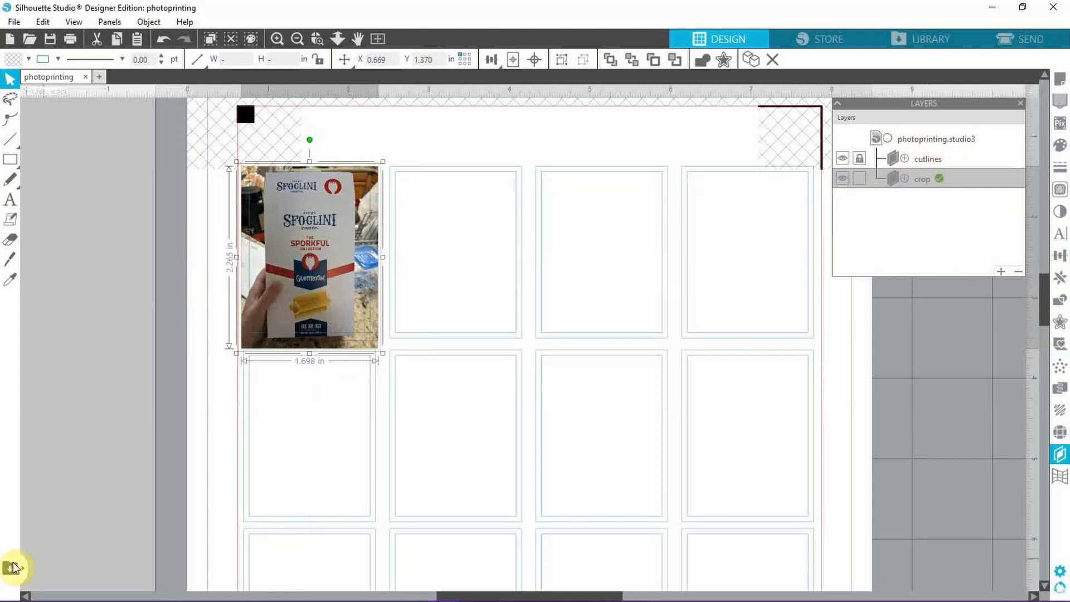
pyautogui.moveTo(320, 270)
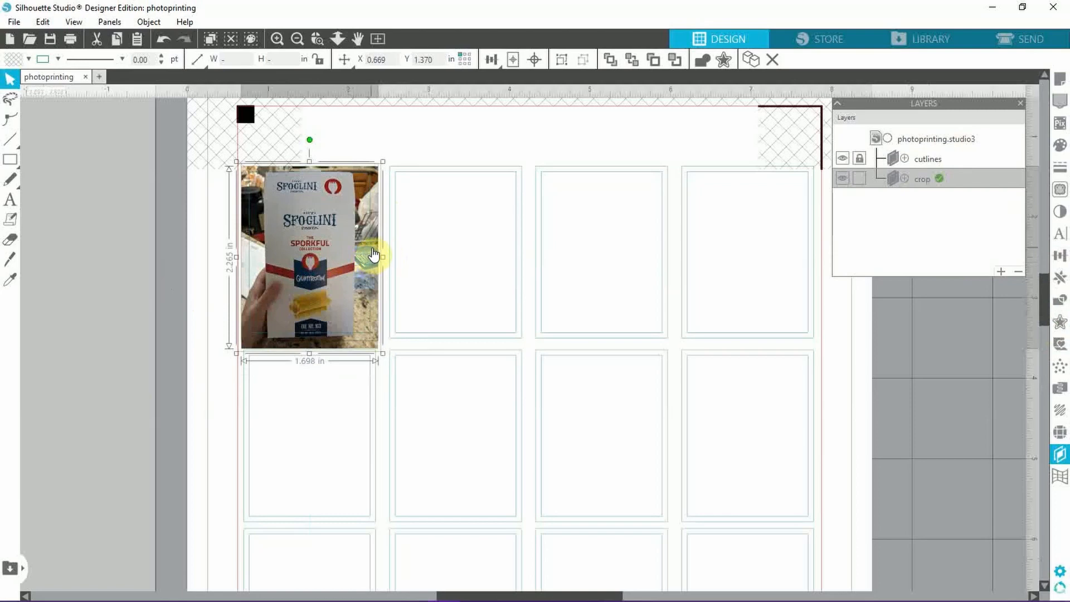
pyautogui.moveTo(379, 254)
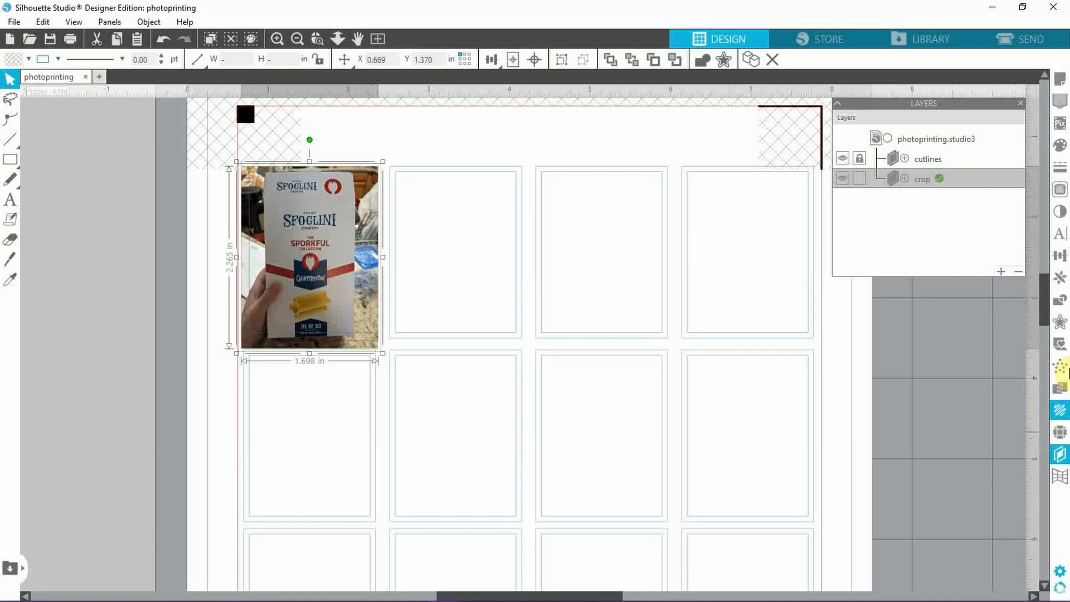
pyautogui.click(1060, 189)
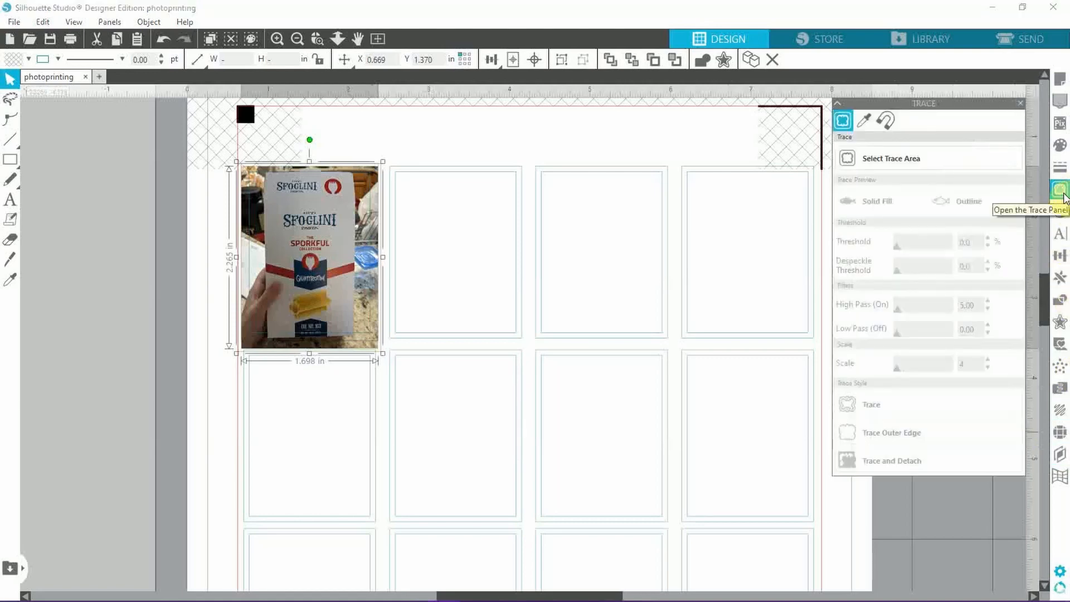
pyautogui.click(1060, 300)
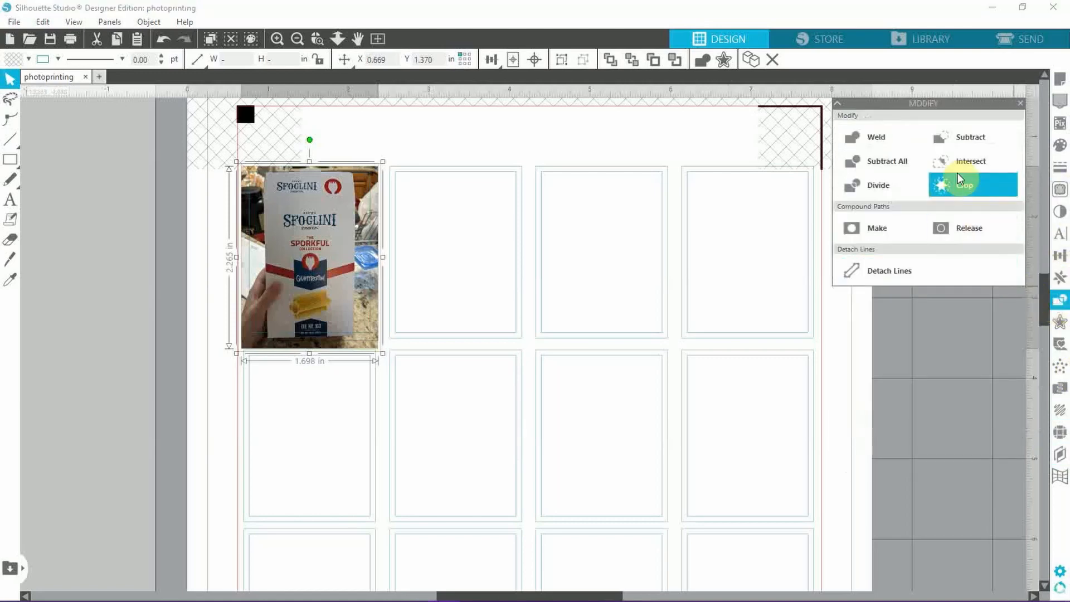
pyautogui.click(965, 185)
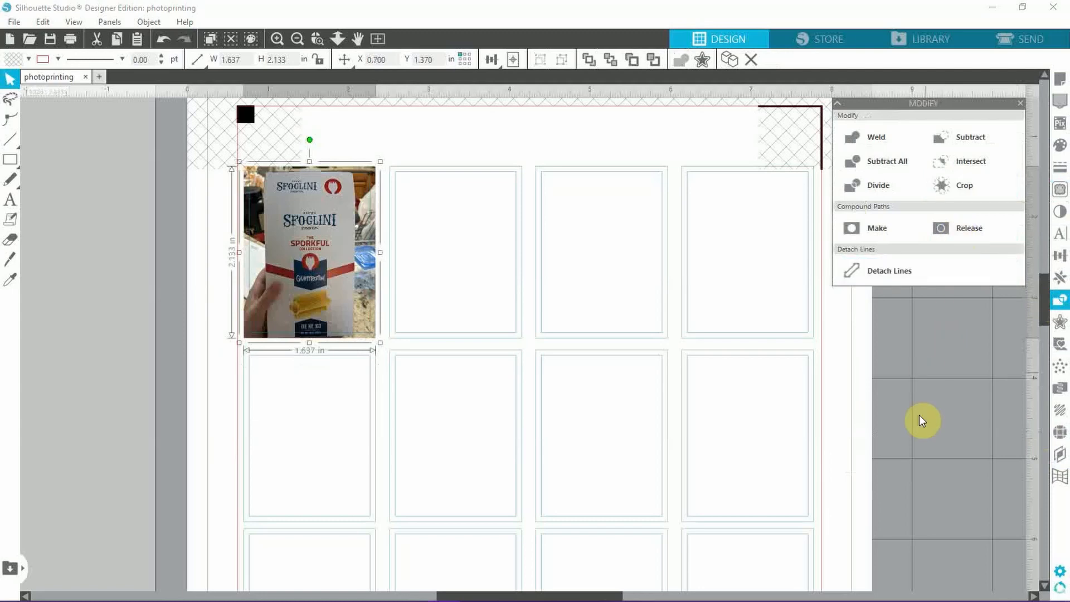
pyautogui.click(235, 338)
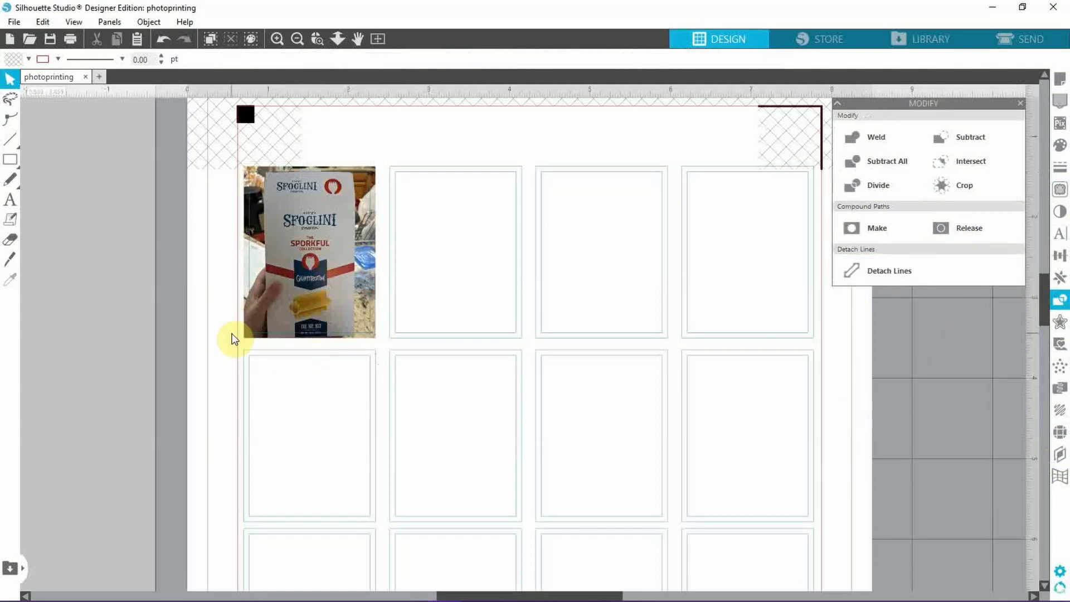
pyautogui.moveTo(234, 328)
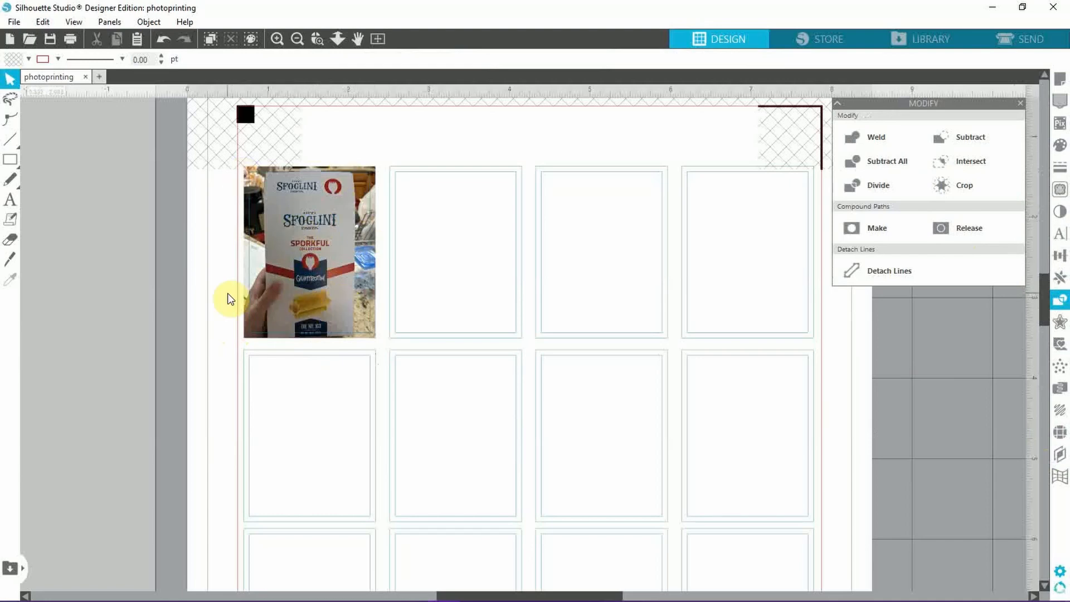
pyautogui.moveTo(209, 291)
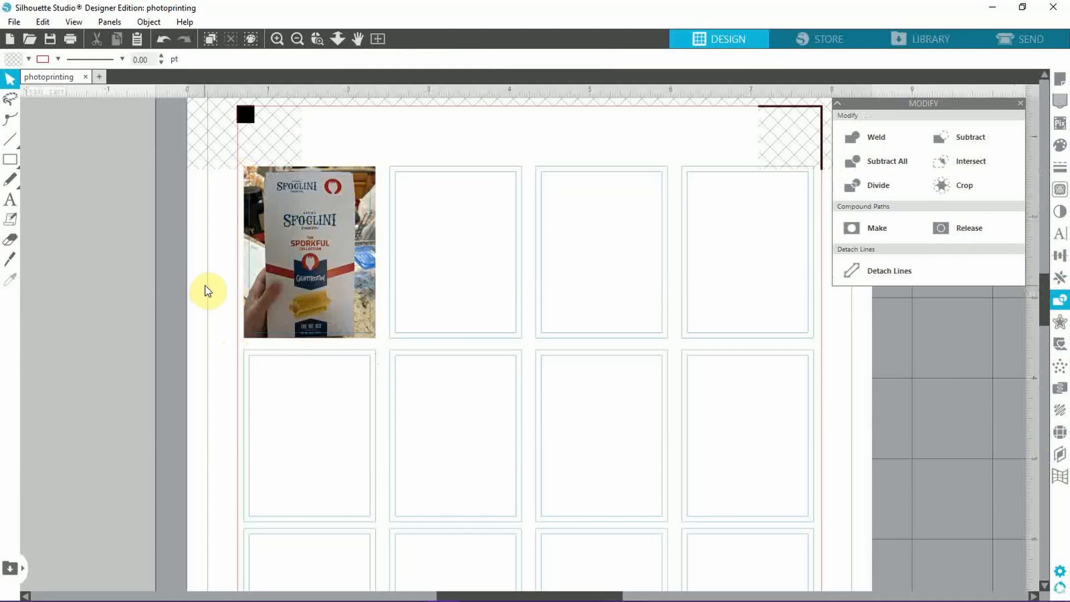
pyautogui.moveTo(360, 275)
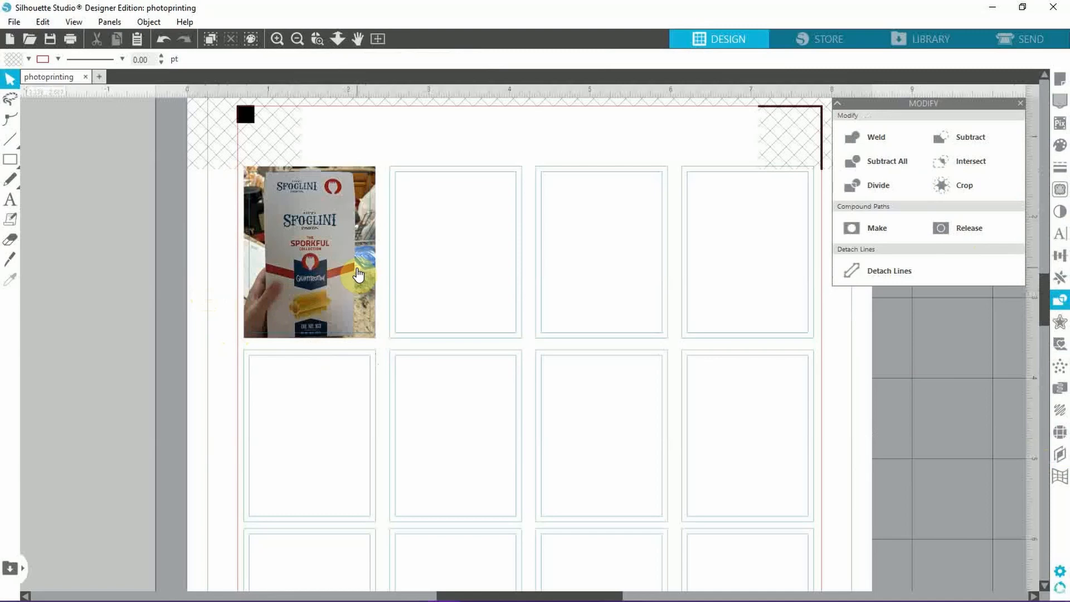
pyautogui.moveTo(299, 418)
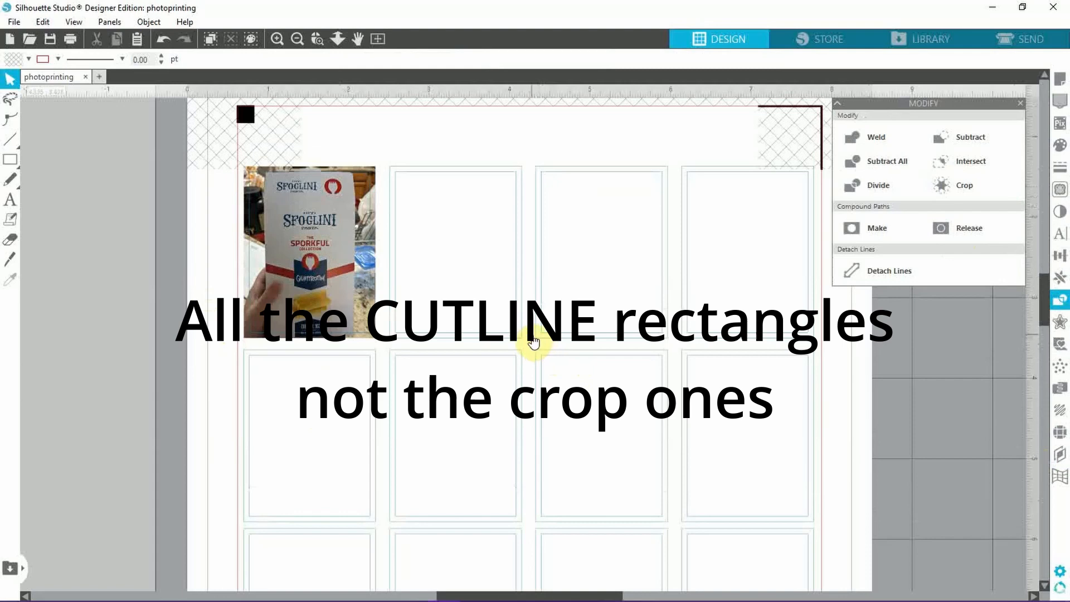
pyautogui.moveTo(498, 338)
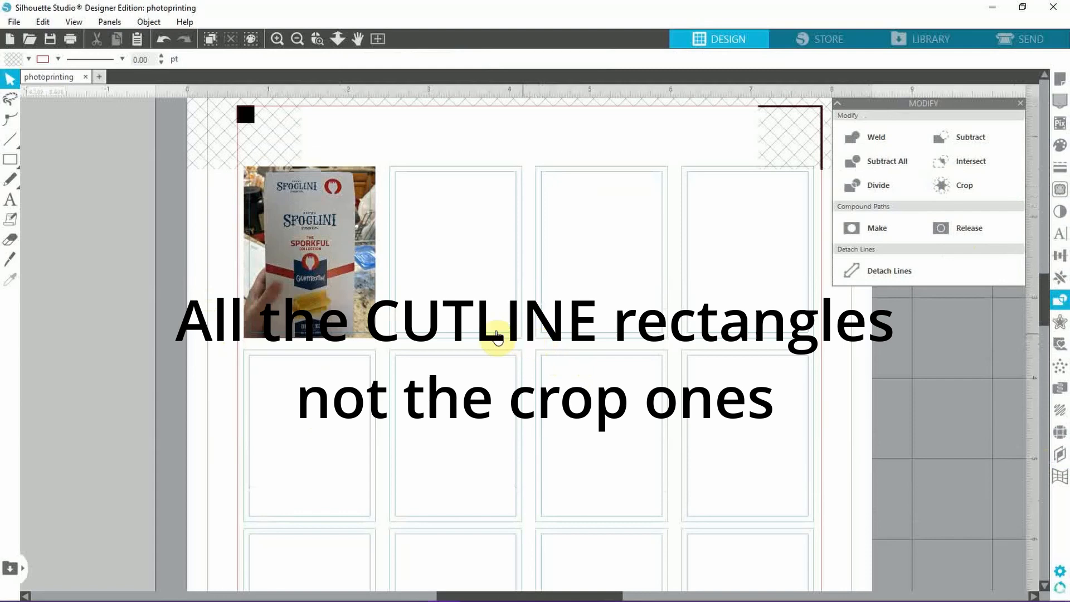
pyautogui.click(1021, 103)
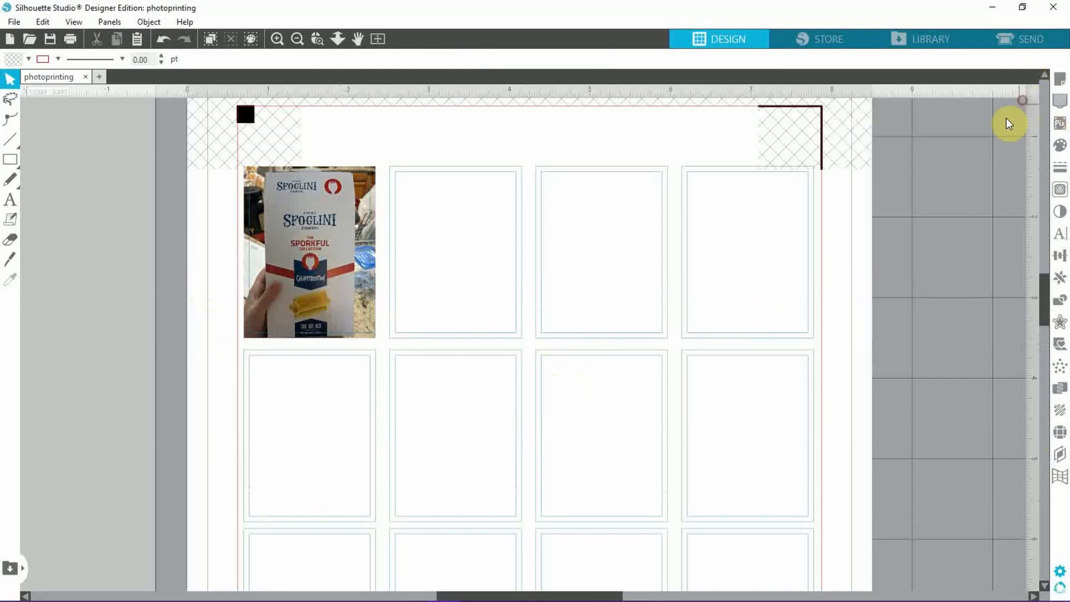
pyautogui.moveTo(860, 219)
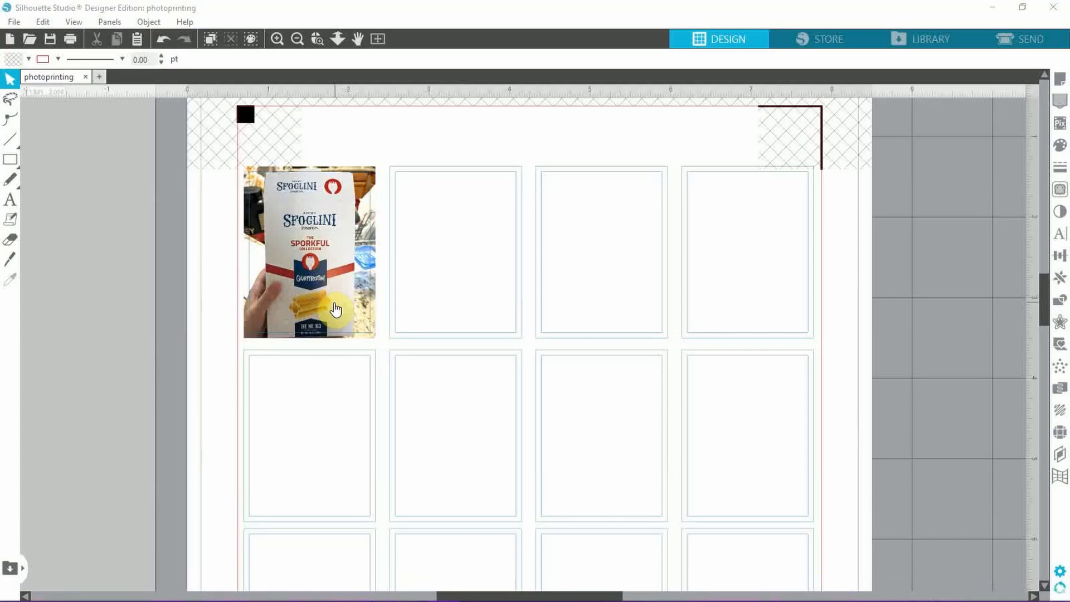
pyautogui.moveTo(1041, 35)
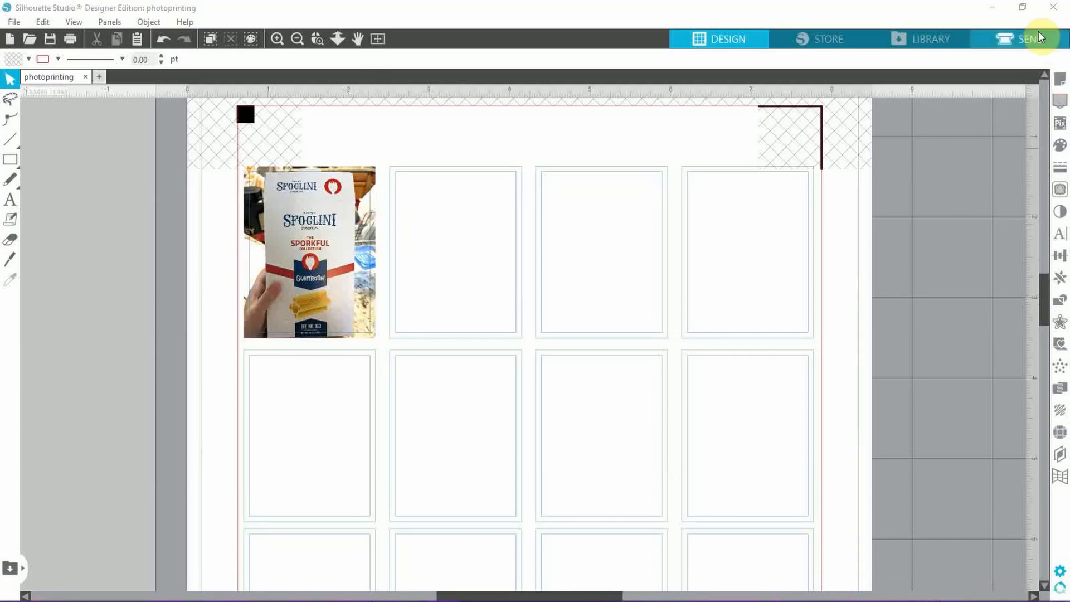
pyautogui.moveTo(1029, 45)
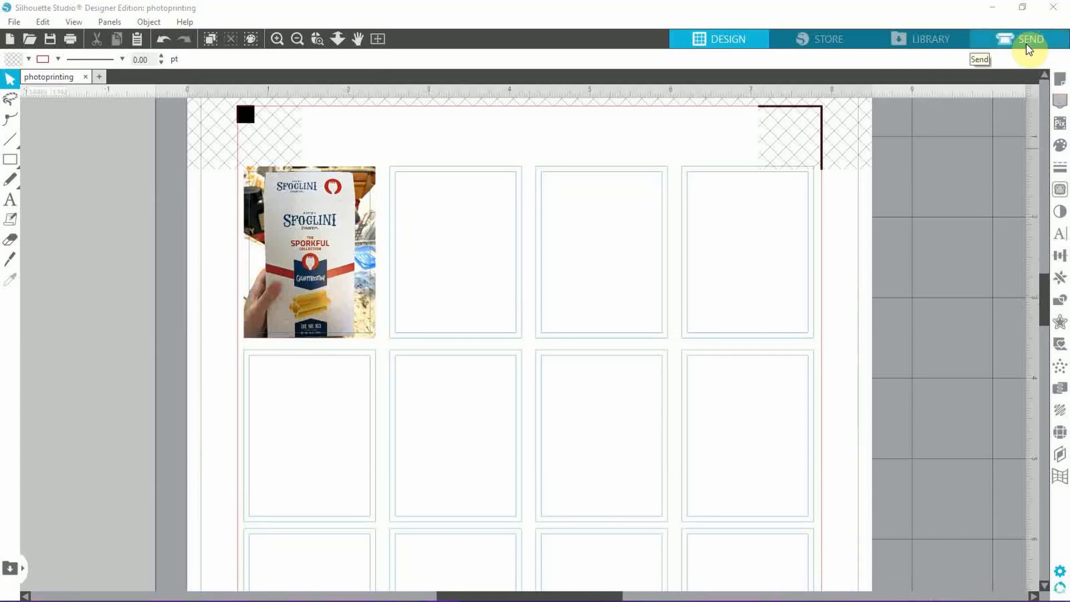
# Step: Switch to the Send screen with the Cameo 3 ready to cut the sticker grid
pyautogui.click(1027, 39)
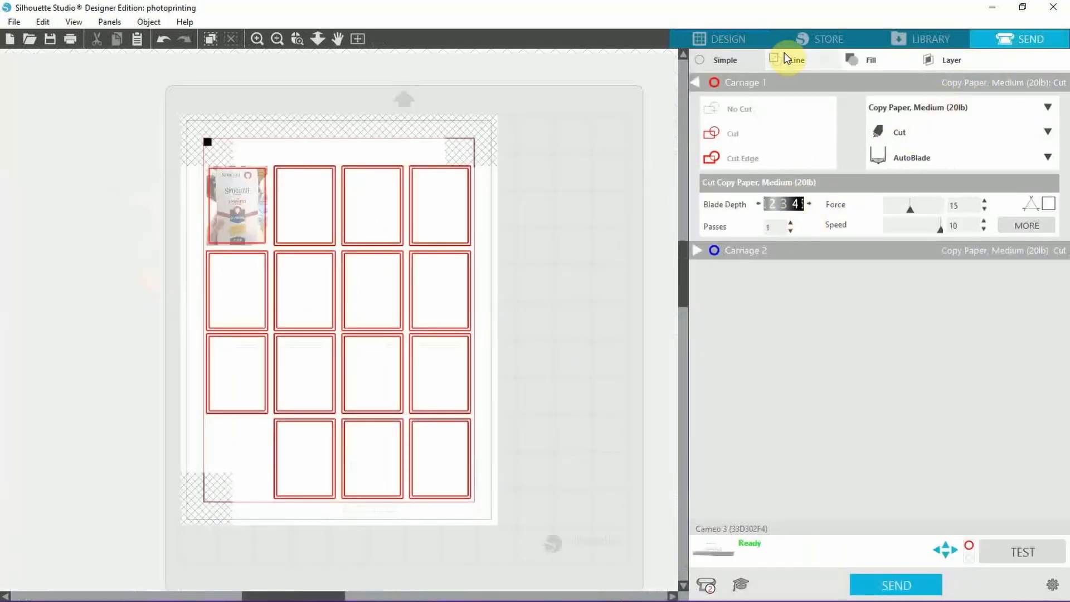
# Step: Switch to per-line-colour cut settings and disable cutting for the green crop lines
pyautogui.click(796, 60)
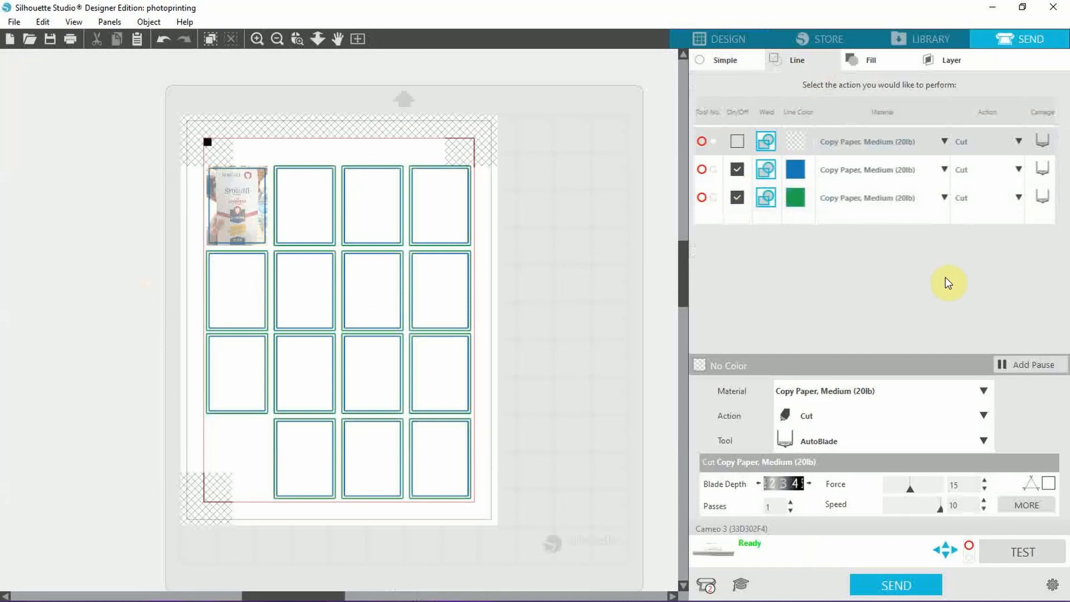
pyautogui.click(737, 198)
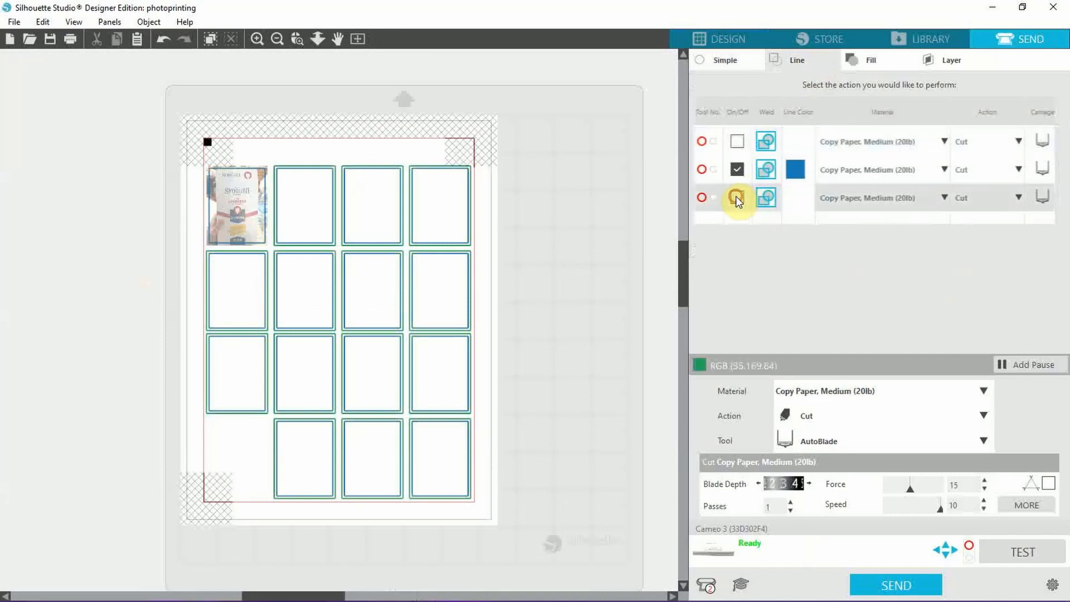
pyautogui.click(737, 197)
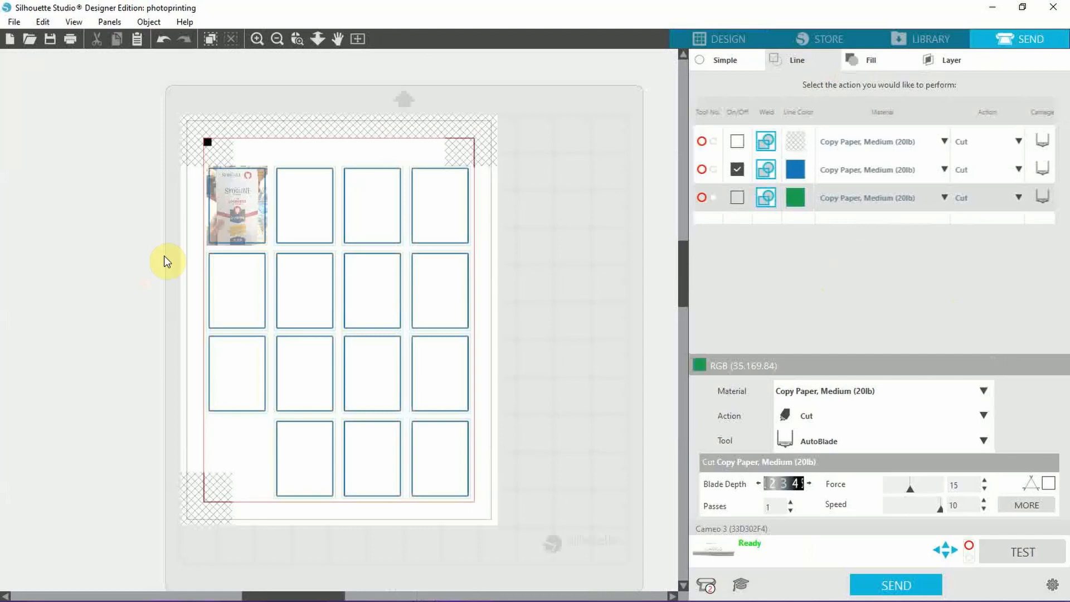
pyautogui.moveTo(856, 182)
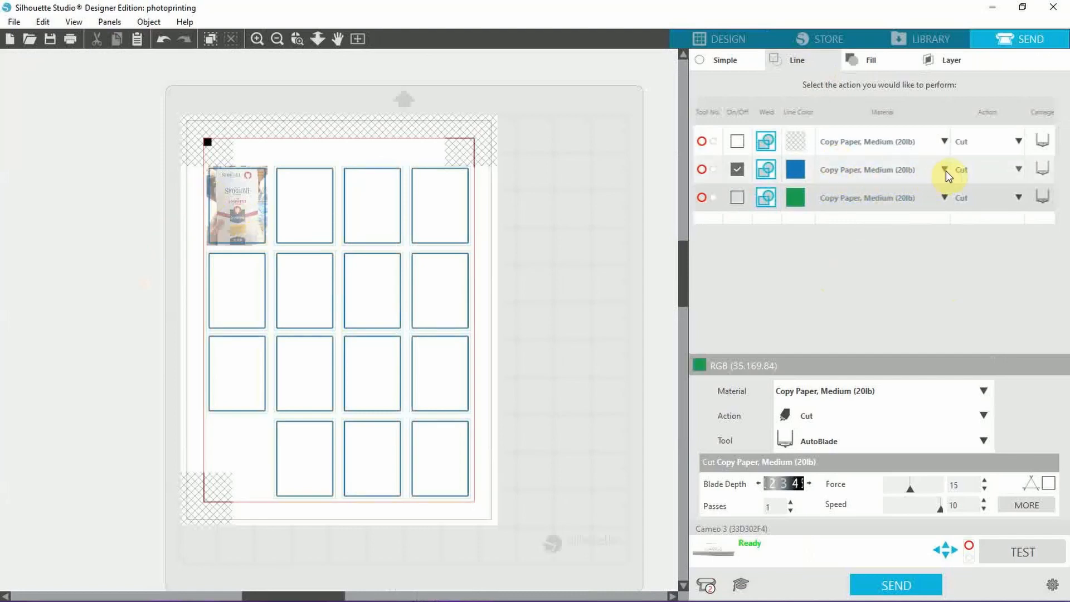
# Step: Assign Online Label Sticker Paper, Clear kiss material to the blue line colour
pyautogui.click(946, 169)
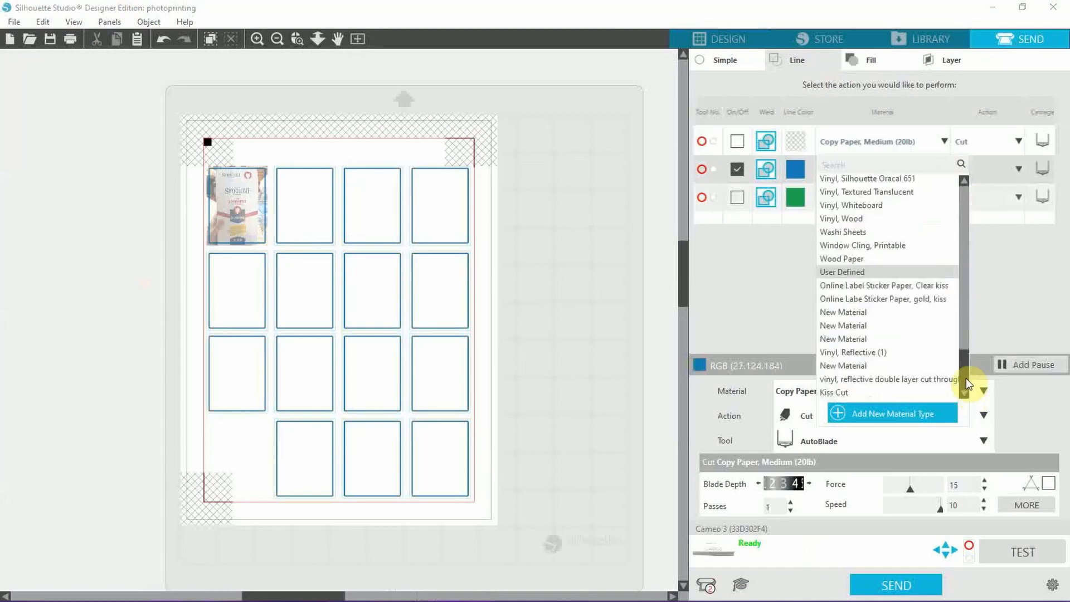
pyautogui.moveTo(931, 293)
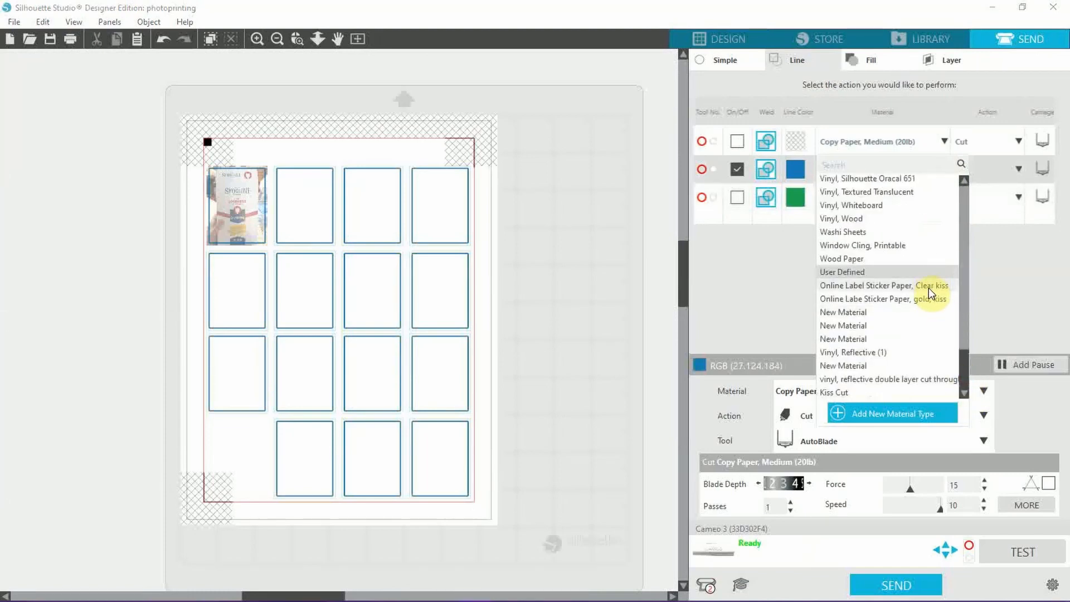
pyautogui.click(883, 285)
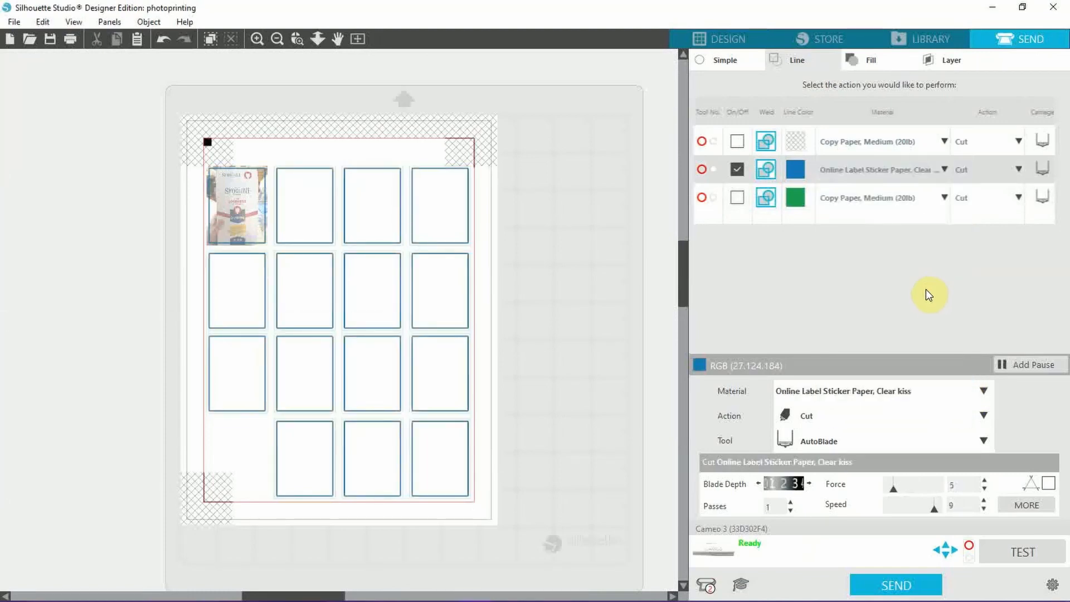
pyautogui.moveTo(755, 248)
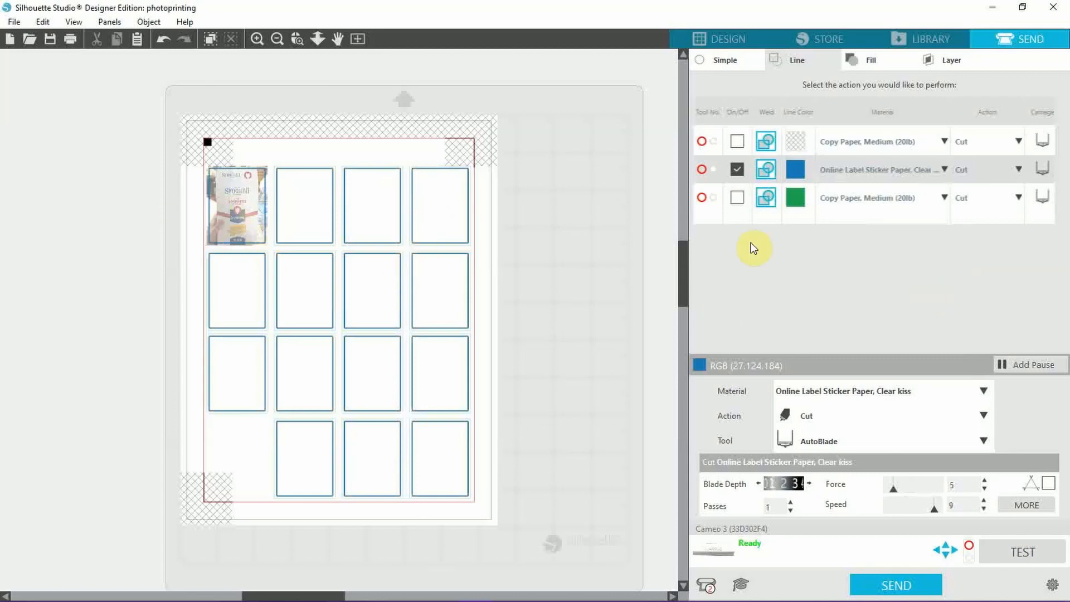
pyautogui.moveTo(834, 180)
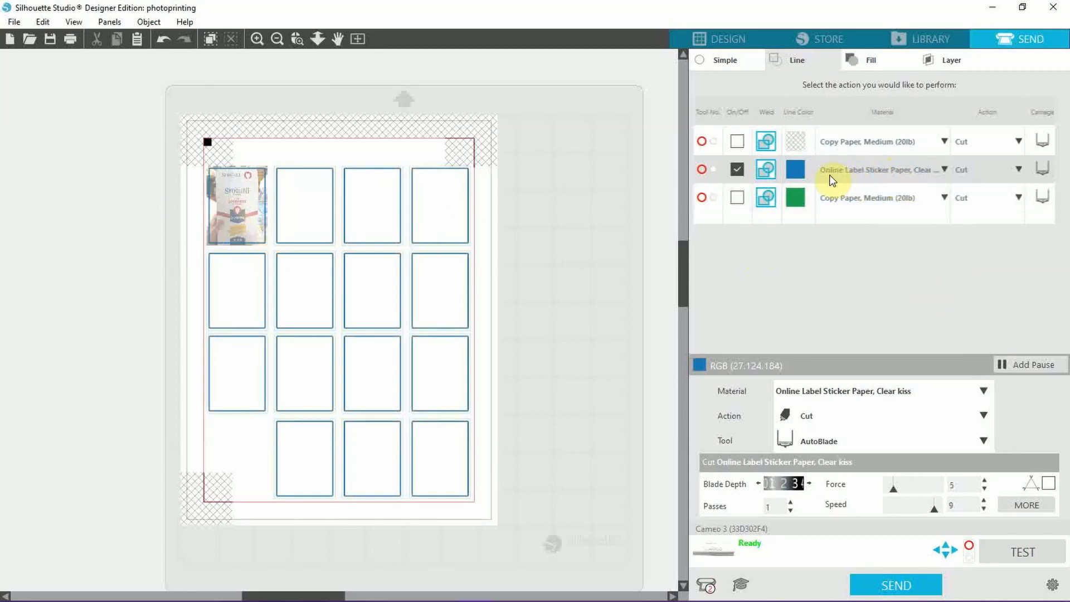
pyautogui.moveTo(905, 179)
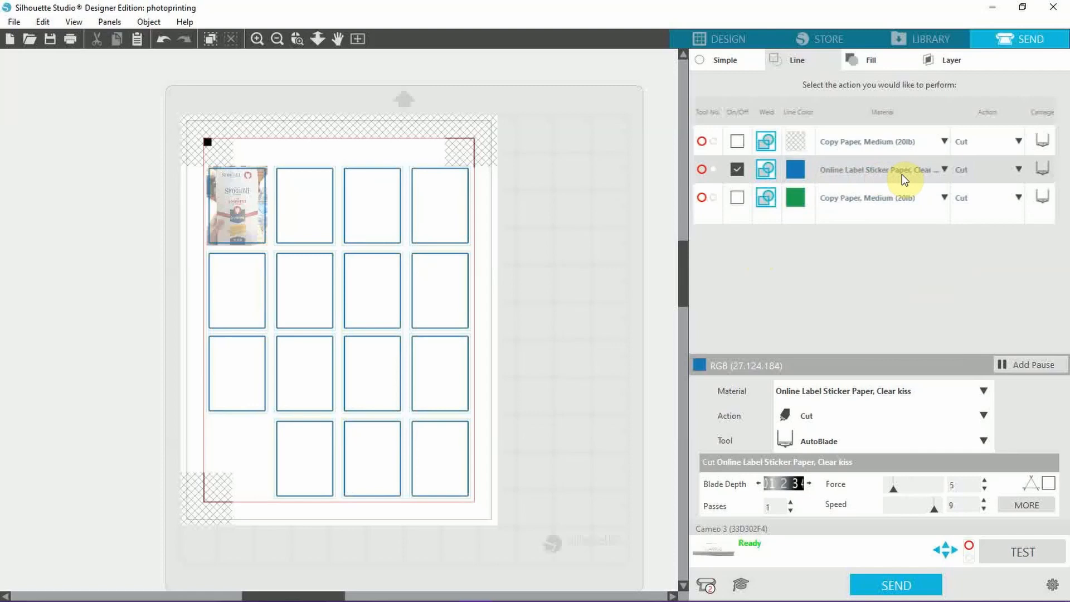
pyautogui.moveTo(931, 463)
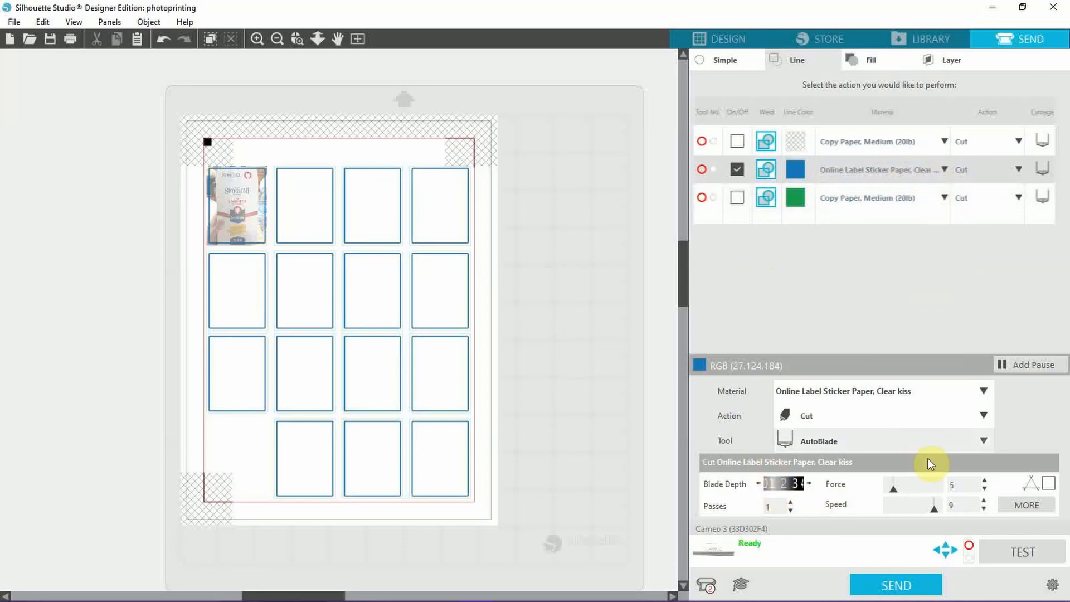
pyautogui.moveTo(934, 255)
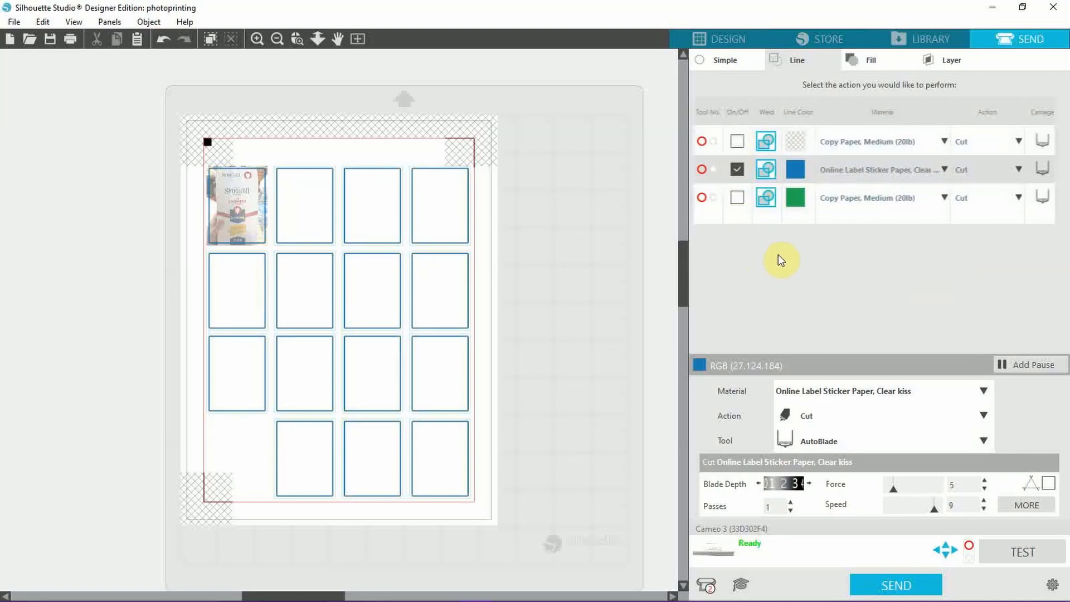
pyautogui.moveTo(895, 585)
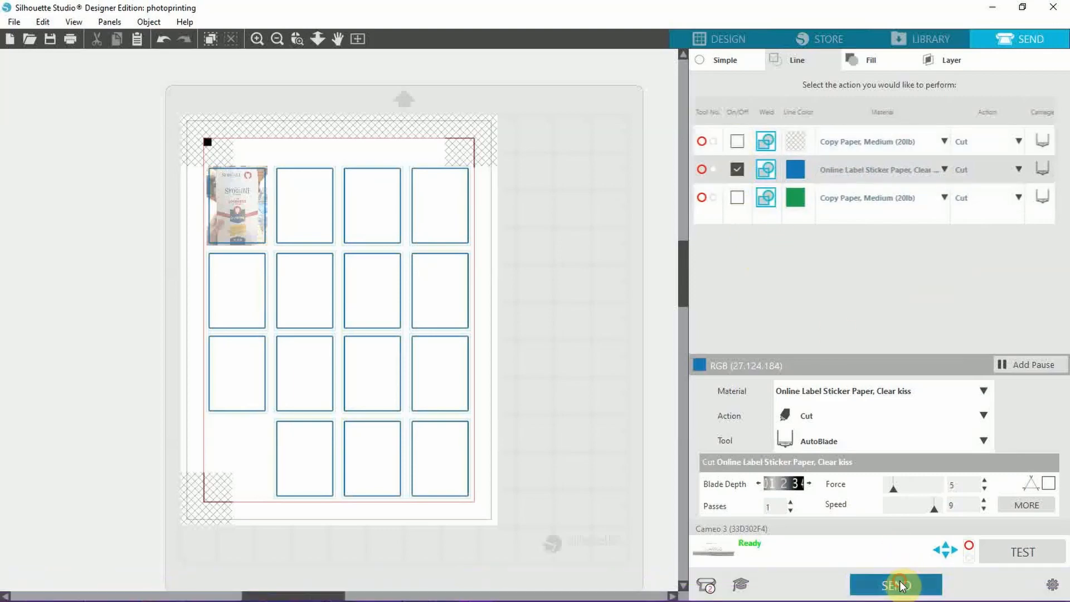
# Step: Send the blue-outline cut job to the Cameo 3 for registration and cutting
pyautogui.click(895, 585)
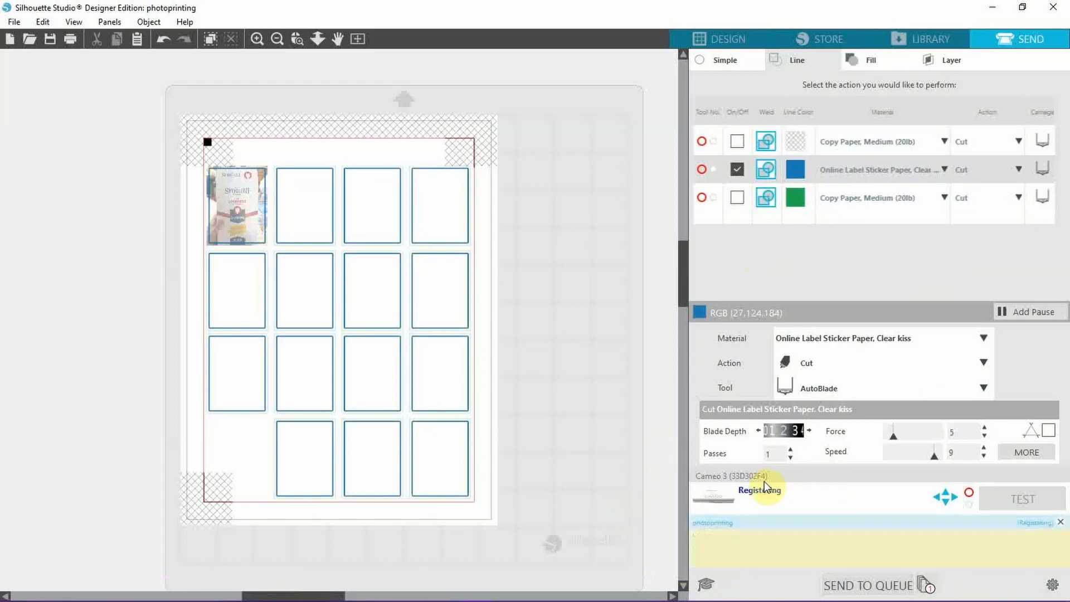
pyautogui.moveTo(694, 457)
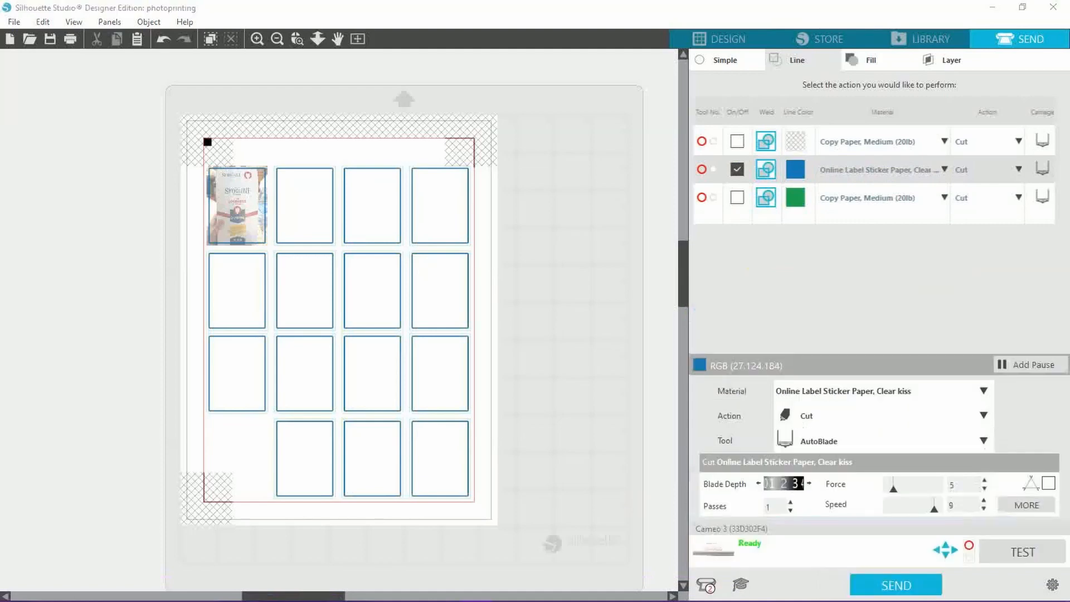
pyautogui.moveTo(19, 221)
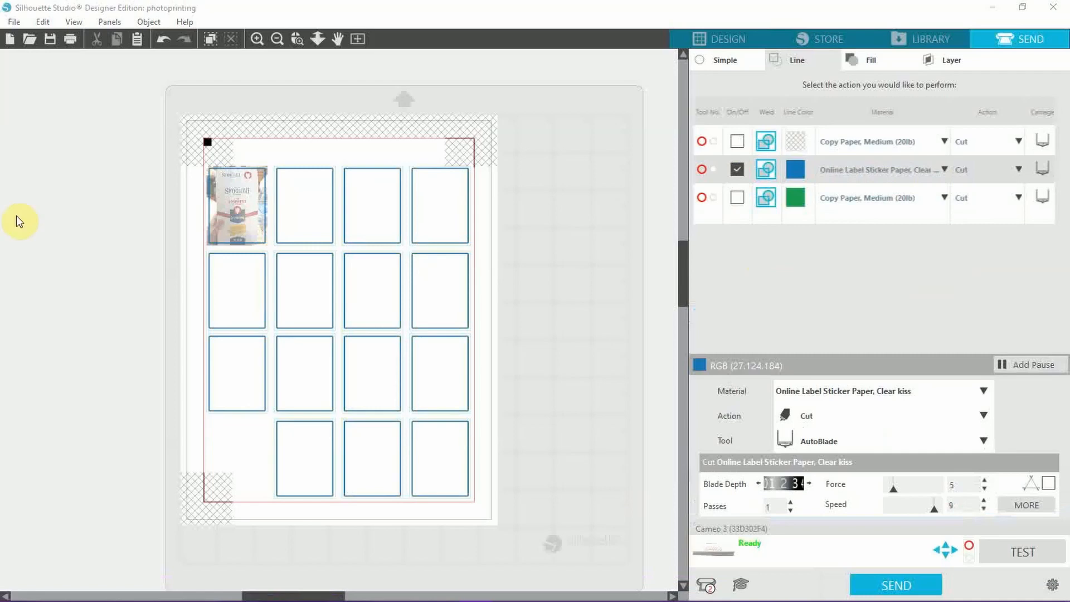
pyautogui.moveTo(309, 206)
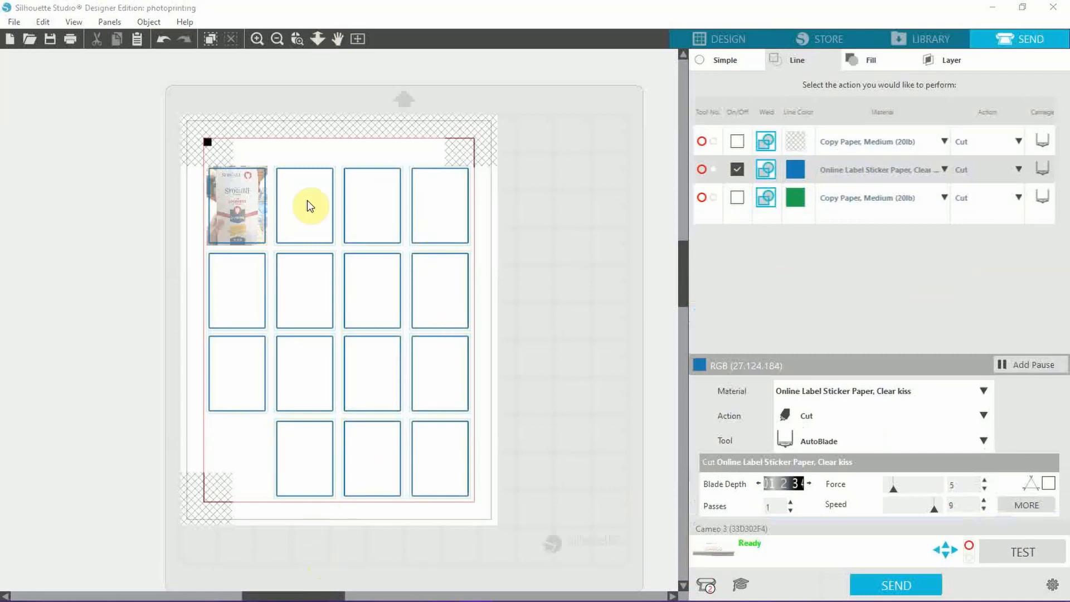
pyautogui.moveTo(450, 269)
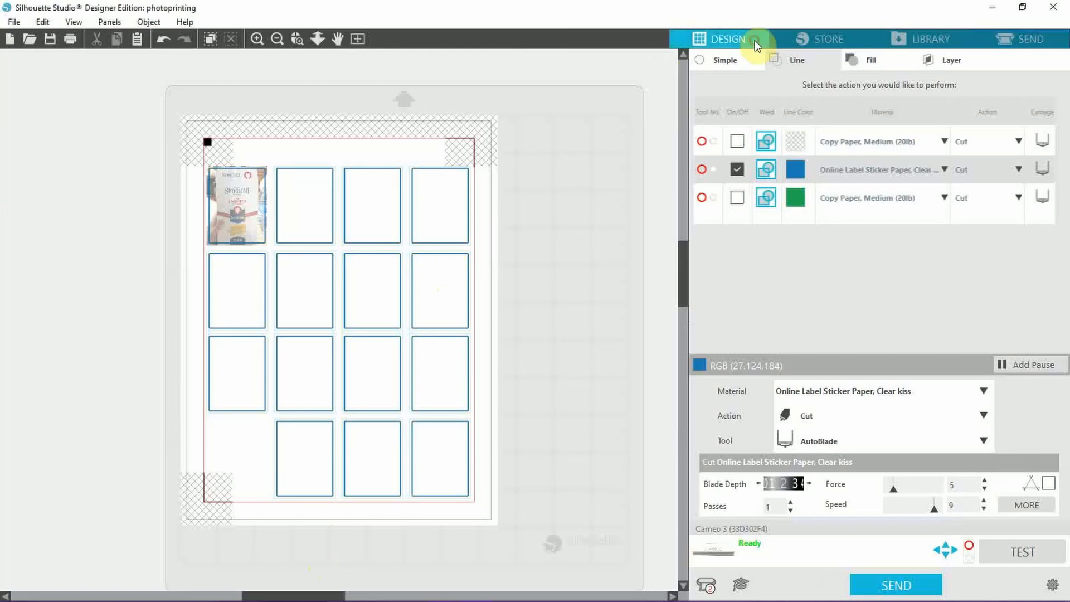
# Step: Return to the Design workspace and bring up Image Effects to brighten the first photo
pyautogui.click(727, 39)
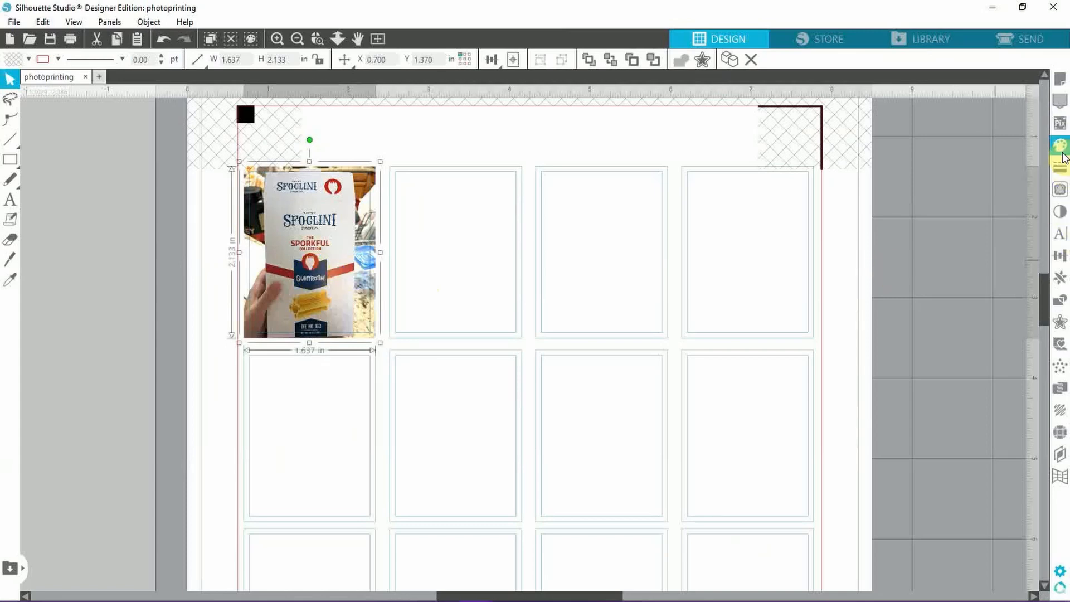
pyautogui.moveTo(1060, 211)
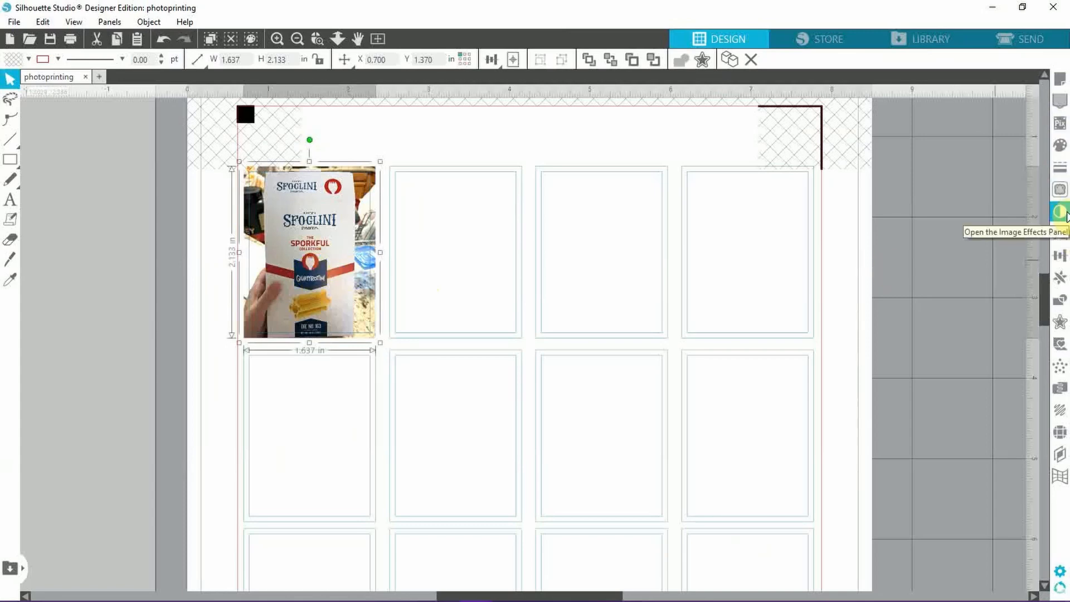
pyautogui.click(1060, 212)
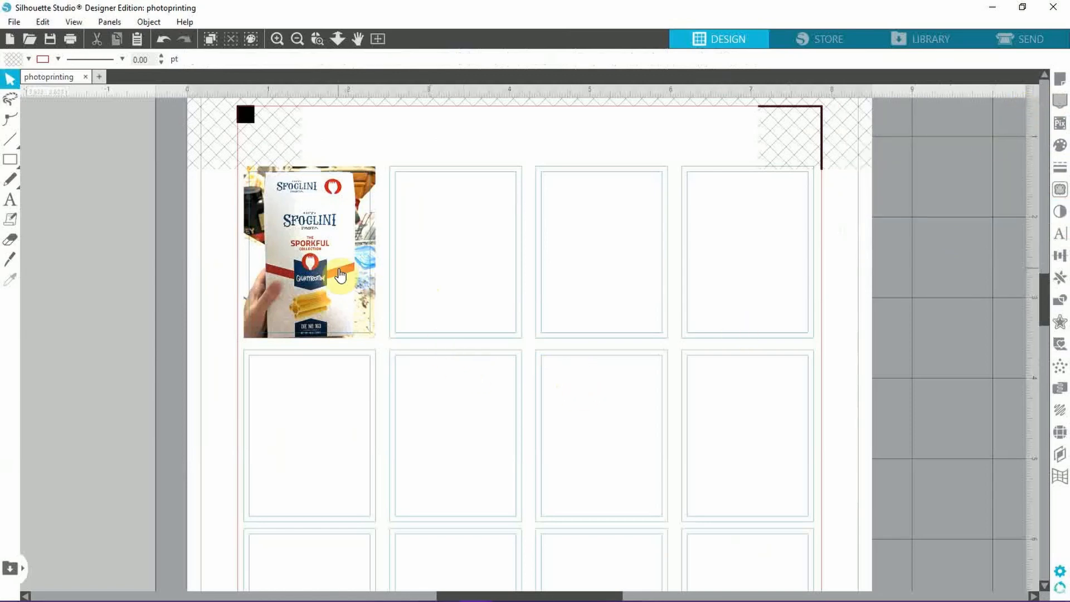
pyautogui.moveTo(329, 279)
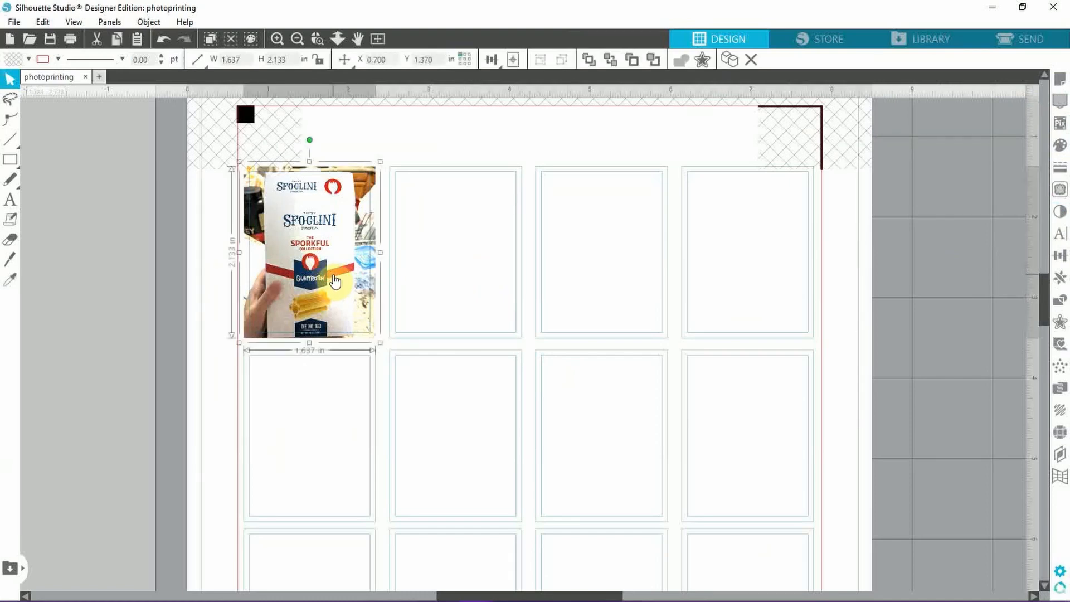
pyautogui.moveTo(636, 264)
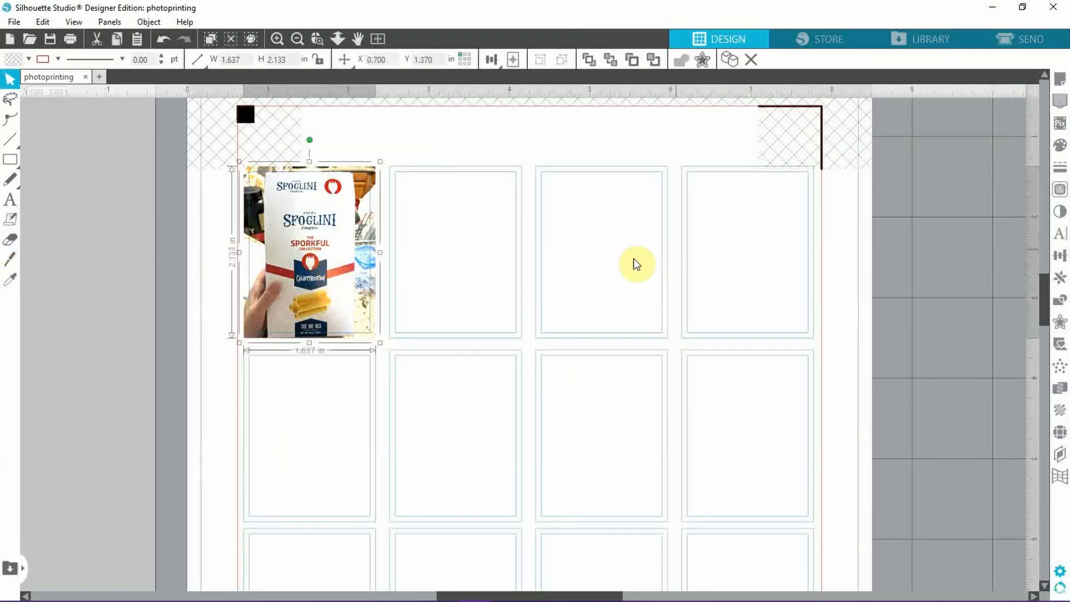
pyautogui.moveTo(517, 291)
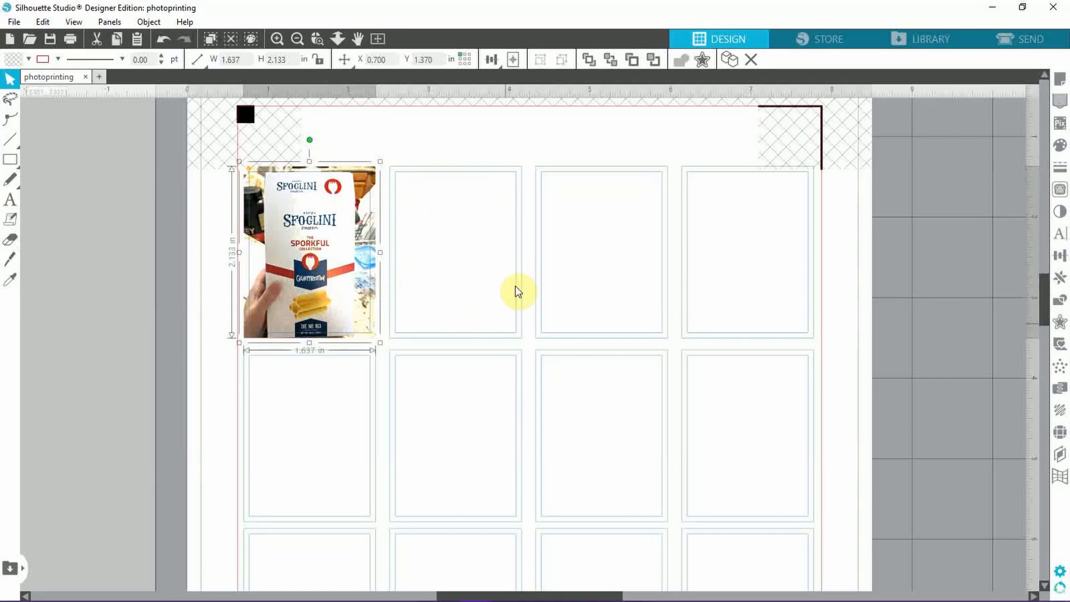
pyautogui.moveTo(315, 286)
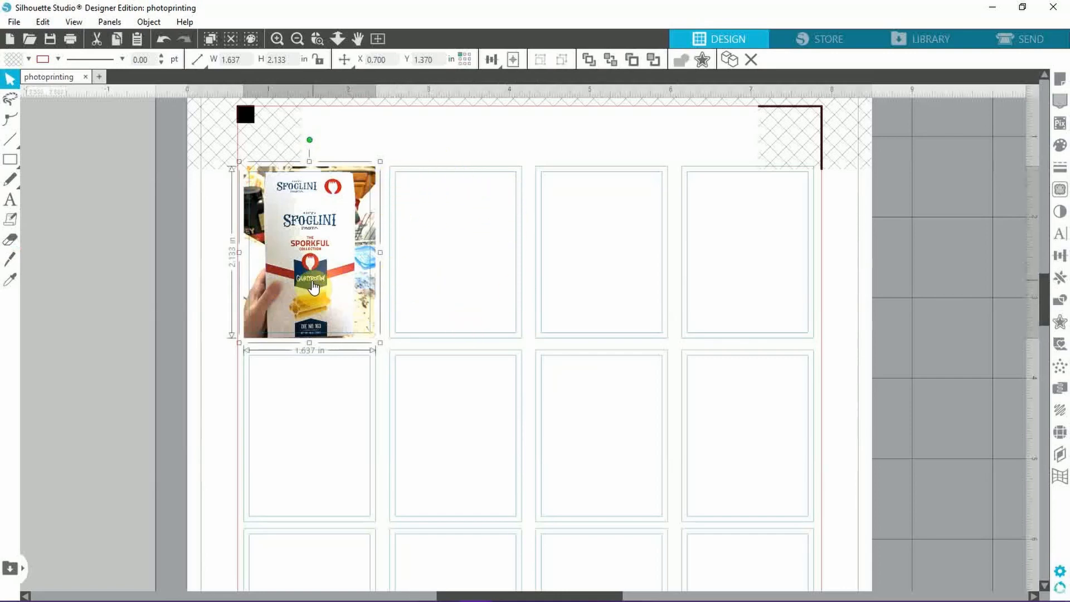
# Step: Move the cropped pasta photo into the second cell of the top grid row
pyautogui.moveTo(311, 253); pyautogui.dragTo(455, 253)
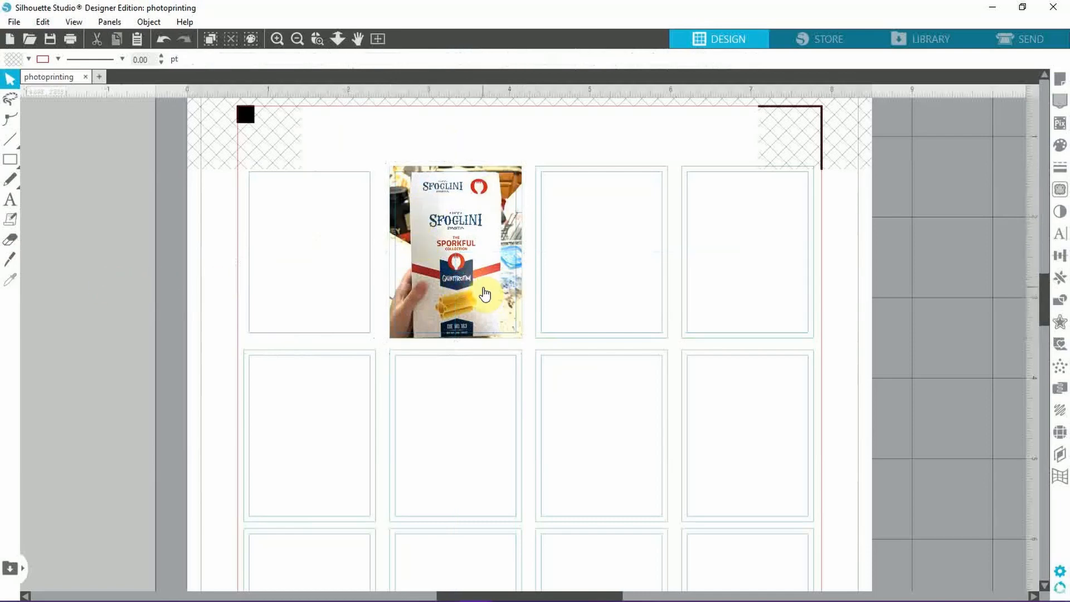
pyautogui.moveTo(459, 283)
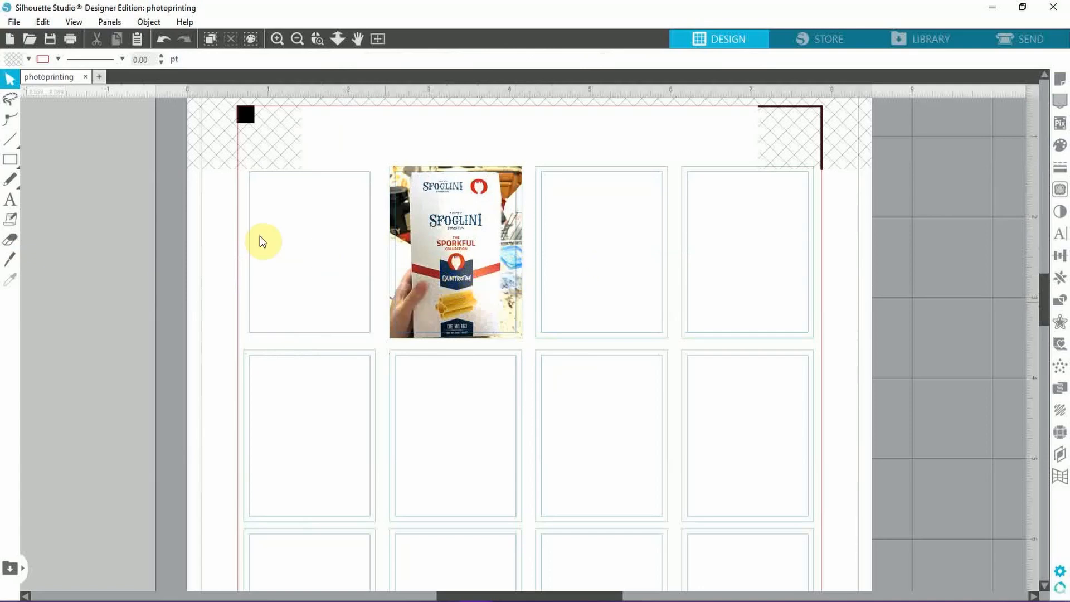
pyautogui.moveTo(396, 318)
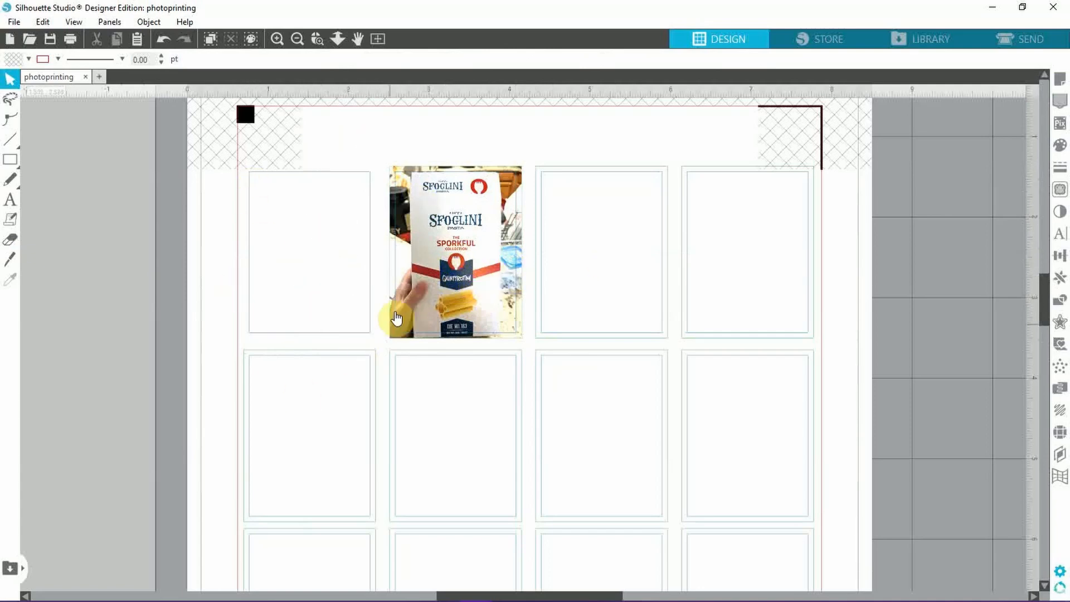
pyautogui.moveTo(595, 293)
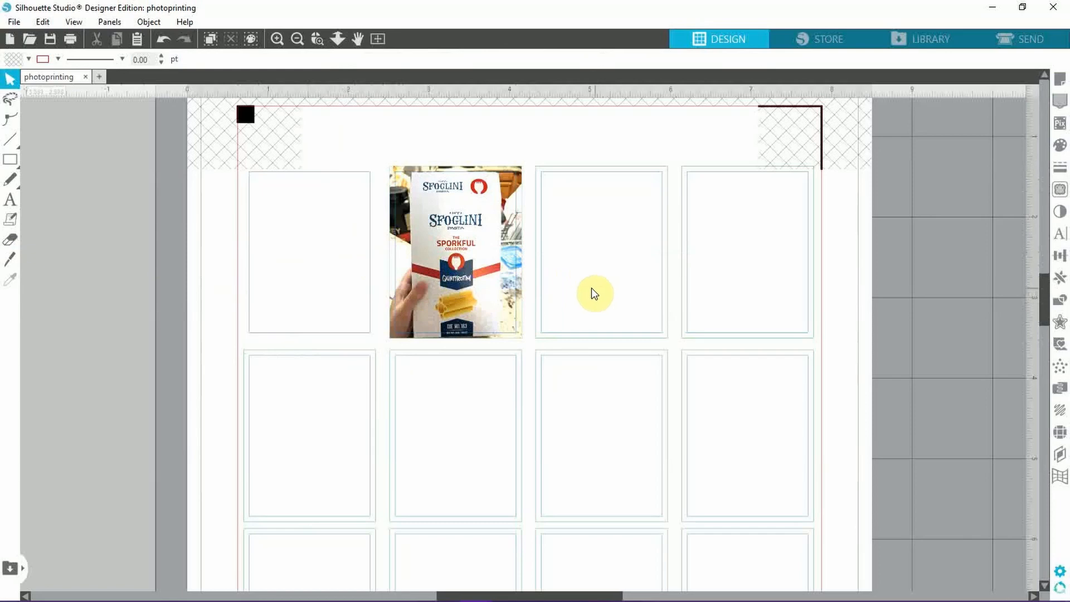
pyautogui.moveTo(565, 286)
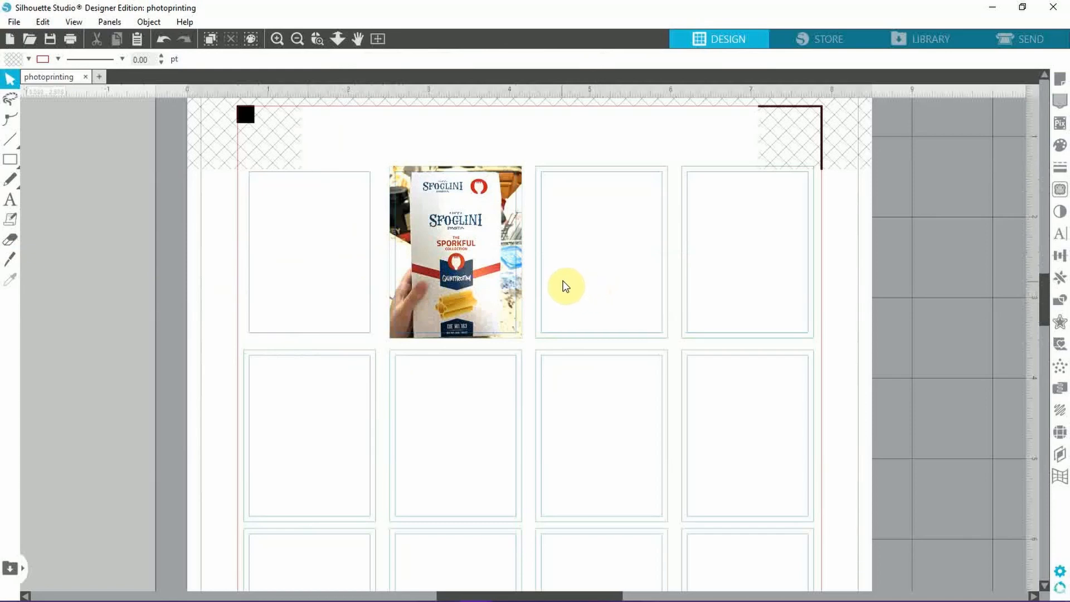
pyautogui.moveTo(567, 282)
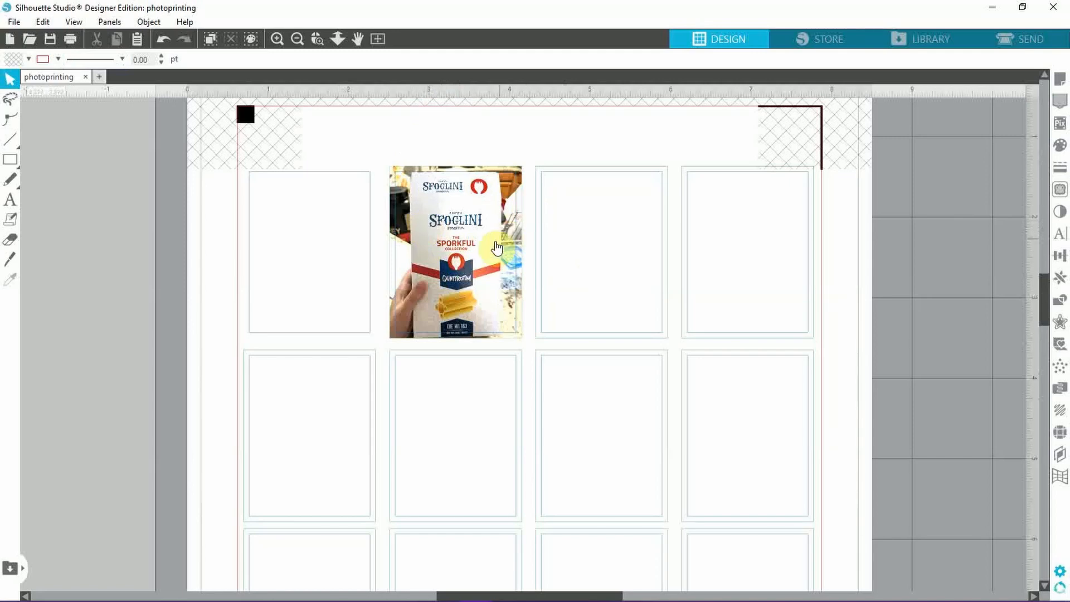
pyautogui.moveTo(466, 233)
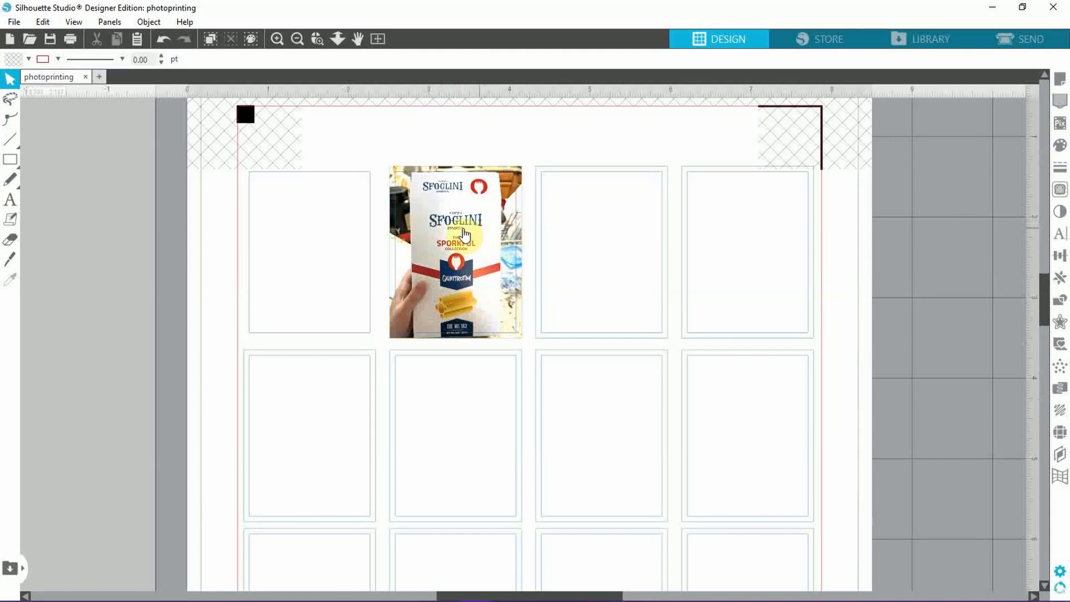
pyautogui.moveTo(551, 395)
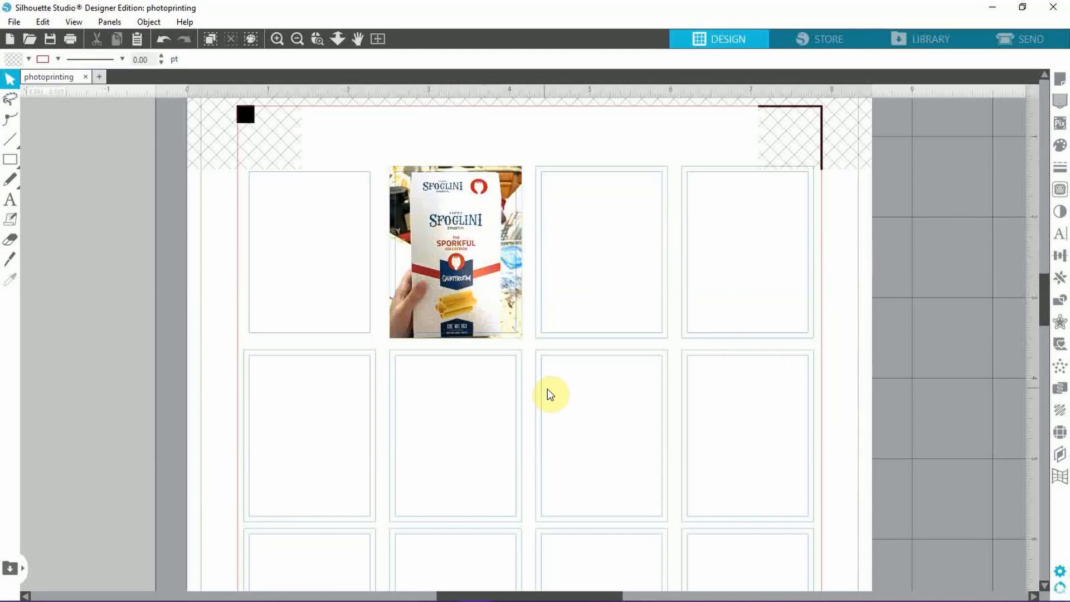
pyautogui.scroll(-3)
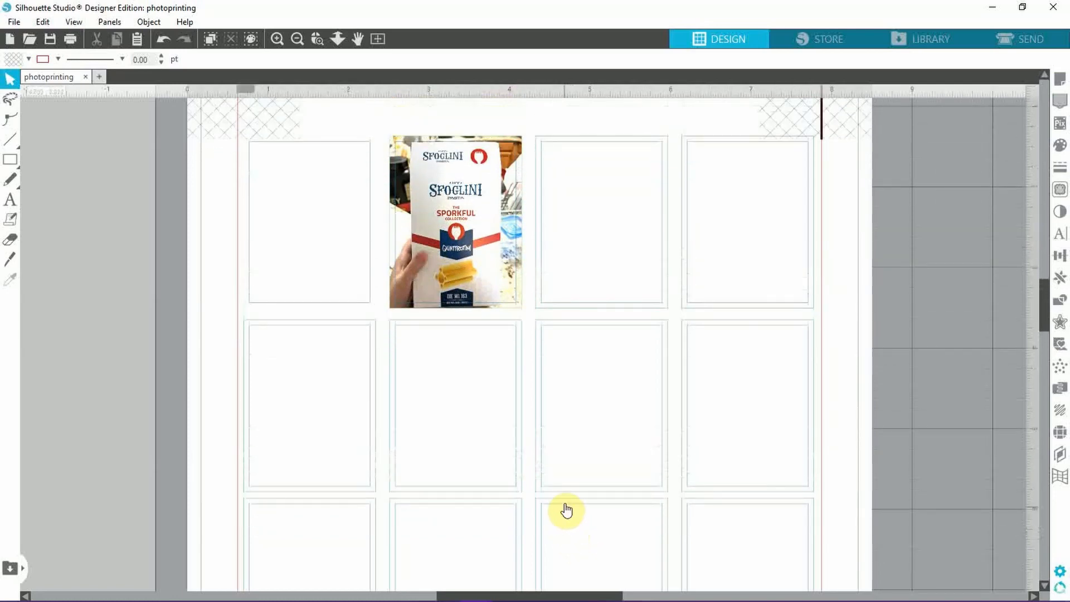
pyautogui.moveTo(555, 475)
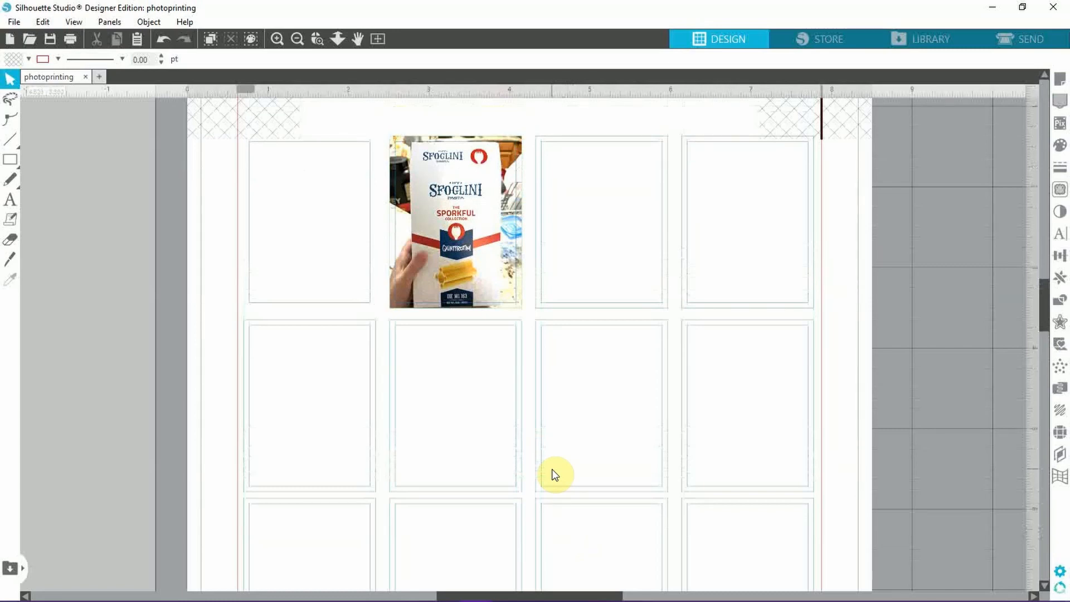
pyautogui.moveTo(151, 172)
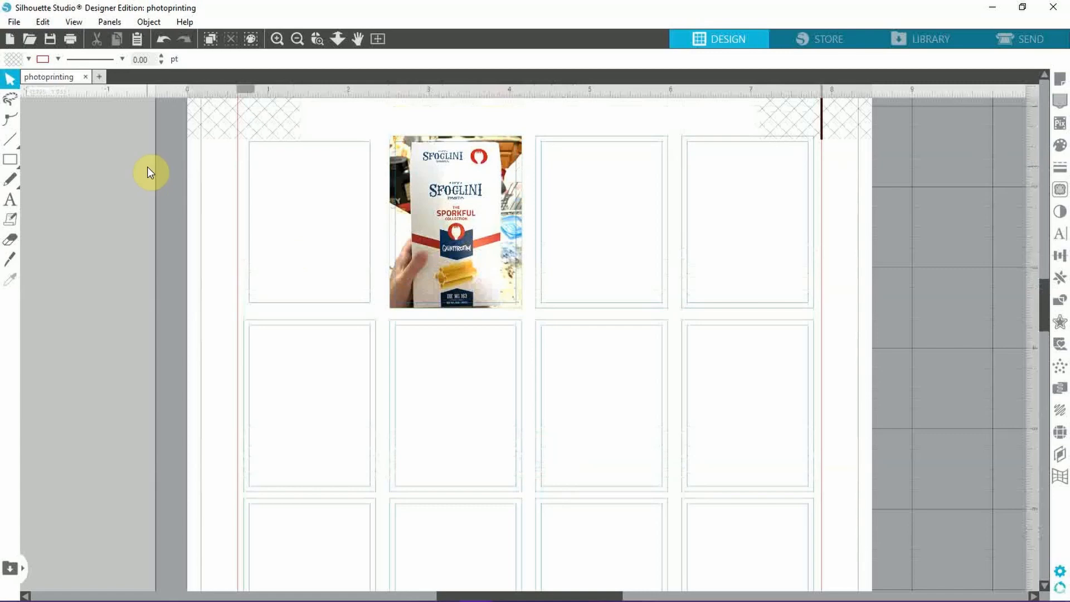